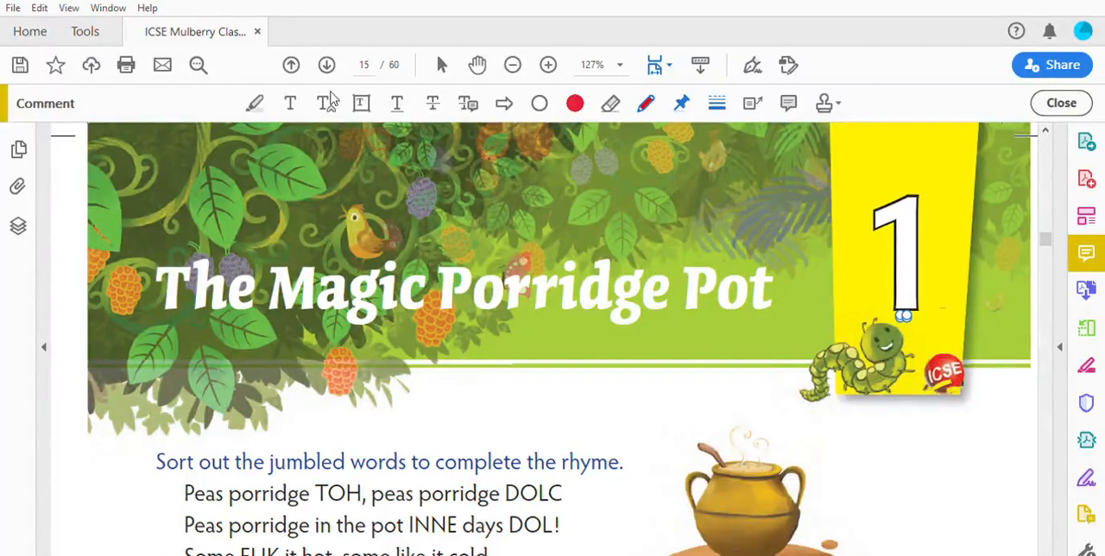
mouse_move(795, 335)
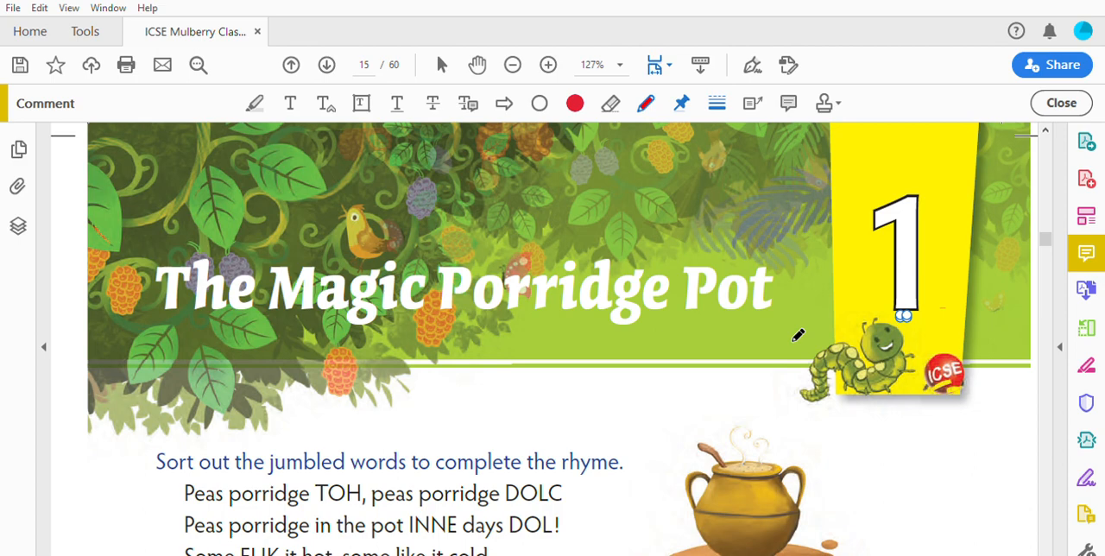
Scroll down through the story pages 15–18 to reach page 19's plural-nouns exercise
scroll("down", 3)
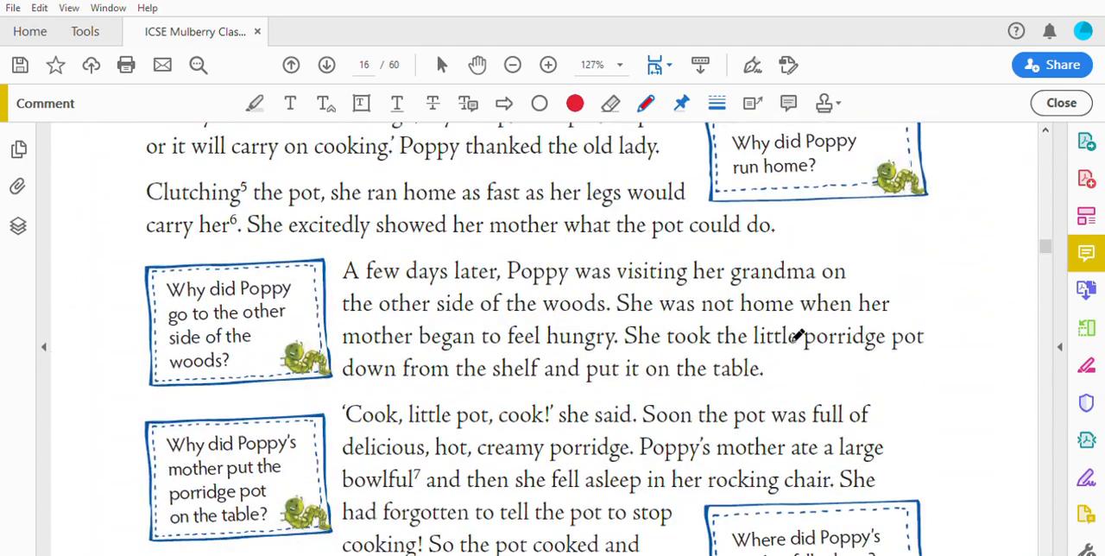
scroll("down", 3)
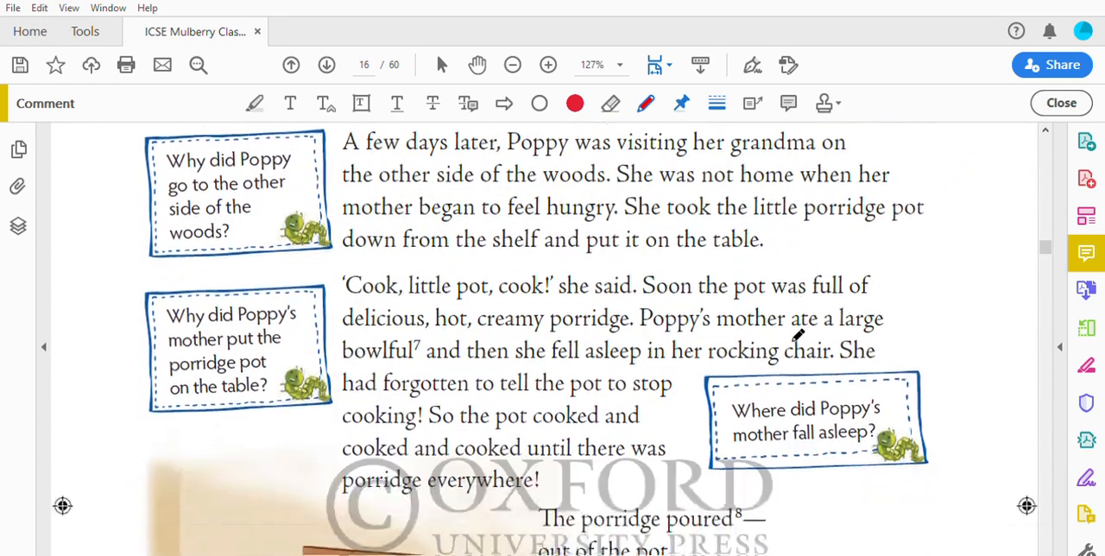
scroll("down", 3)
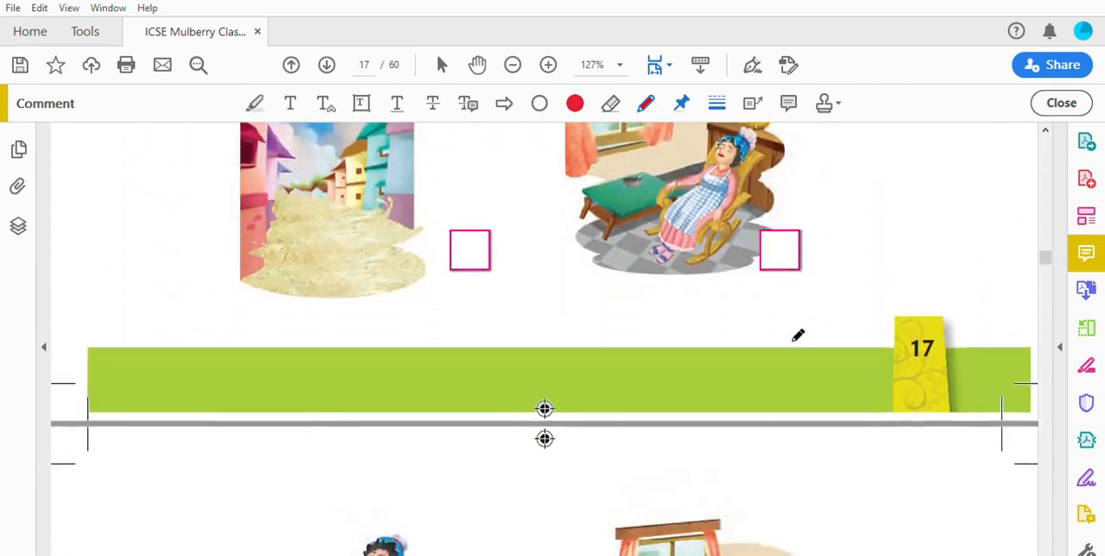
scroll("down", 3)
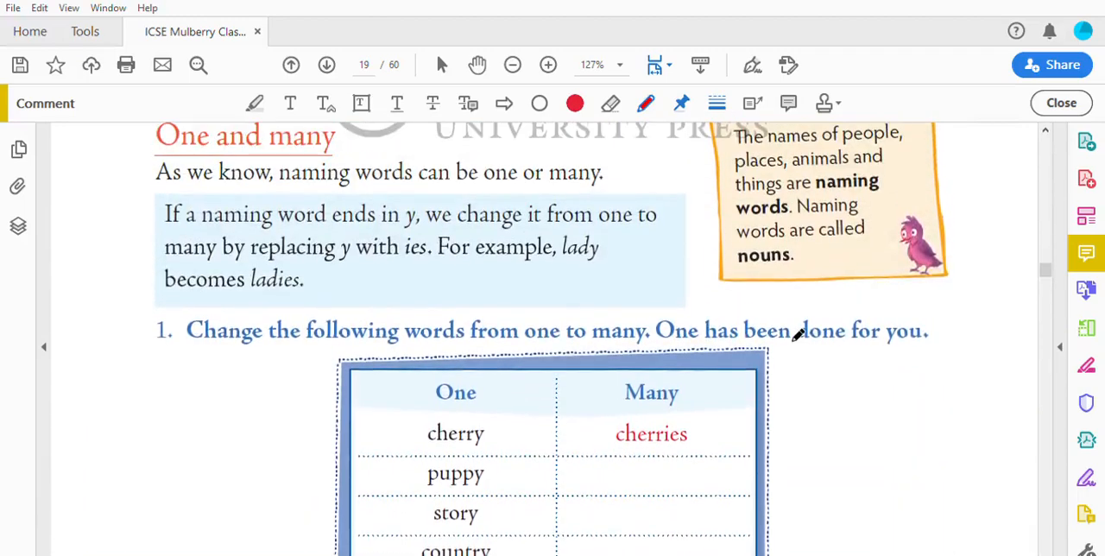
Scroll to the rule about replacing y with ies so the 'y' can be ringed
scroll("down", 3)
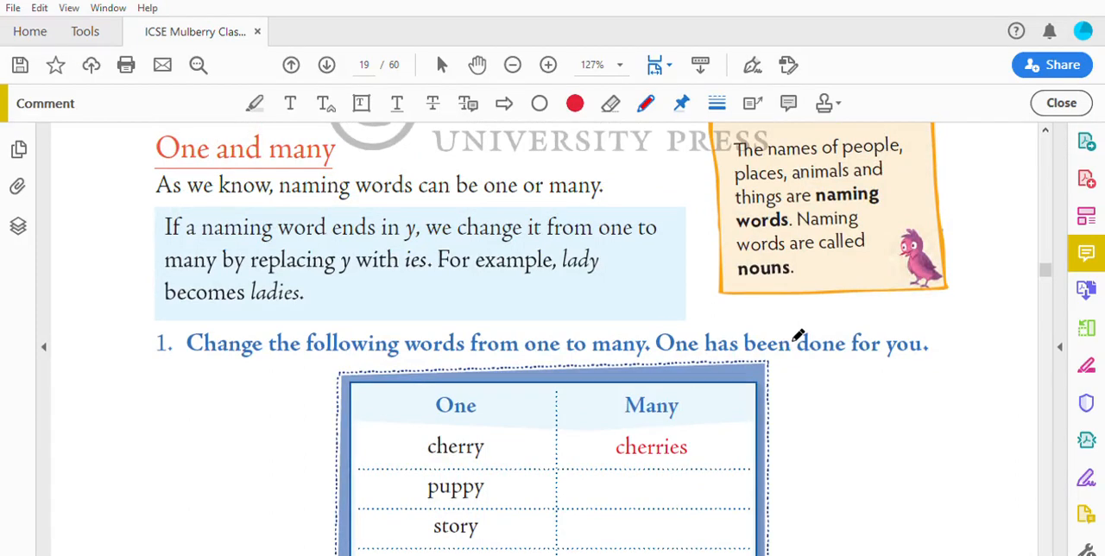
mouse_move(156, 186)
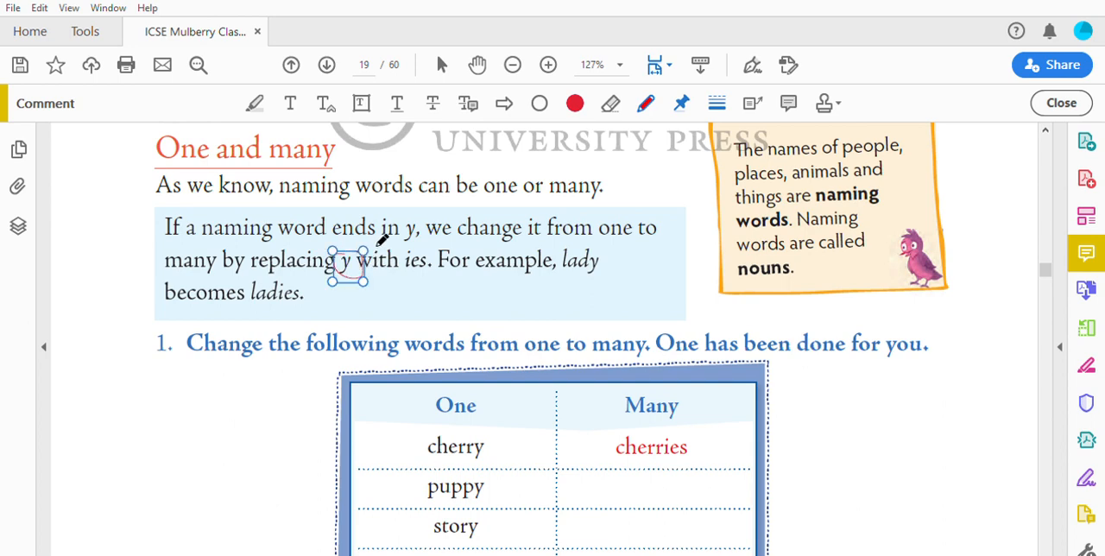
mouse_move(432, 240)
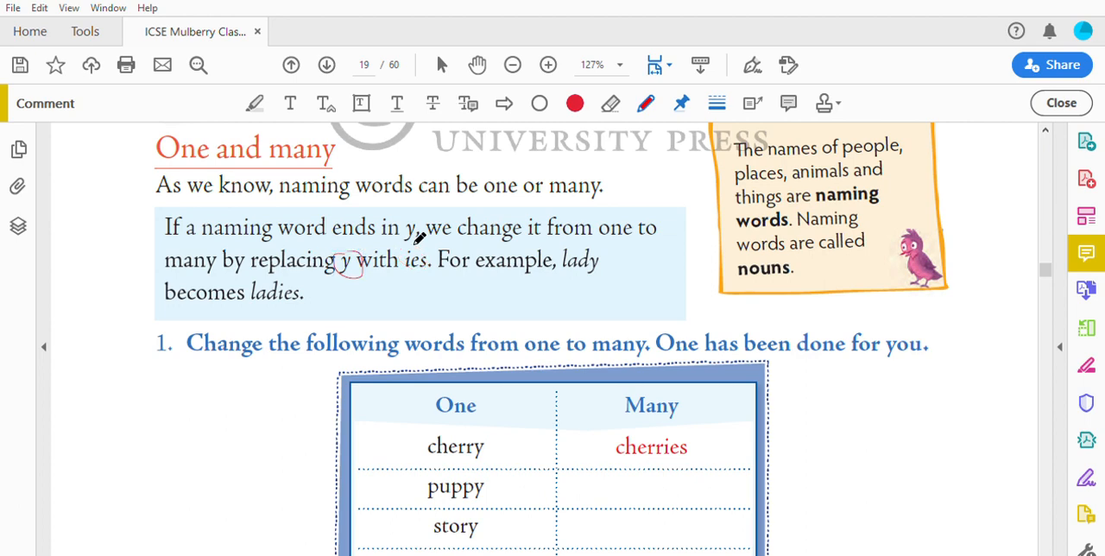
mouse_move(406, 256)
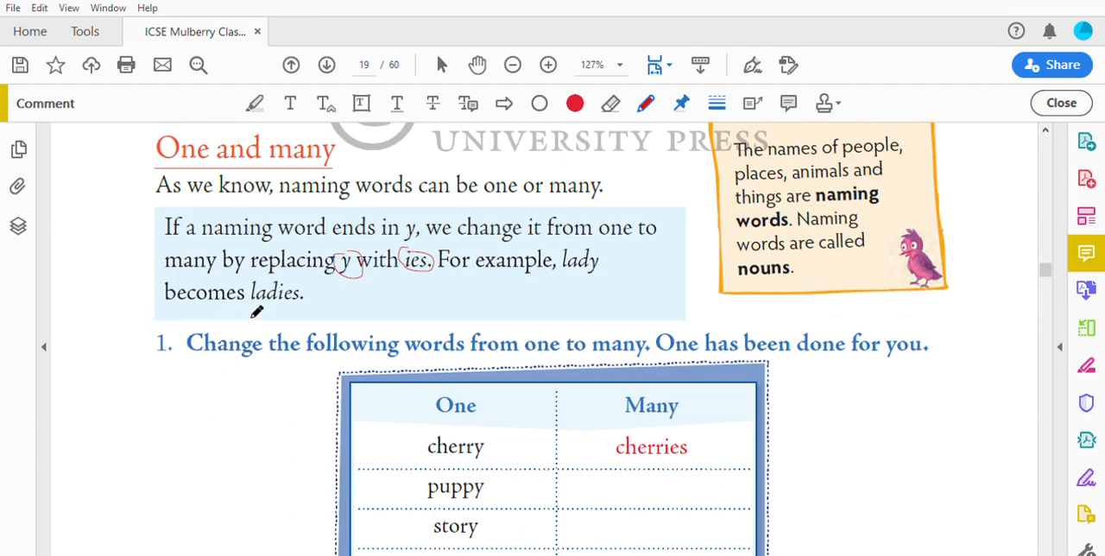
mouse_move(435, 285)
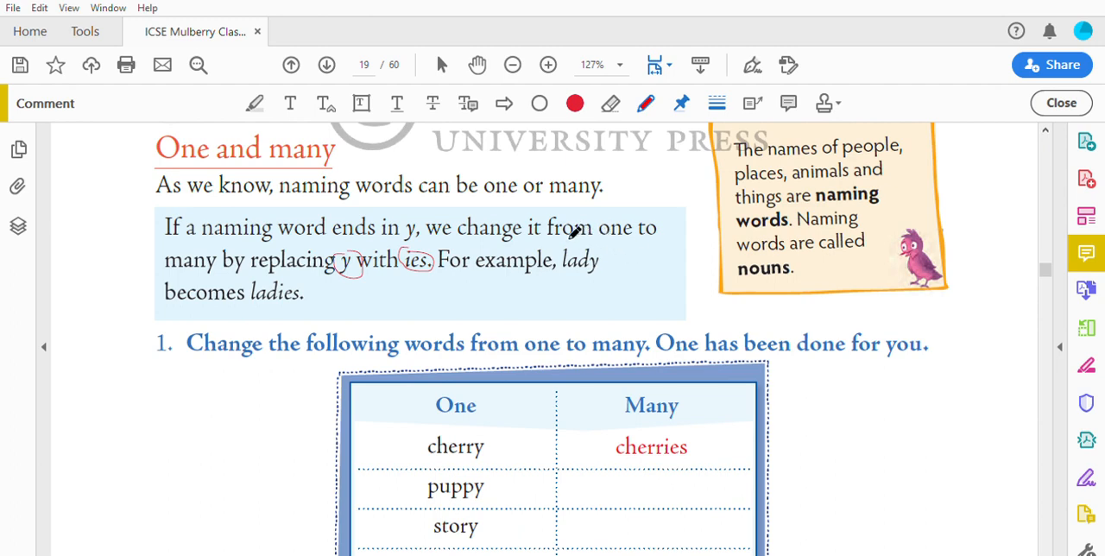
mouse_move(302, 250)
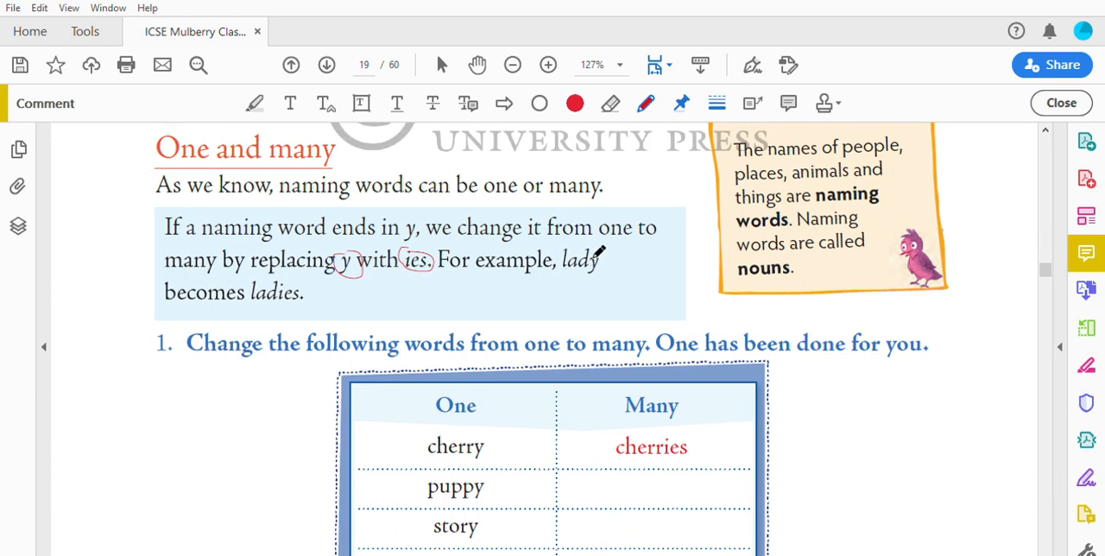
mouse_move(611, 250)
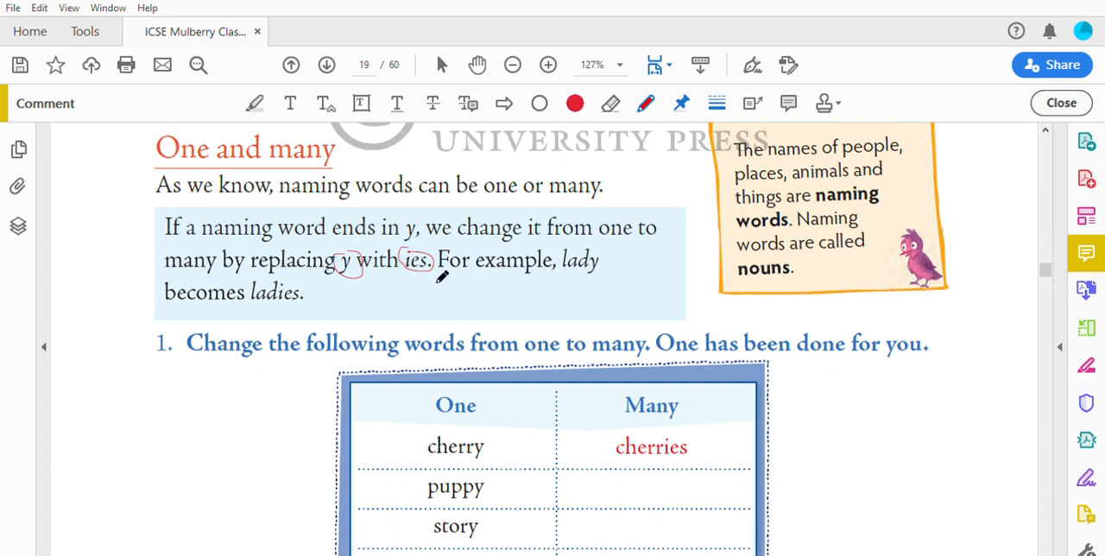
mouse_move(285, 267)
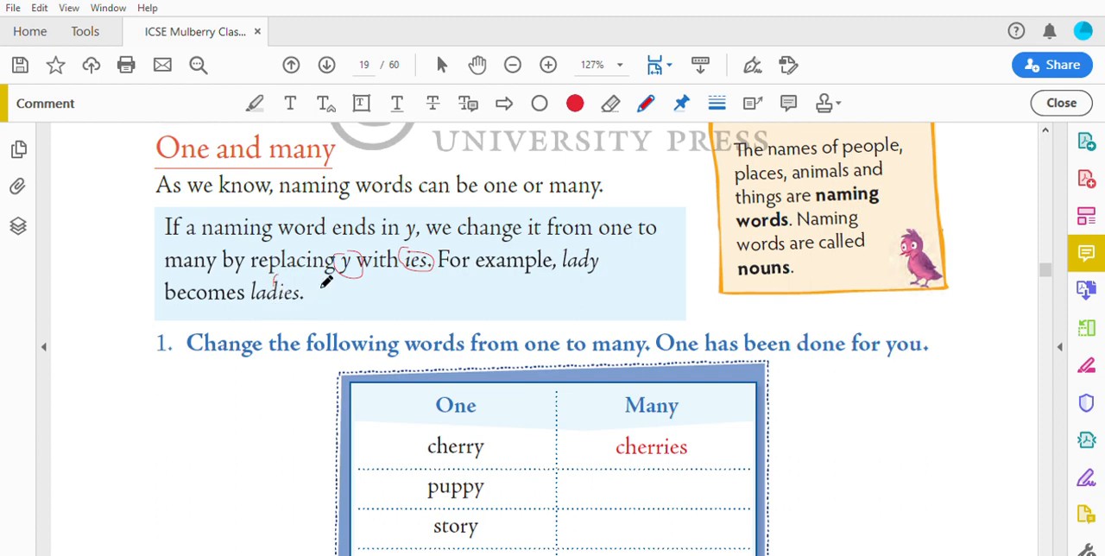
mouse_move(318, 276)
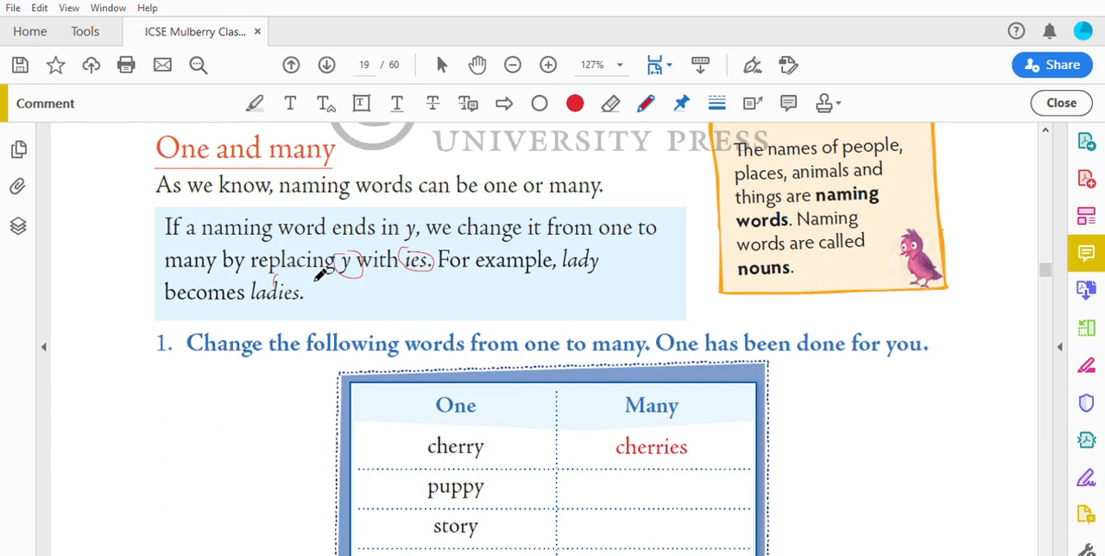
mouse_move(836, 132)
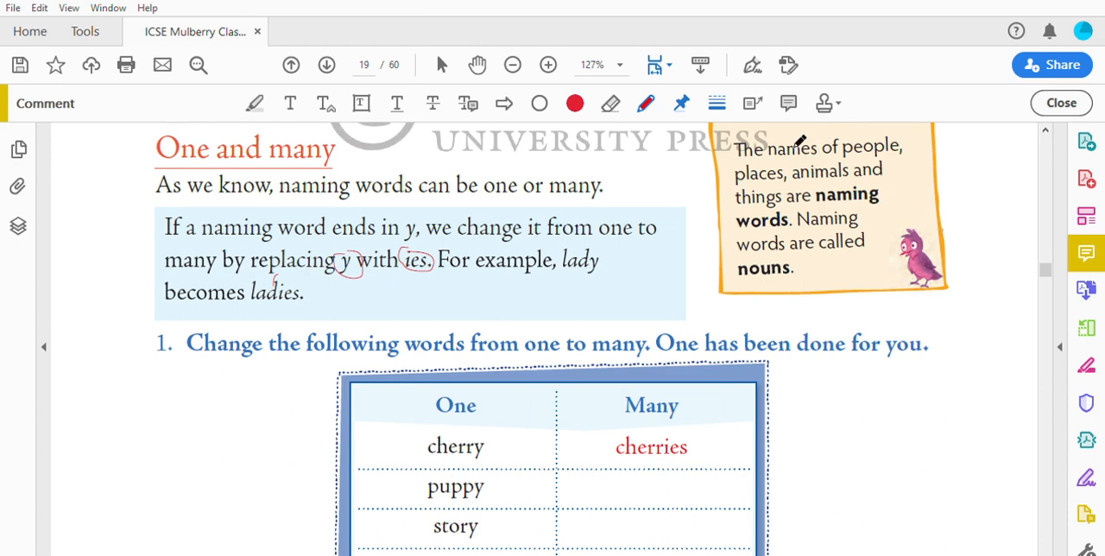
mouse_move(953, 128)
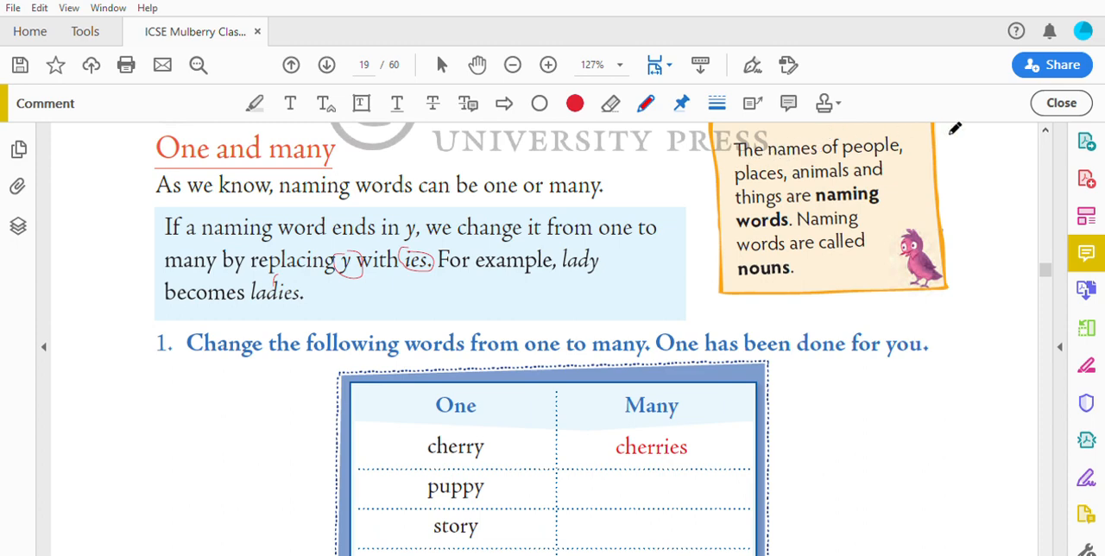
mouse_move(888, 169)
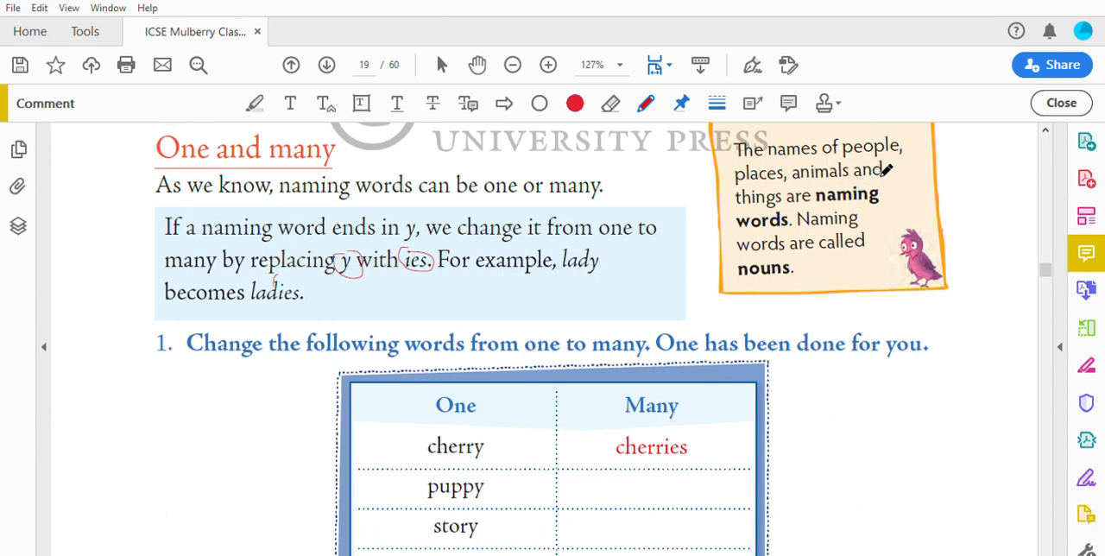
mouse_move(847, 193)
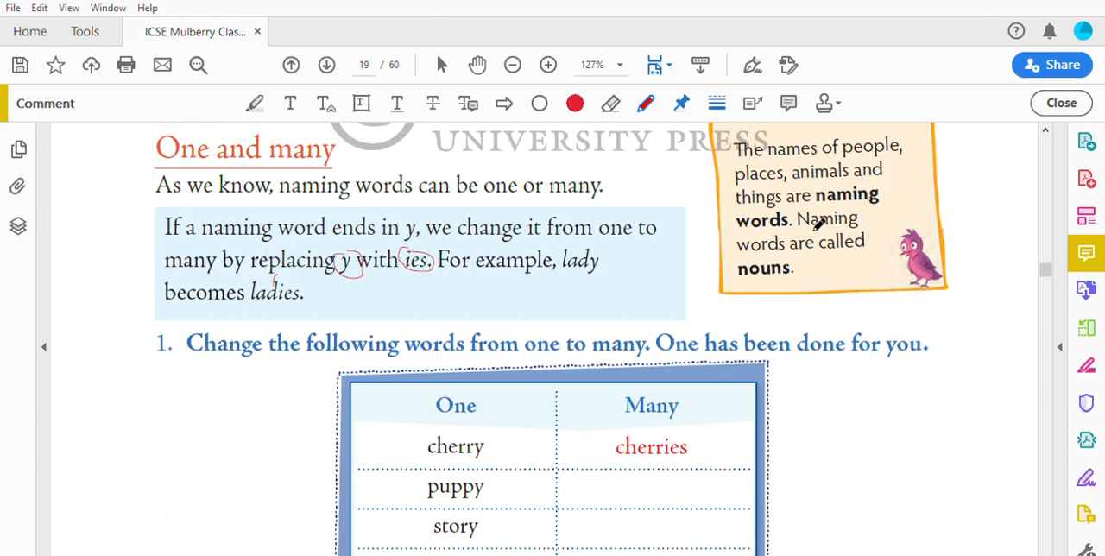
mouse_move(816, 249)
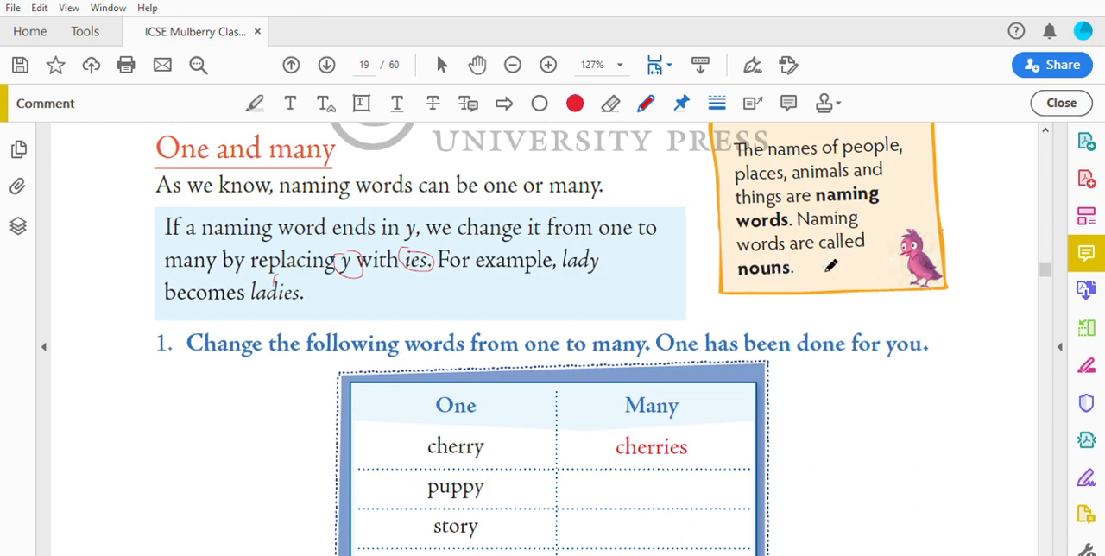
Scroll the full word table into view, showing puppy, story, country and city
scroll("down", 3)
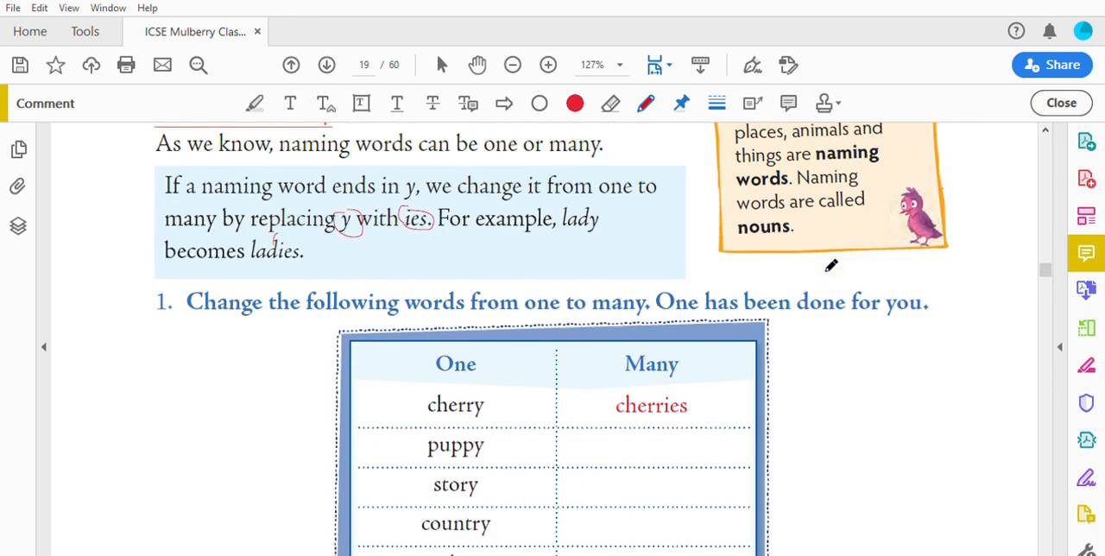
scroll("down", 3)
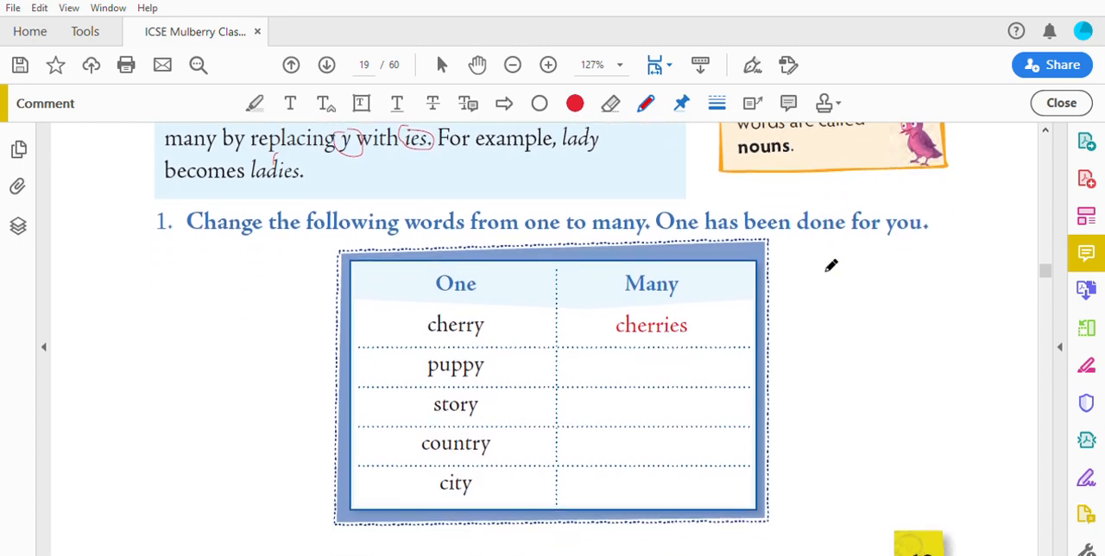
mouse_move(335, 246)
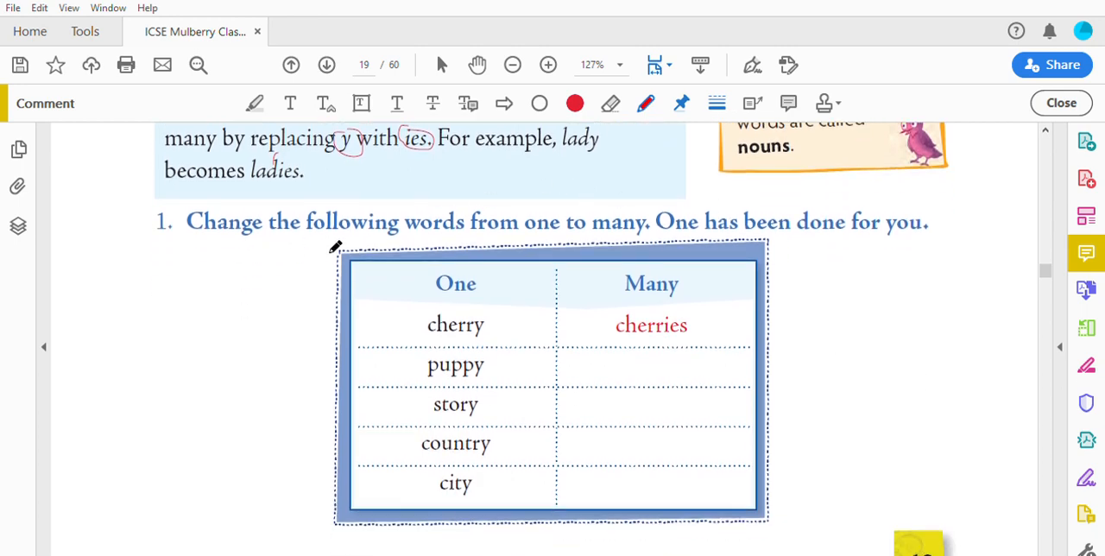
mouse_move(570, 228)
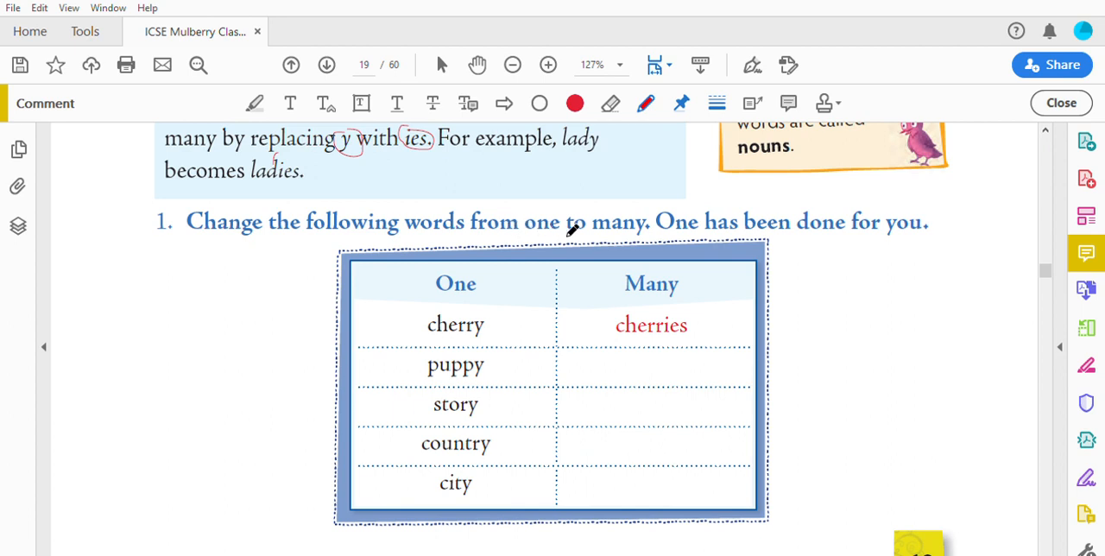
mouse_move(760, 223)
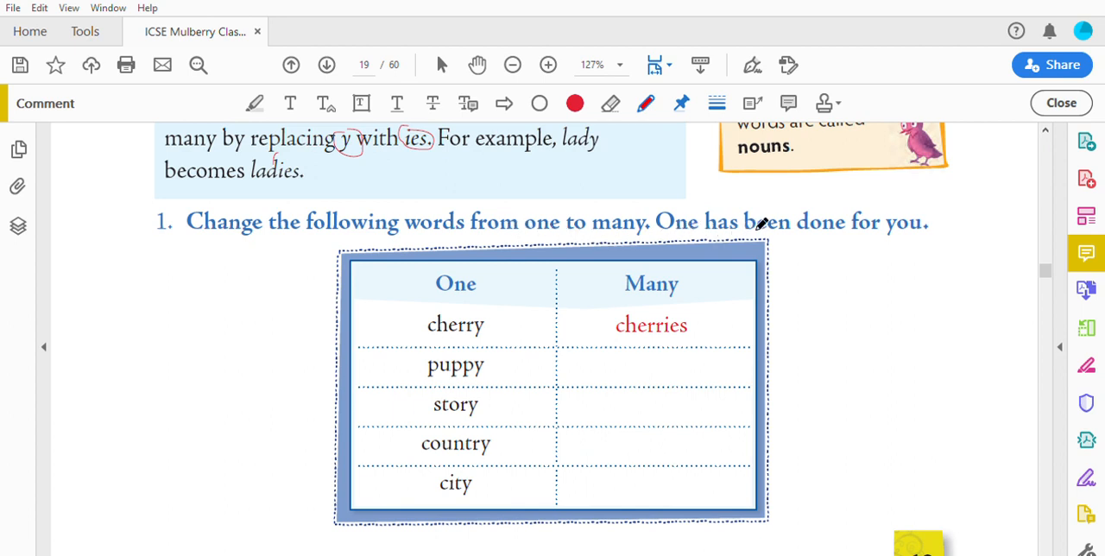
mouse_move(939, 222)
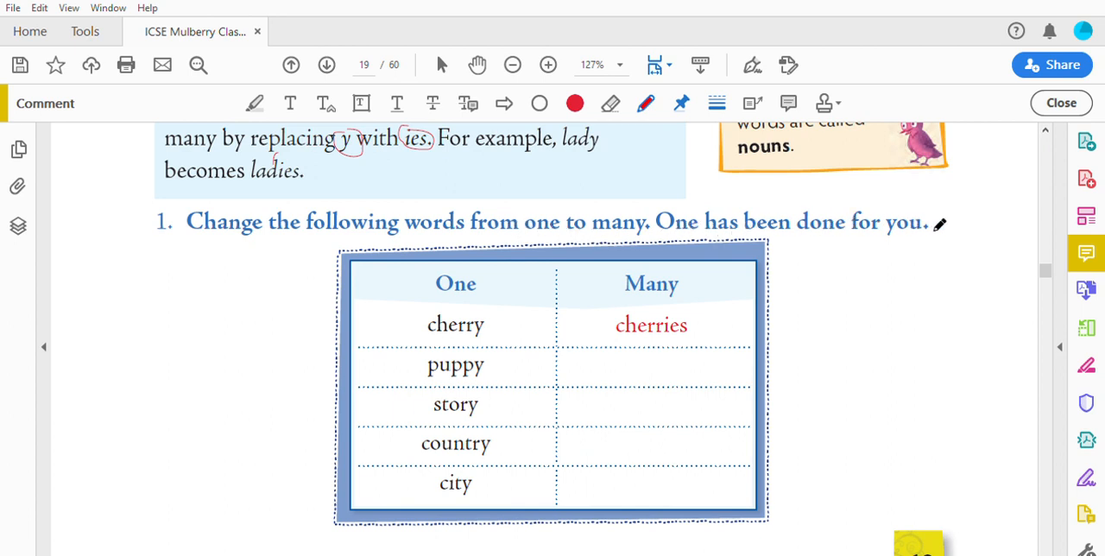
mouse_move(456, 266)
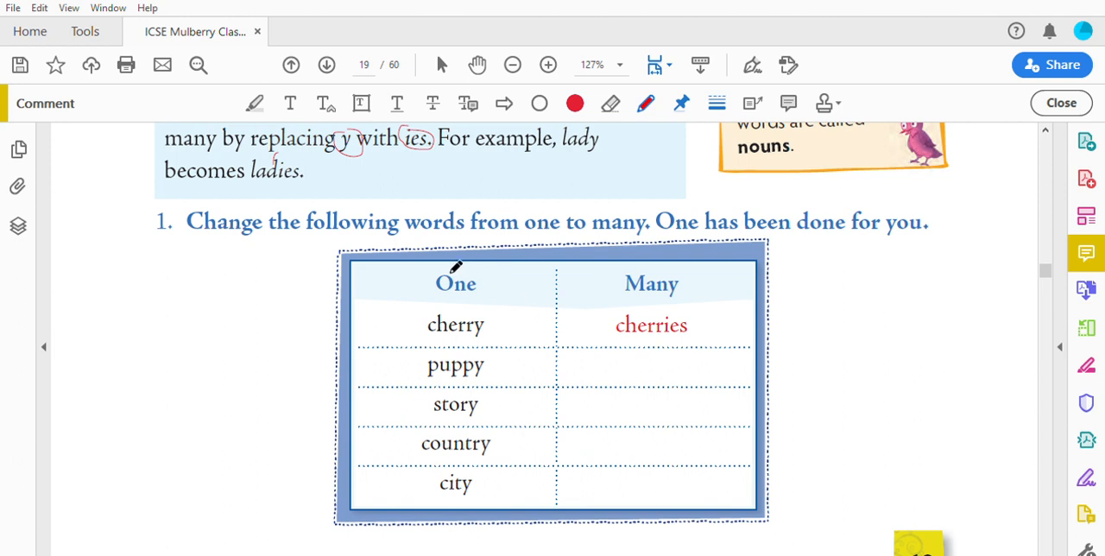
mouse_move(641, 263)
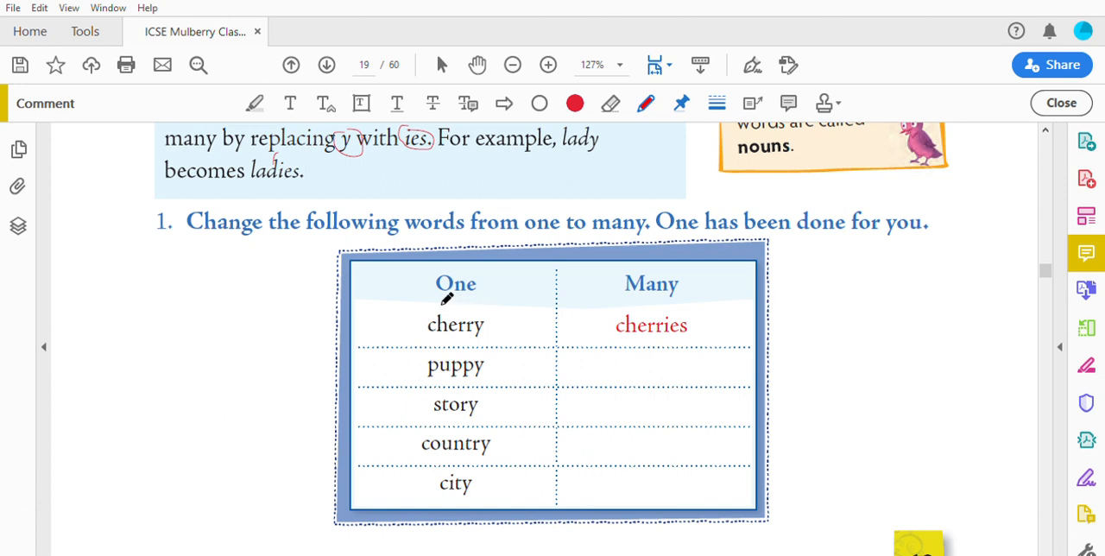
mouse_move(354, 323)
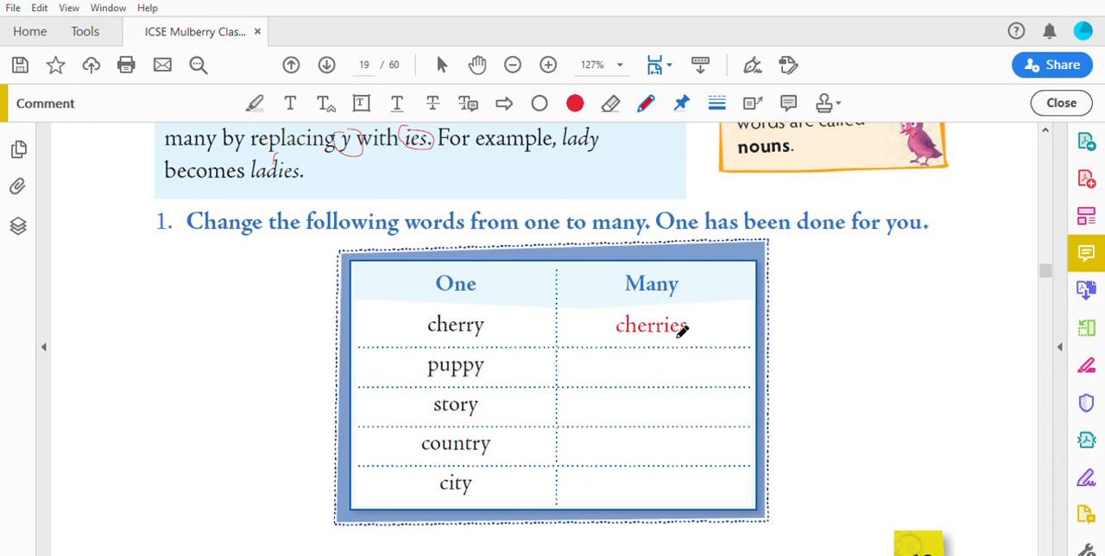
mouse_move(526, 331)
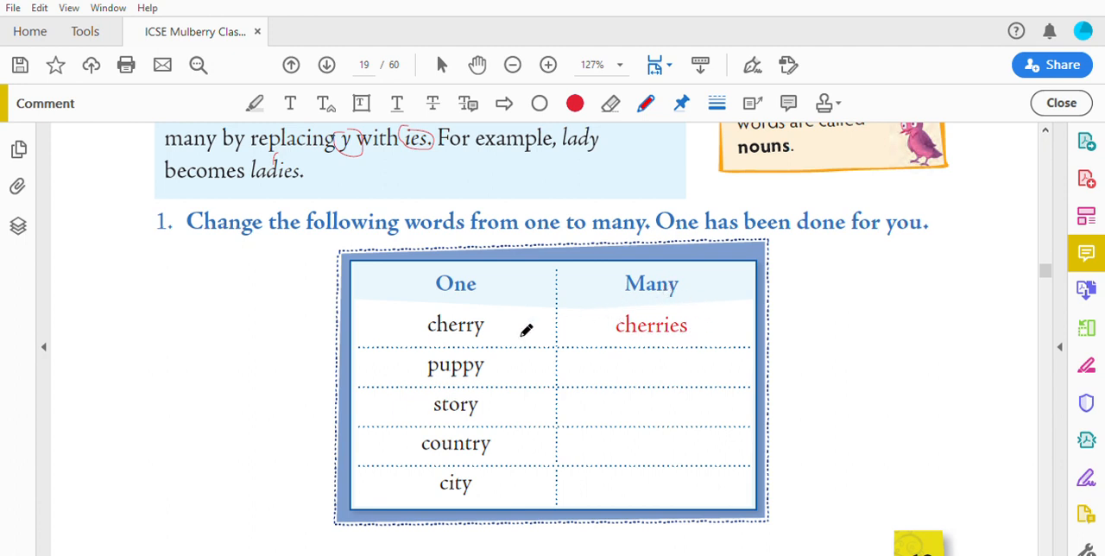
mouse_move(570, 373)
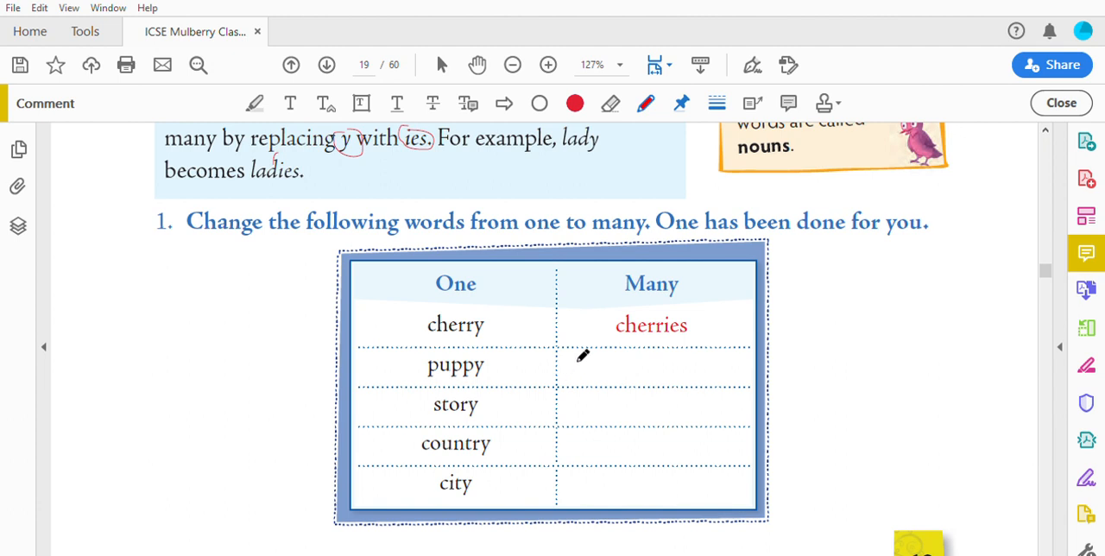
mouse_move(584, 361)
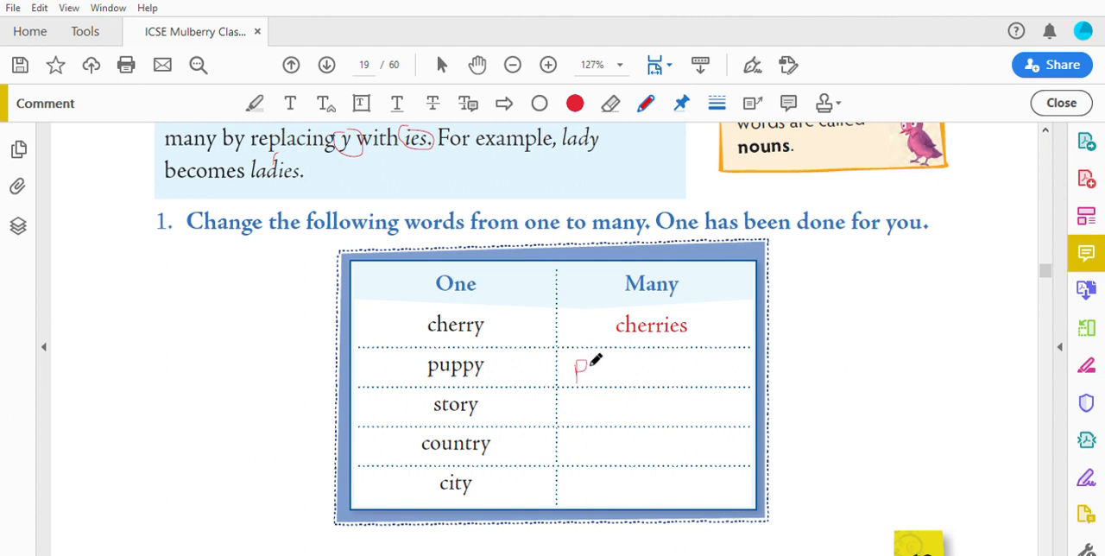
Handwrite 'Puppies' in red in the Many cell beside puppy
type("Pu")
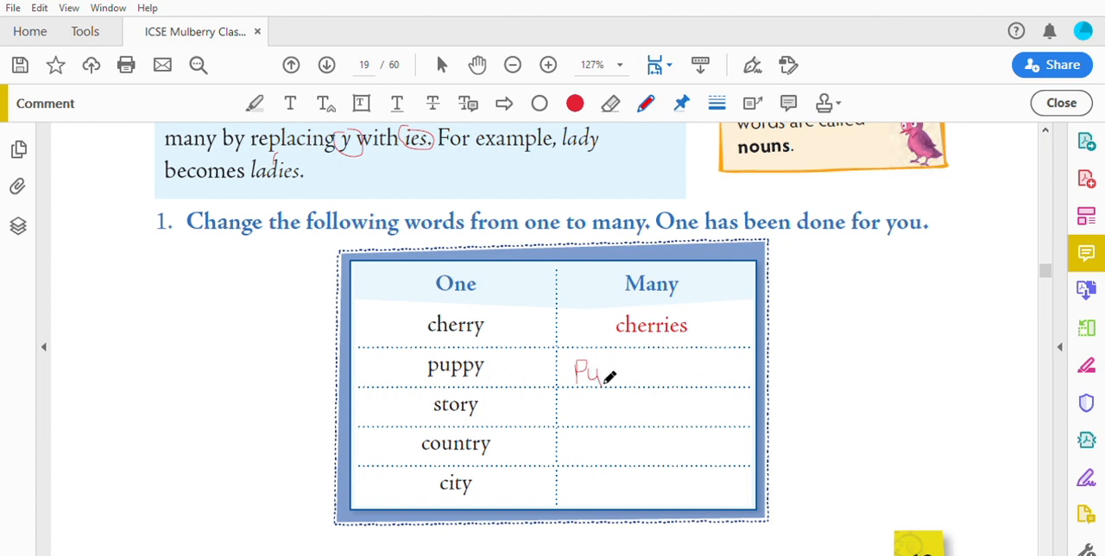
left_click_drag(605, 366, 601, 394)
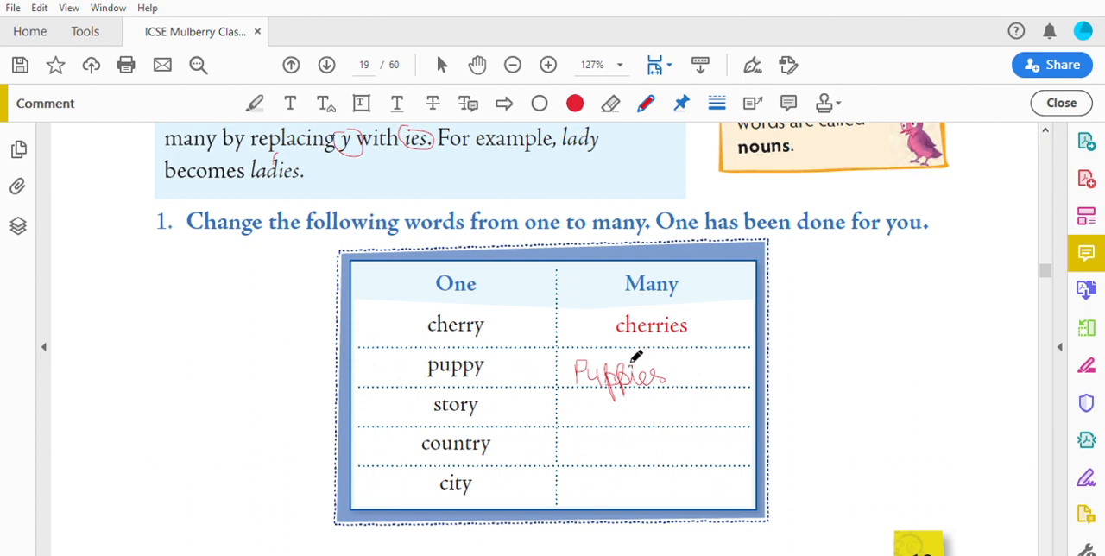
mouse_move(677, 397)
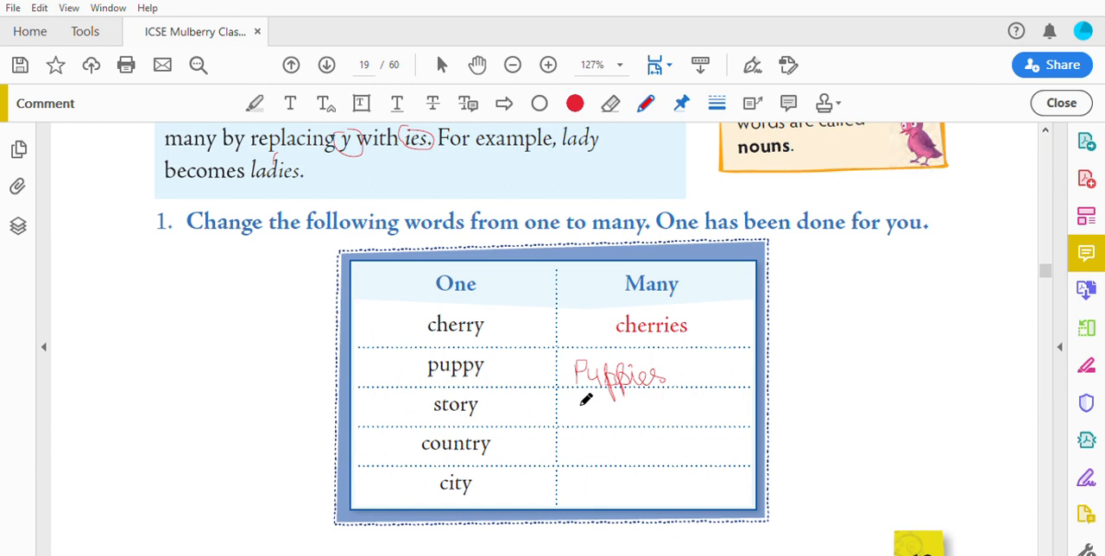
mouse_move(581, 418)
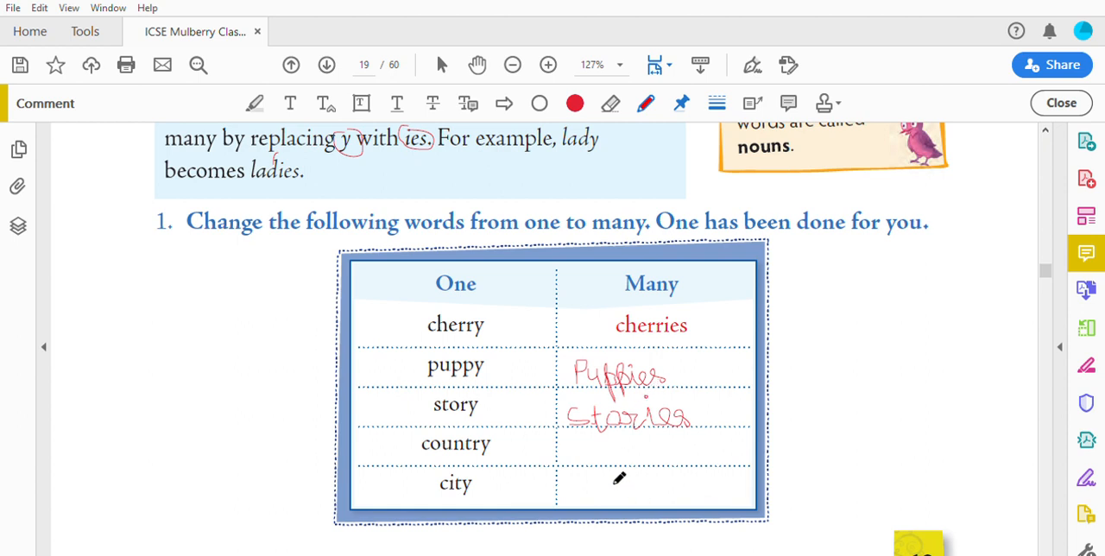
mouse_move(598, 456)
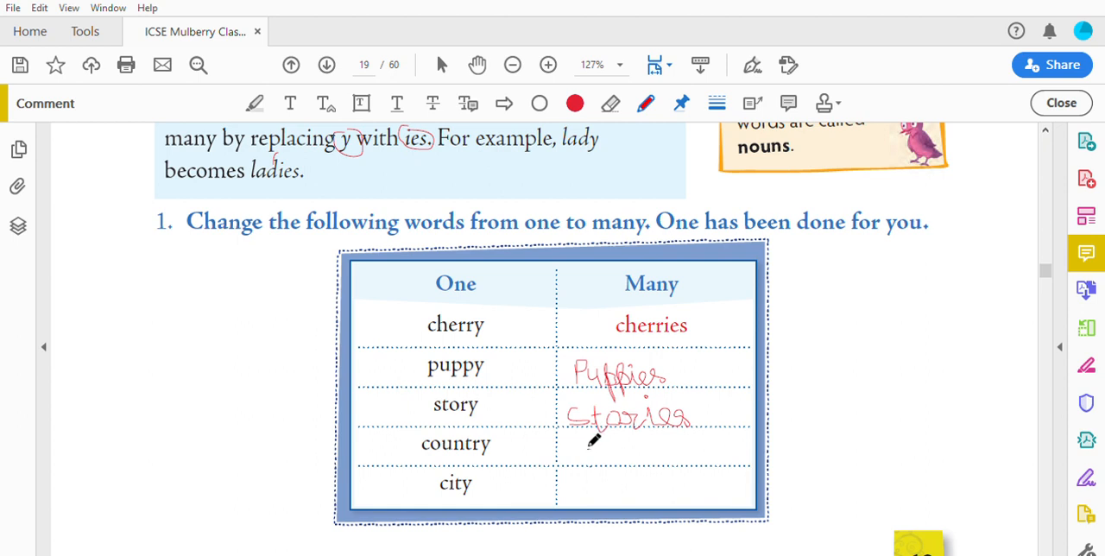
Start handwriting 'countries' in red in the Many cell beside country
left_click_drag(595, 452, 583, 463)
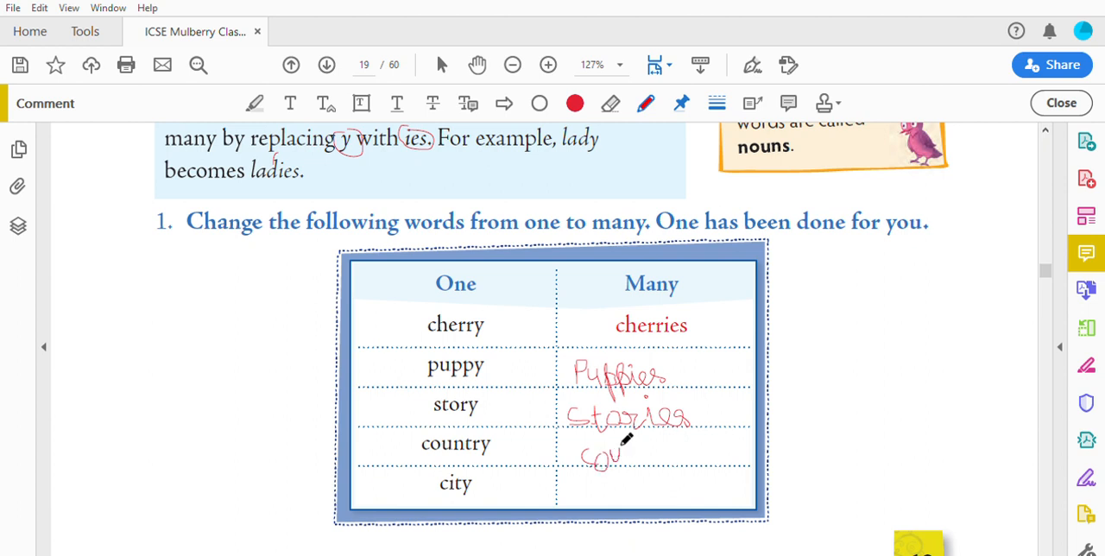
mouse_move(630, 442)
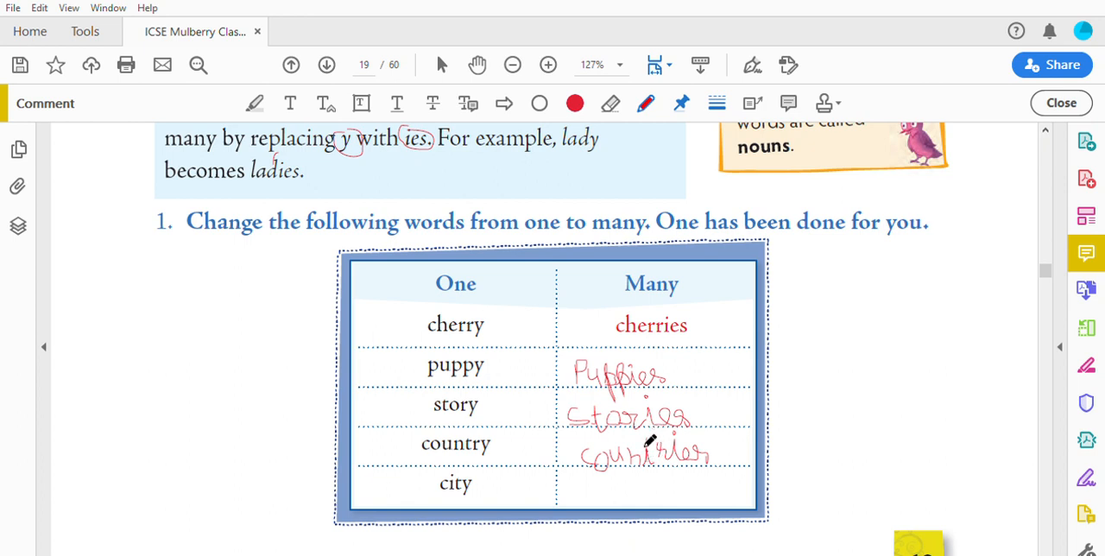
mouse_move(665, 480)
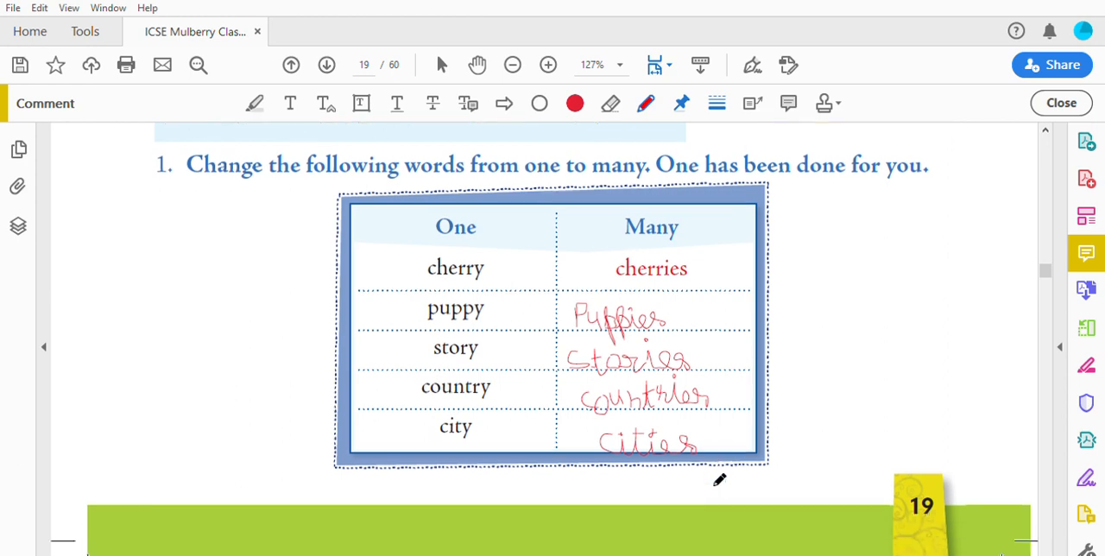
scroll("down", 3)
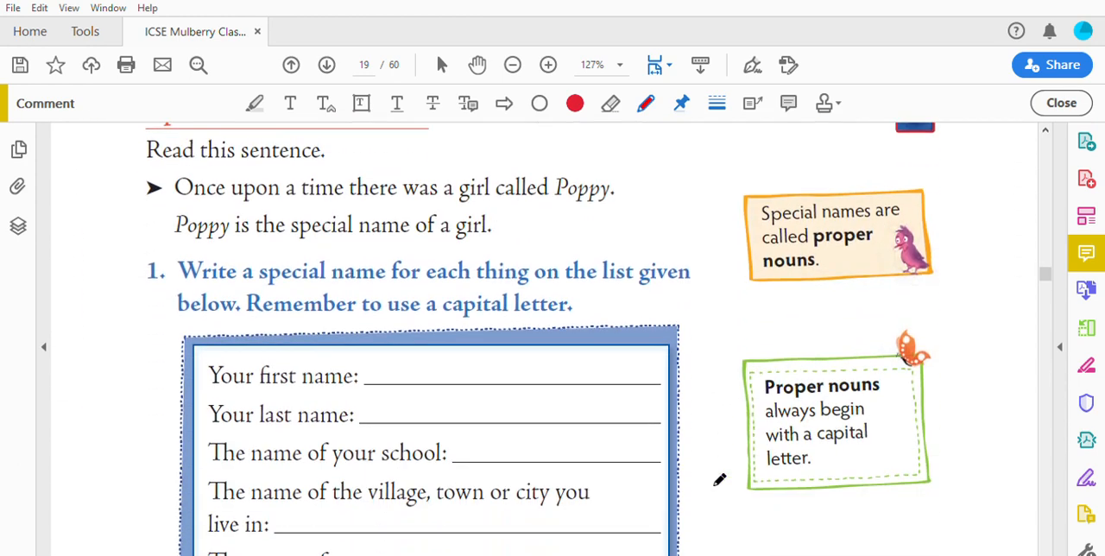
scroll("down", 3)
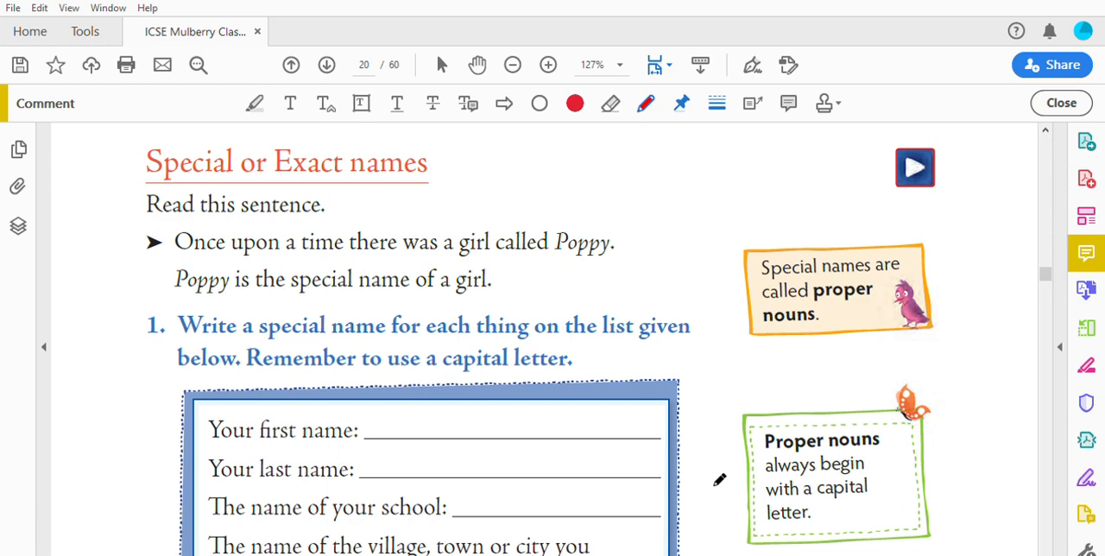
mouse_move(373, 422)
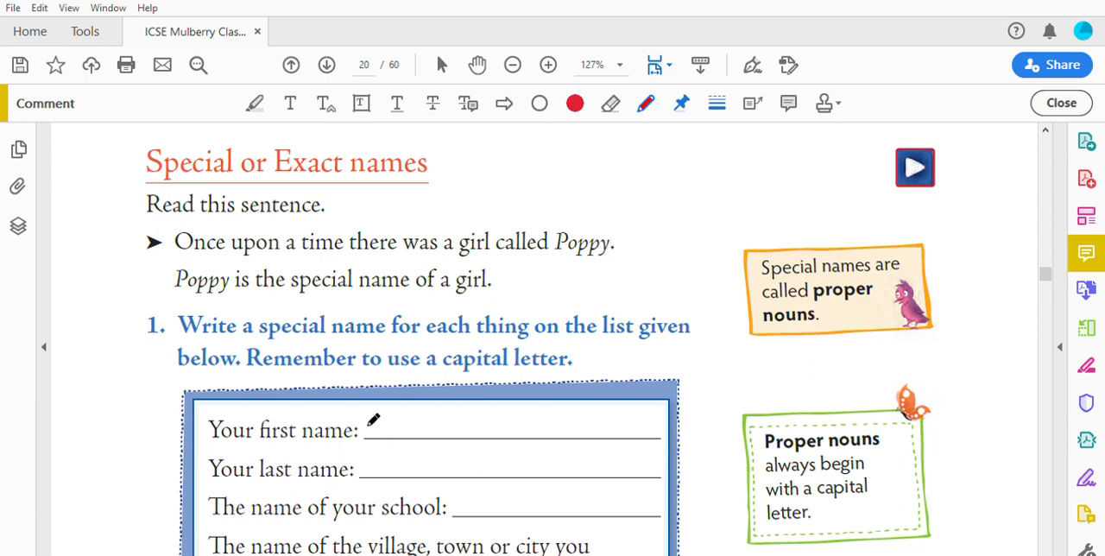
mouse_move(169, 215)
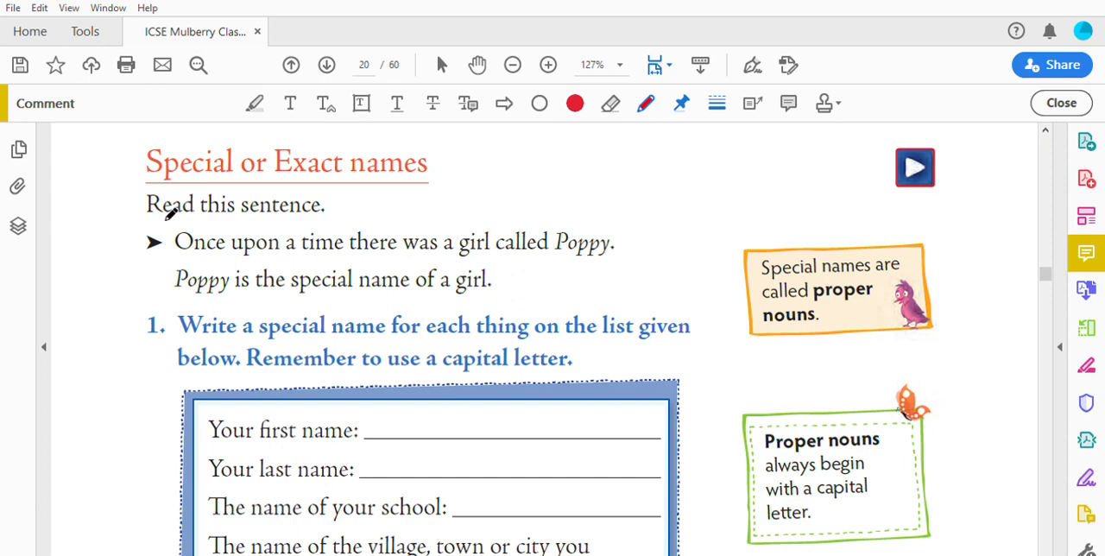
mouse_move(352, 245)
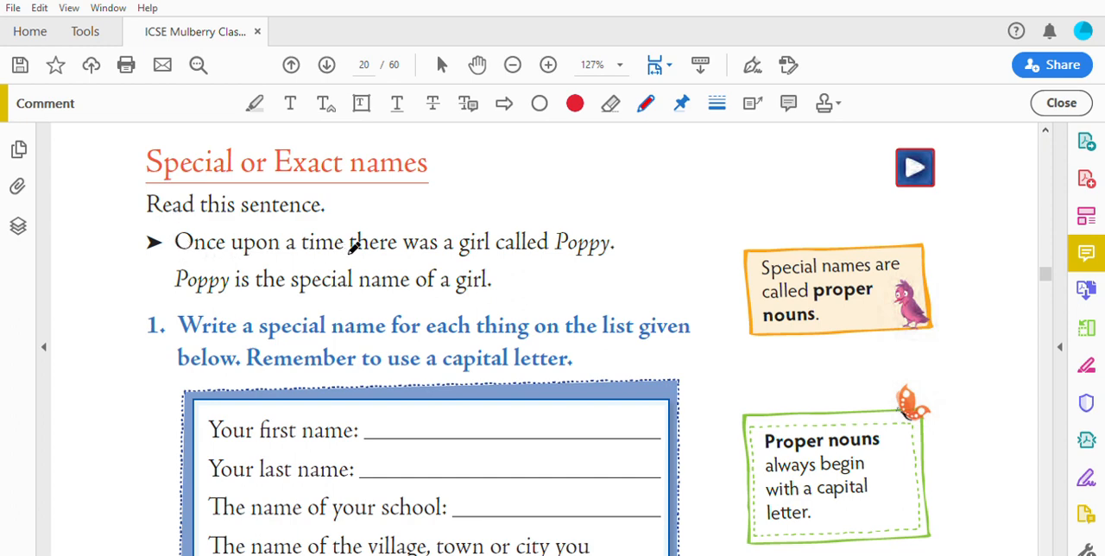
mouse_move(497, 249)
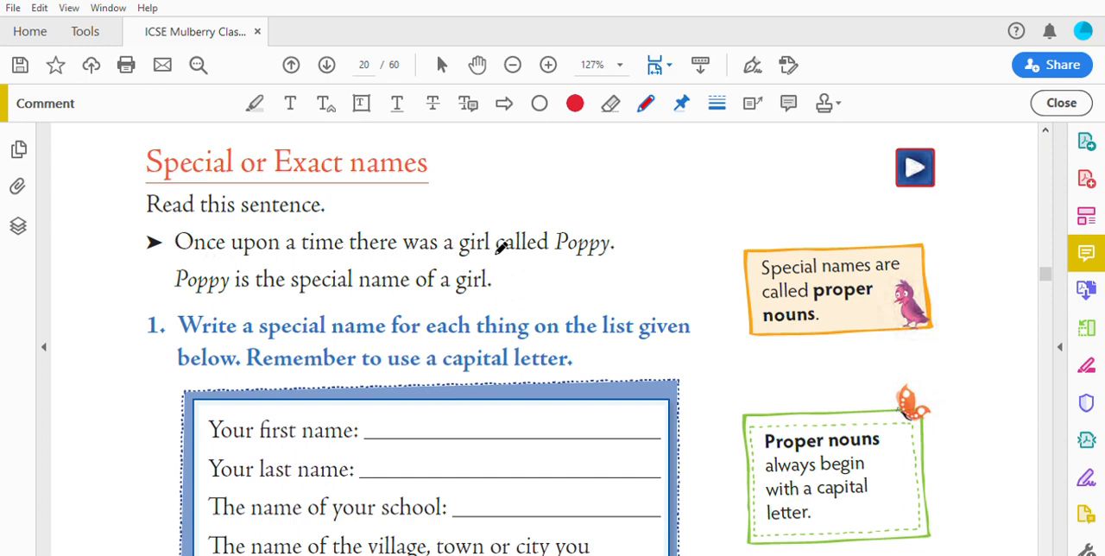
mouse_move(567, 251)
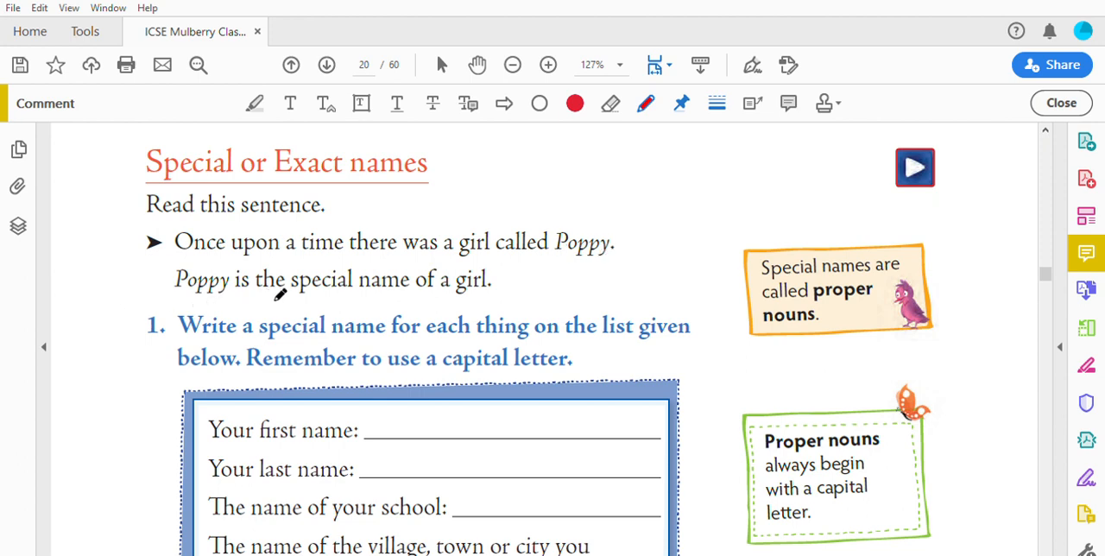
mouse_move(414, 290)
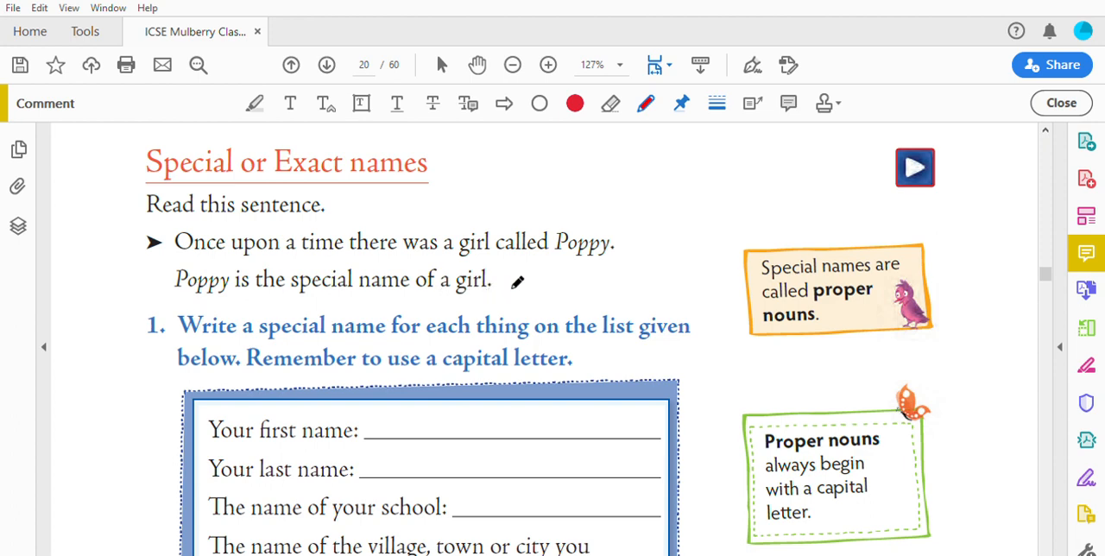
mouse_move(352, 308)
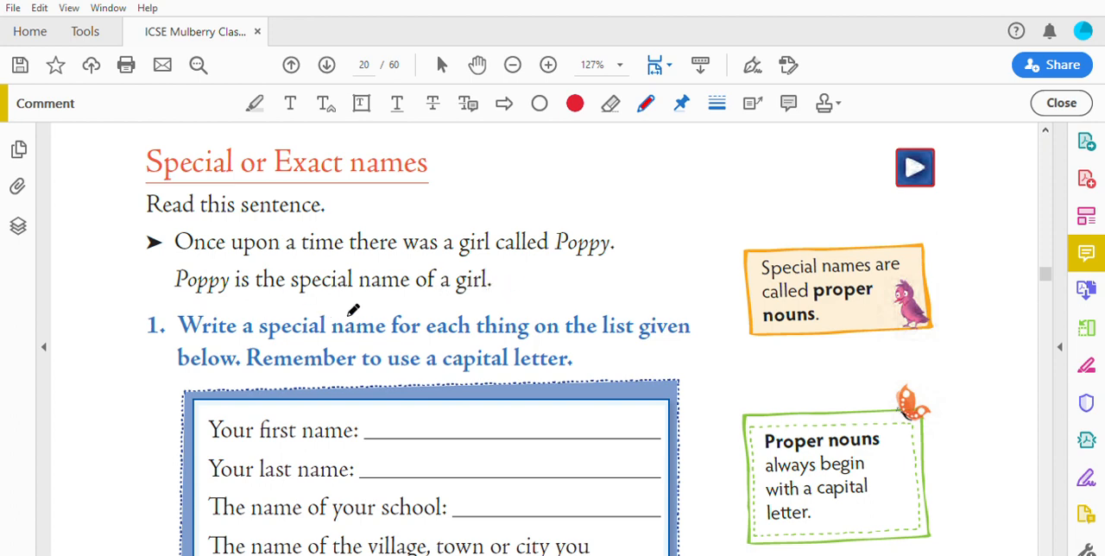
mouse_move(794, 276)
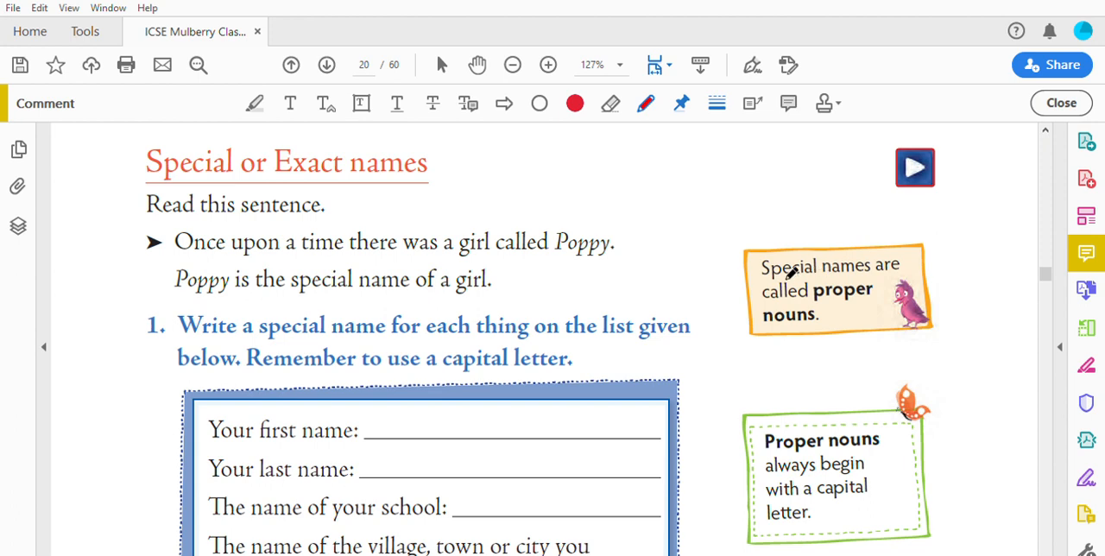
mouse_move(739, 304)
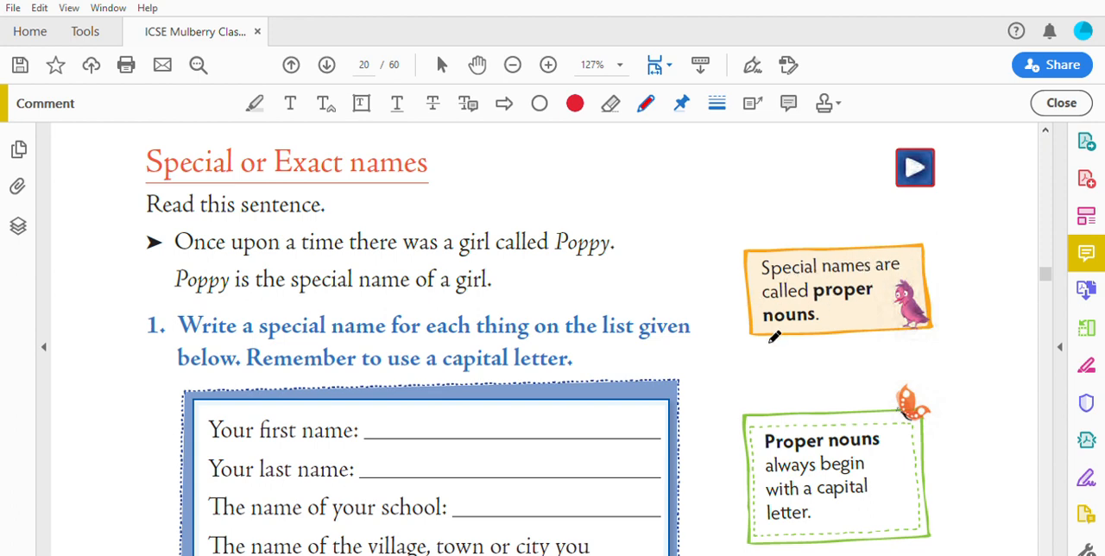
mouse_move(798, 422)
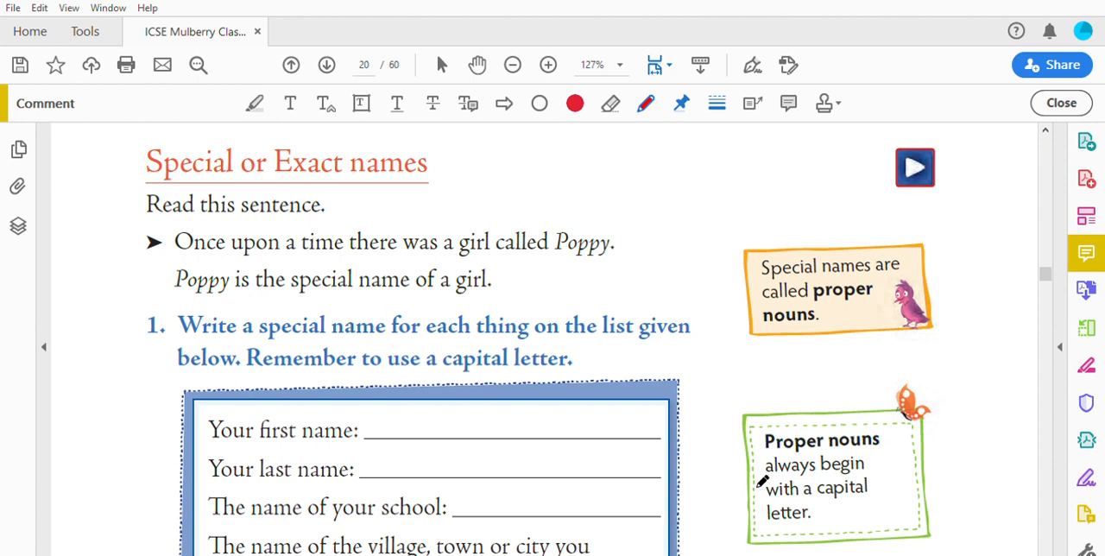
mouse_move(810, 487)
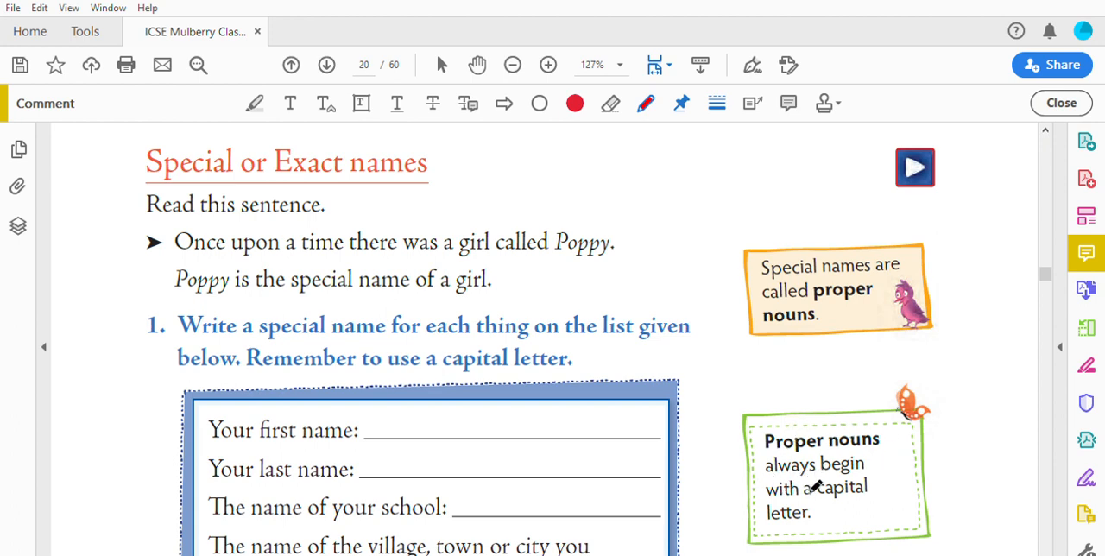
mouse_move(778, 518)
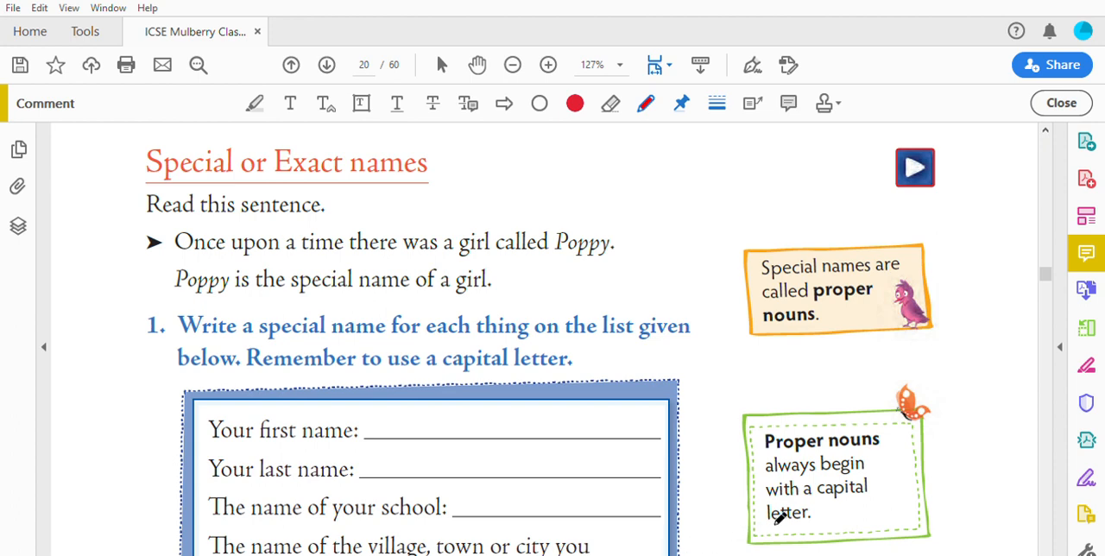
mouse_move(394, 332)
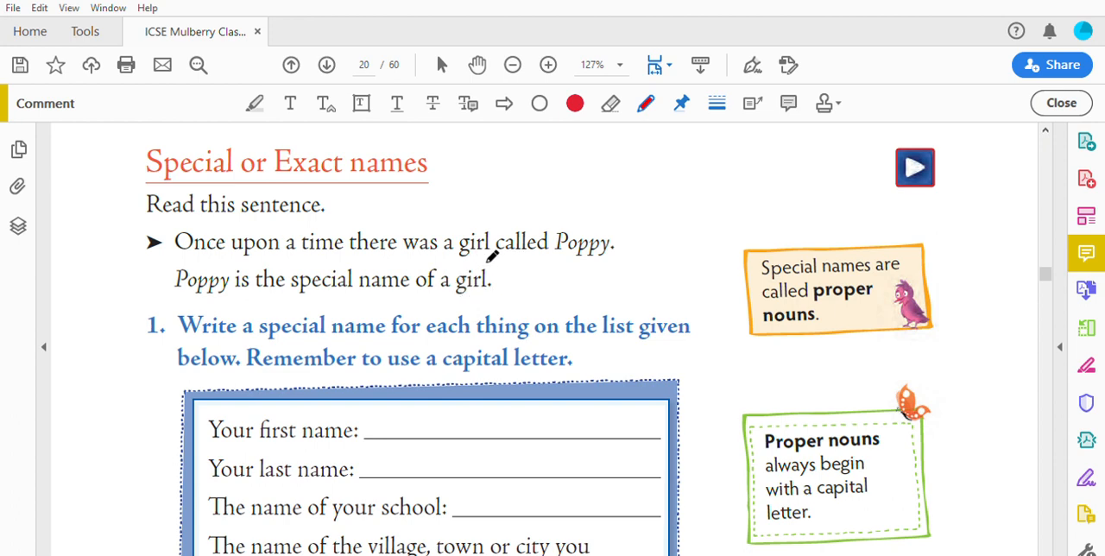
mouse_move(231, 249)
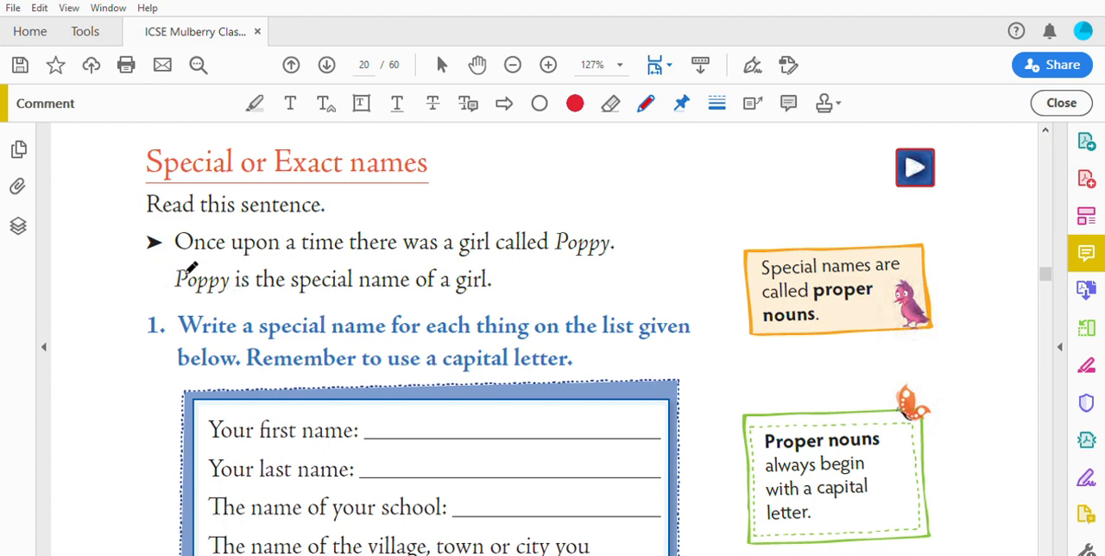
mouse_move(238, 266)
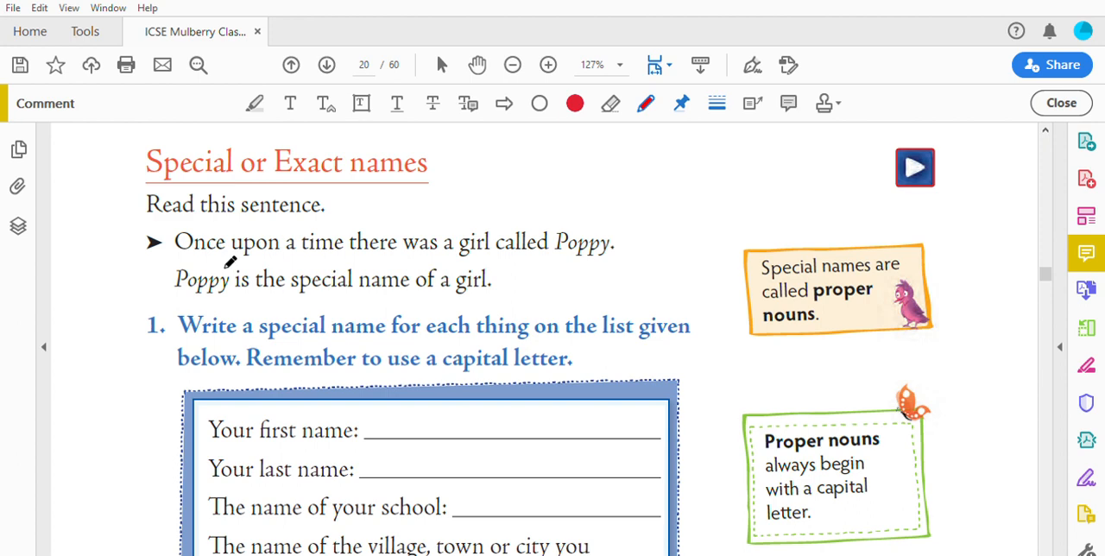
mouse_move(887, 287)
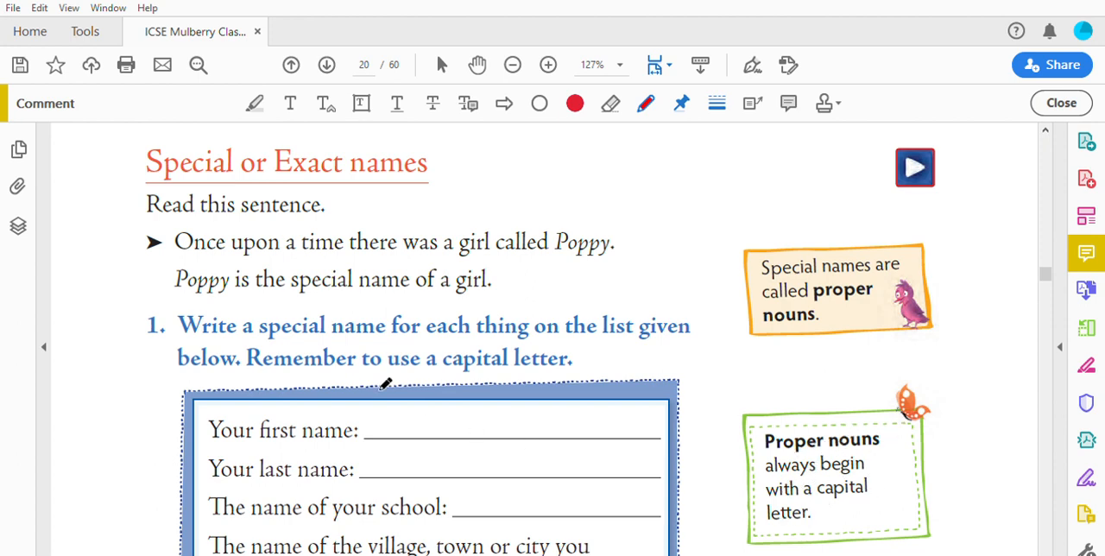
scroll("down", 3)
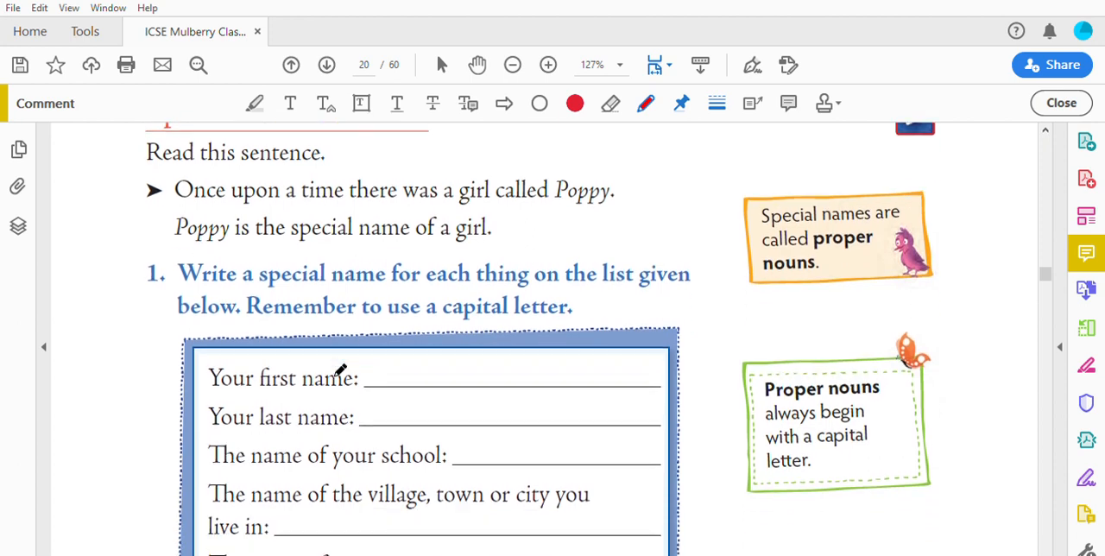
Scroll past the special-names prompts to exercise 2 on pairing common and special names
scroll("down", 3)
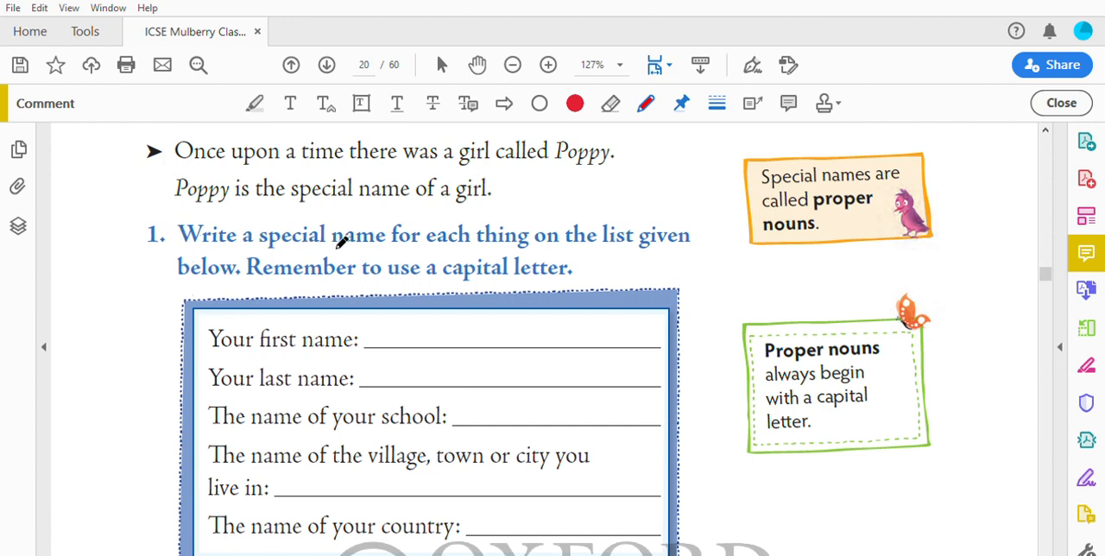
mouse_move(557, 235)
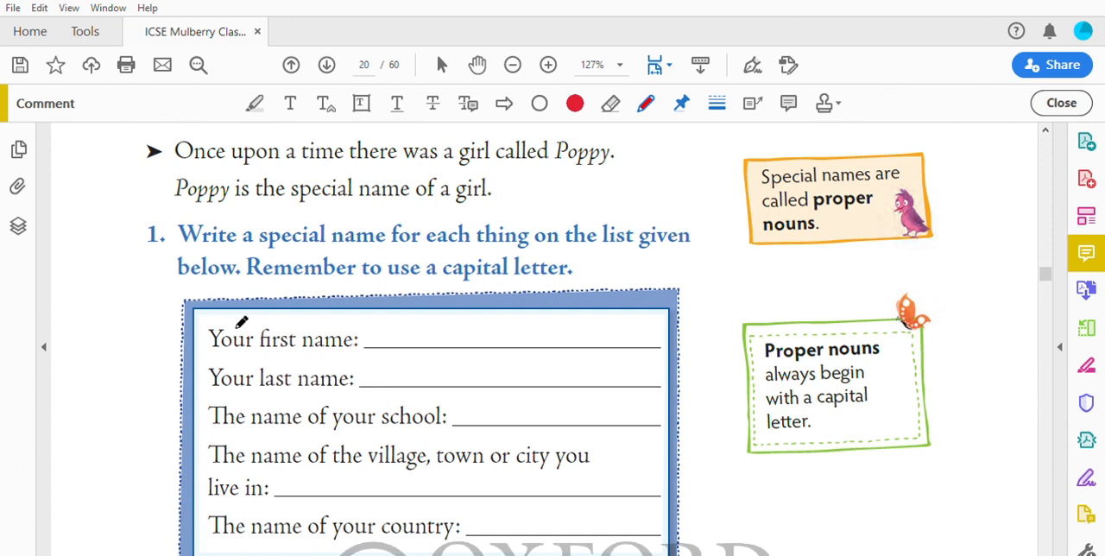
mouse_move(401, 266)
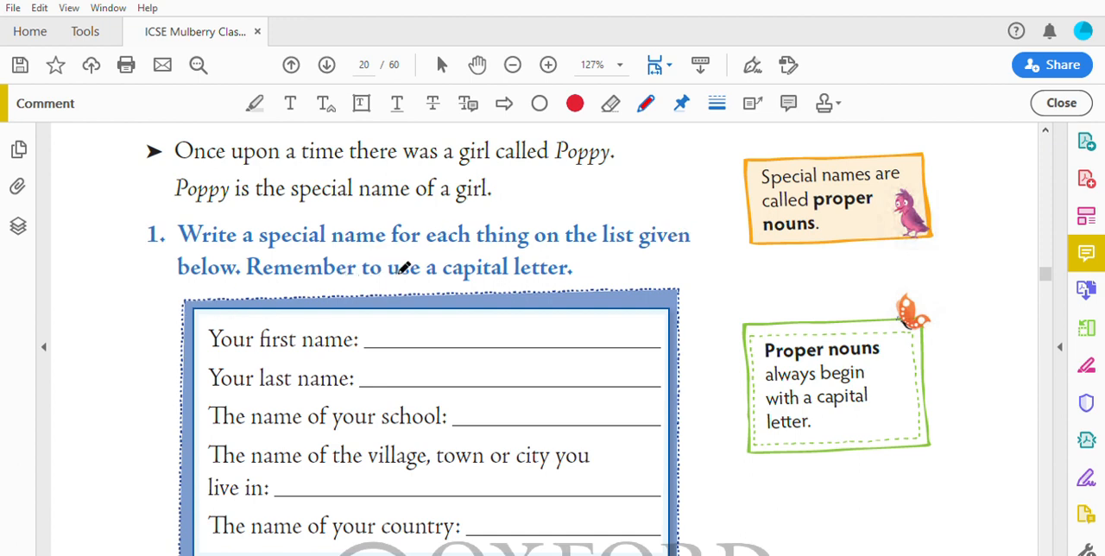
mouse_move(470, 266)
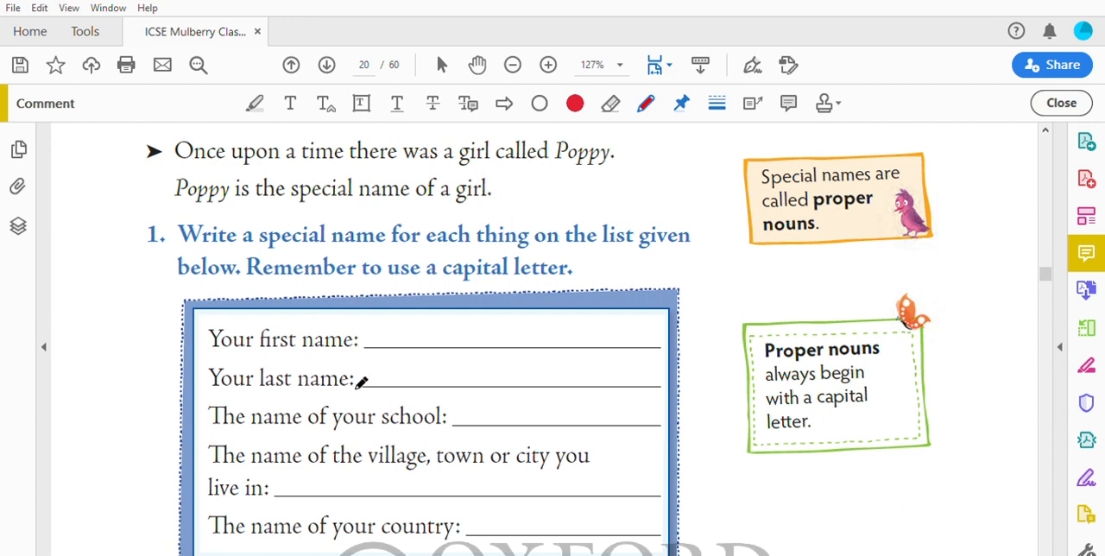
mouse_move(435, 332)
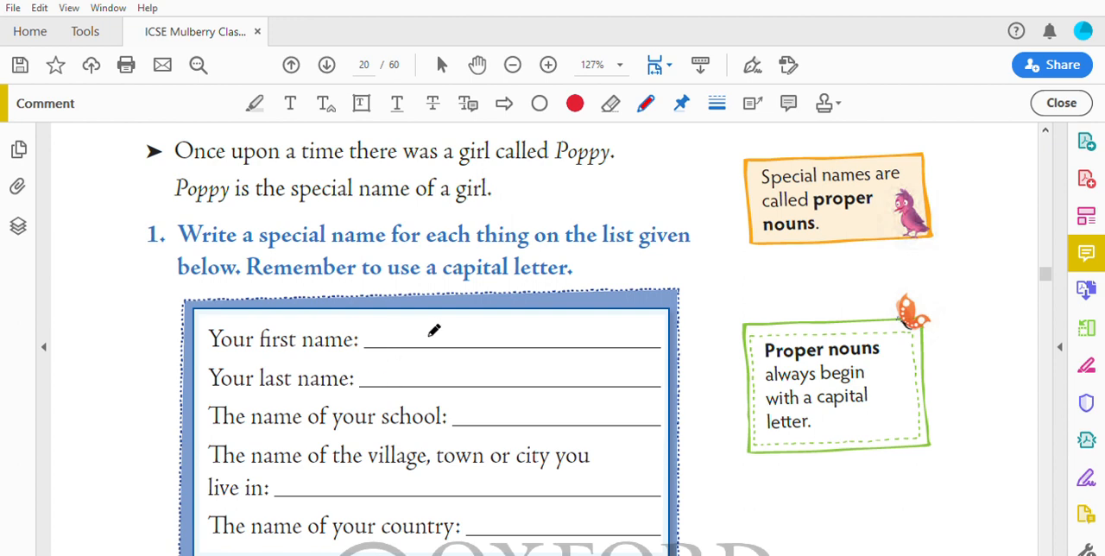
mouse_move(411, 370)
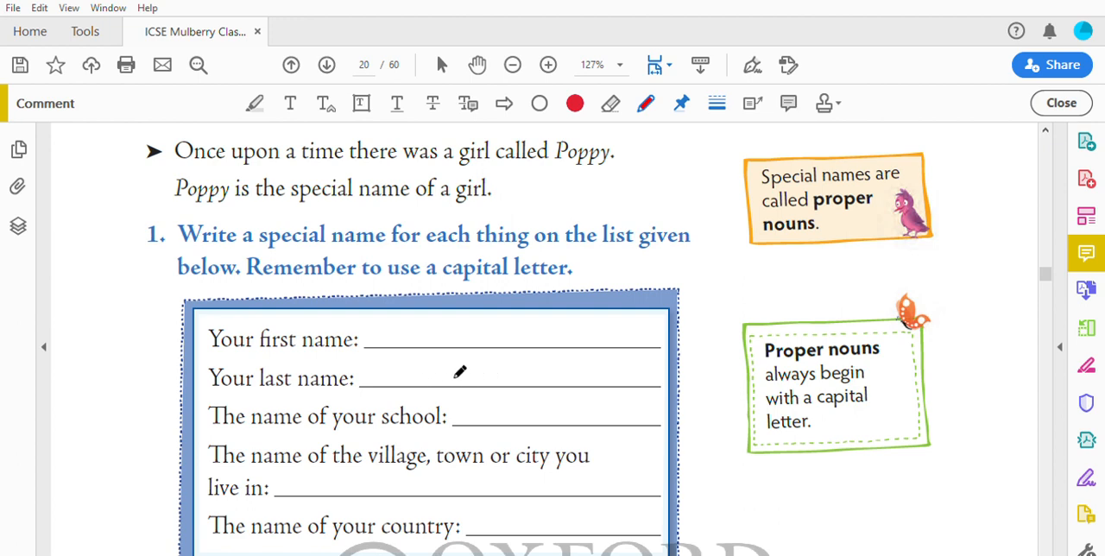
mouse_move(292, 425)
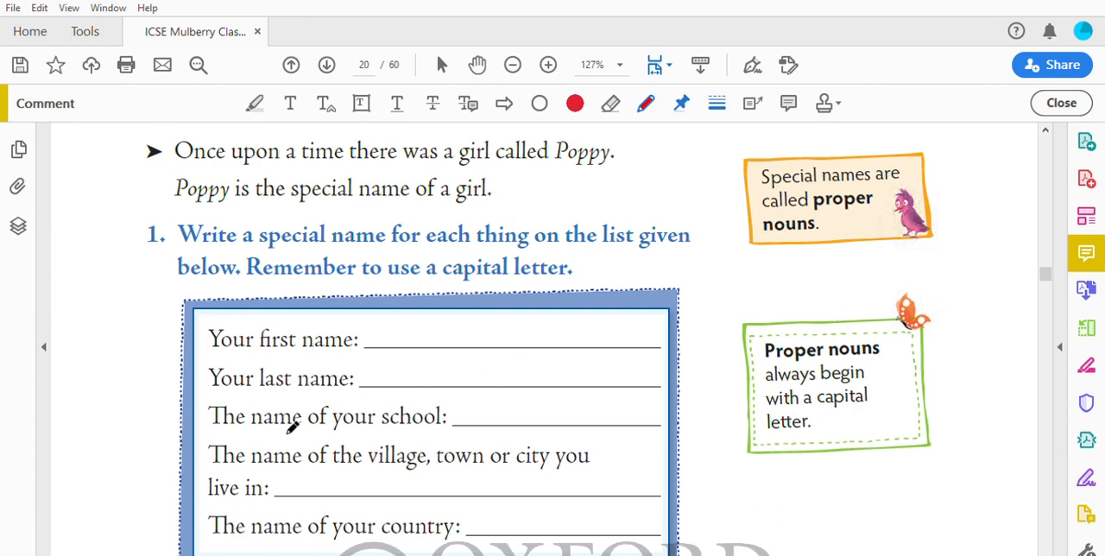
mouse_move(470, 421)
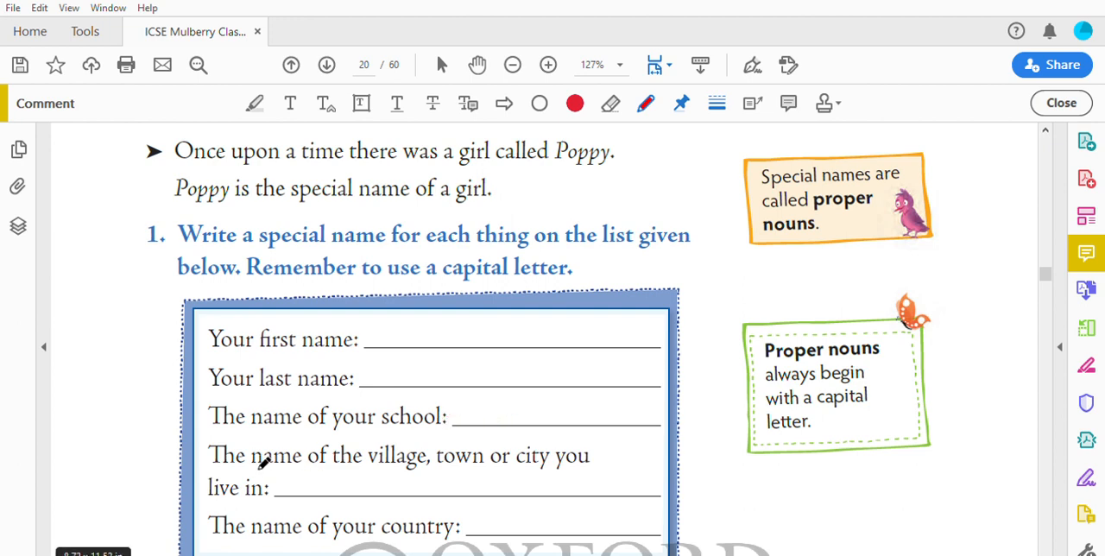
mouse_move(528, 456)
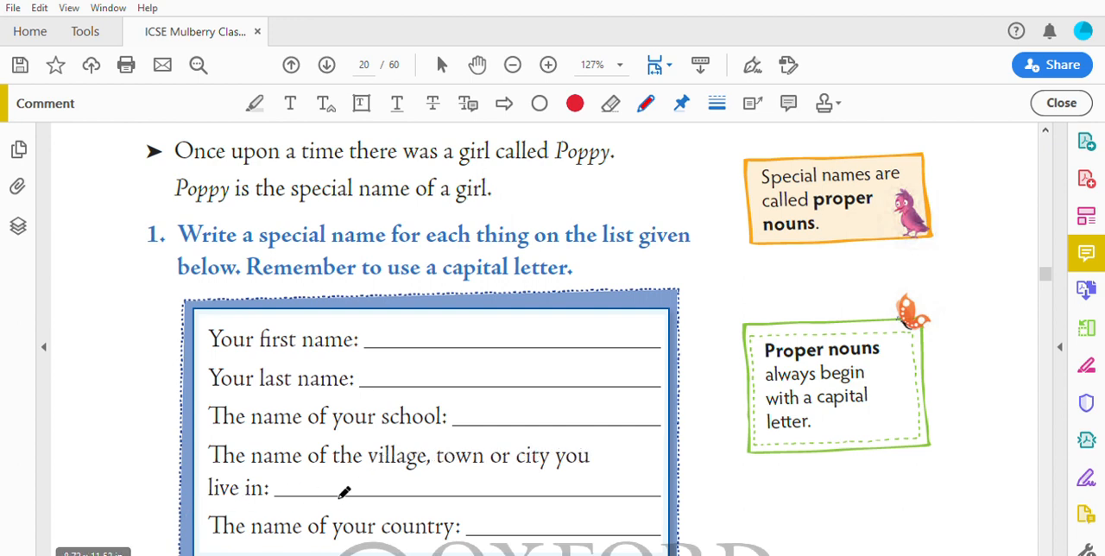
mouse_move(398, 460)
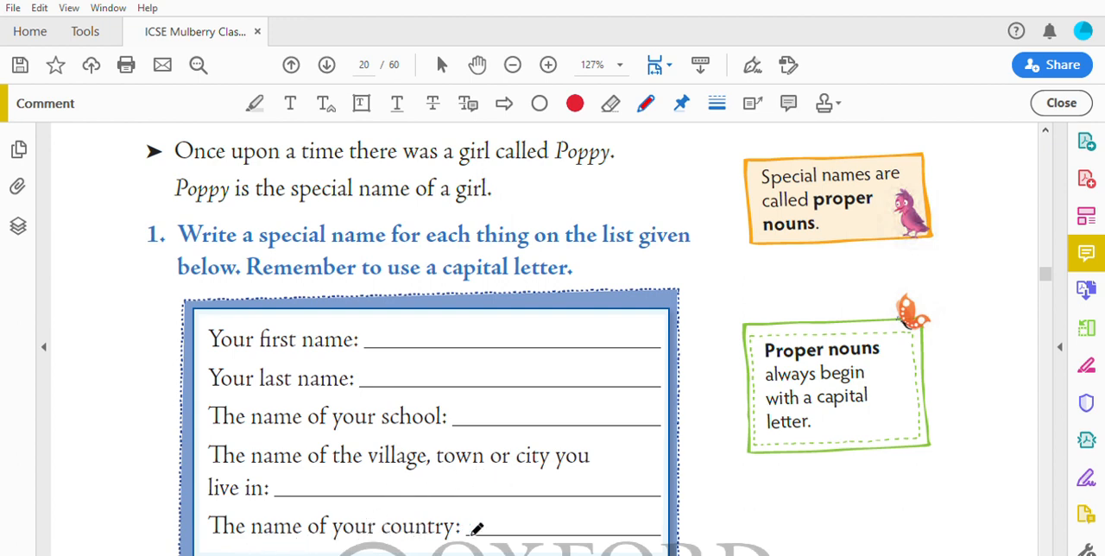
mouse_move(490, 507)
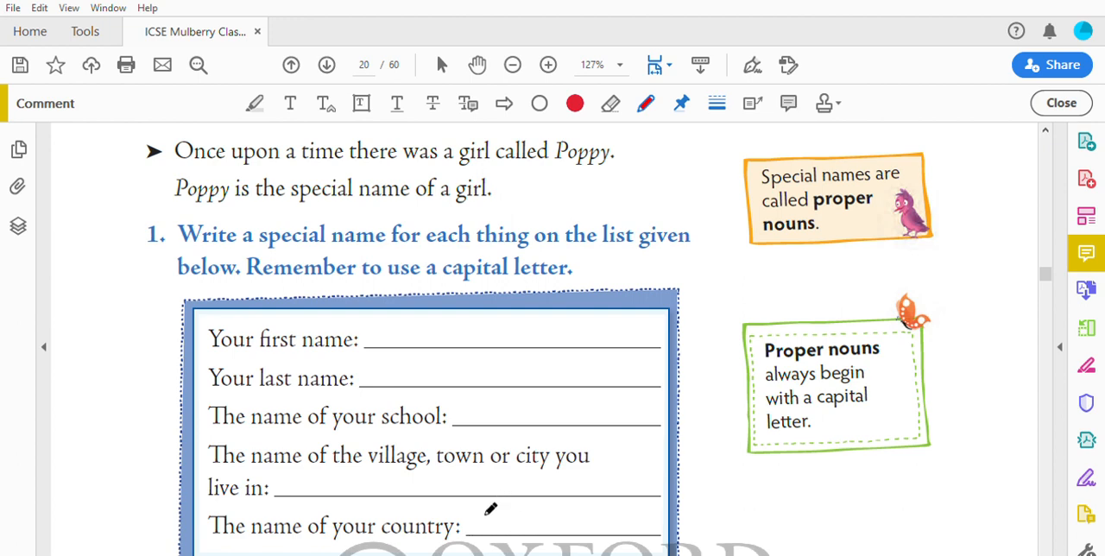
mouse_move(448, 498)
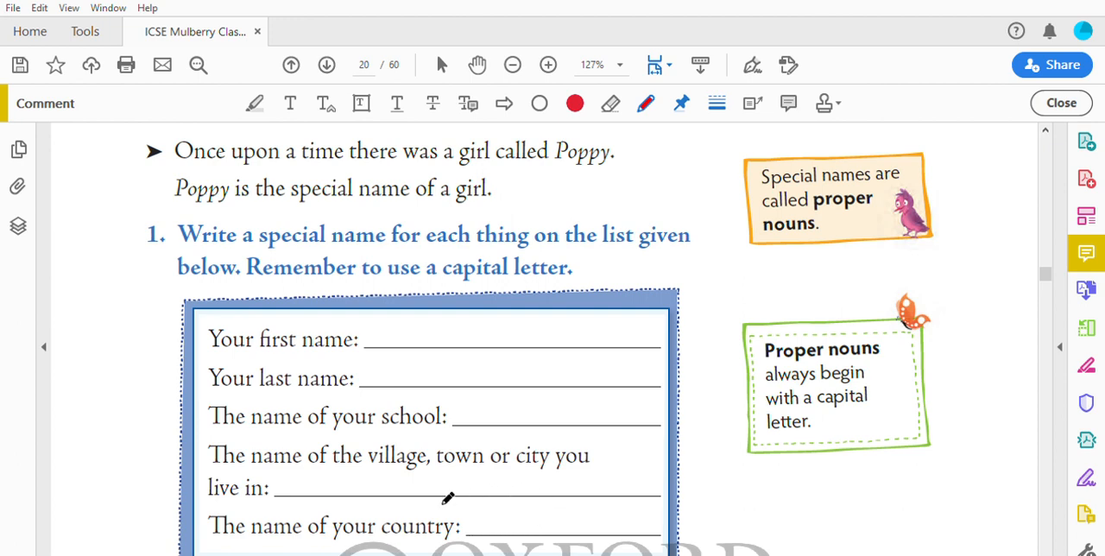
mouse_move(407, 525)
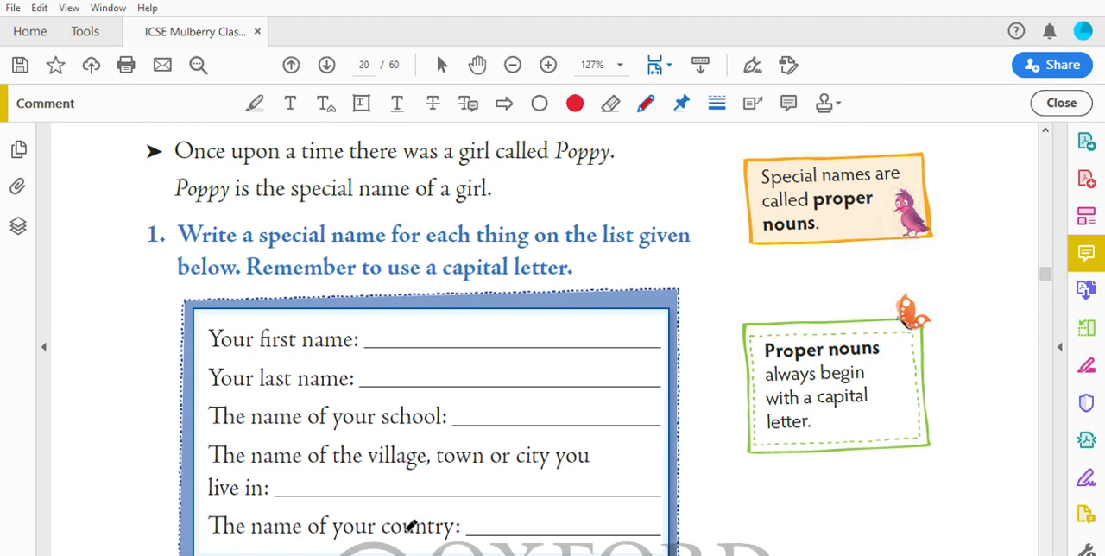
mouse_move(436, 528)
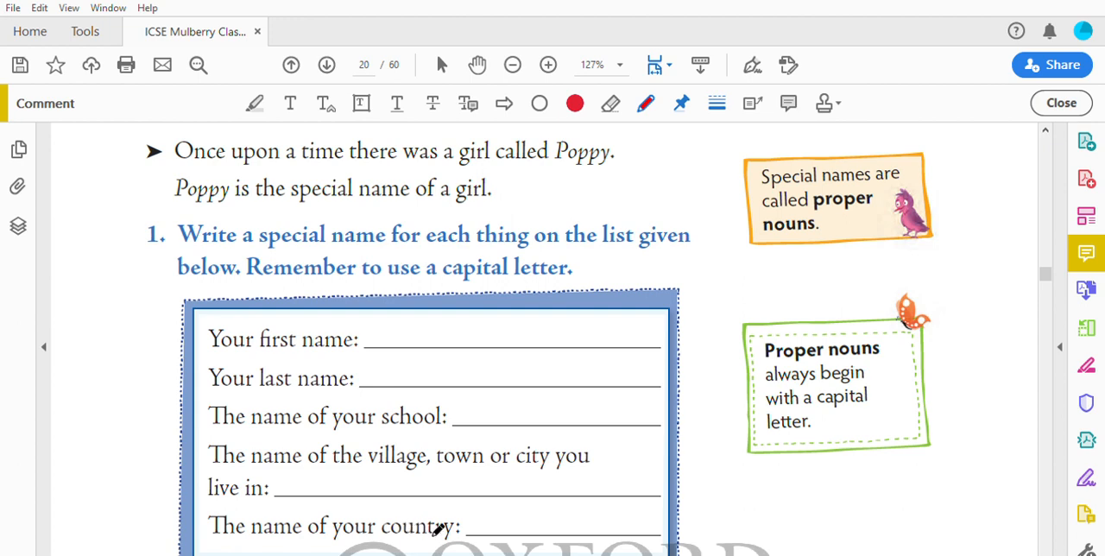
mouse_move(422, 395)
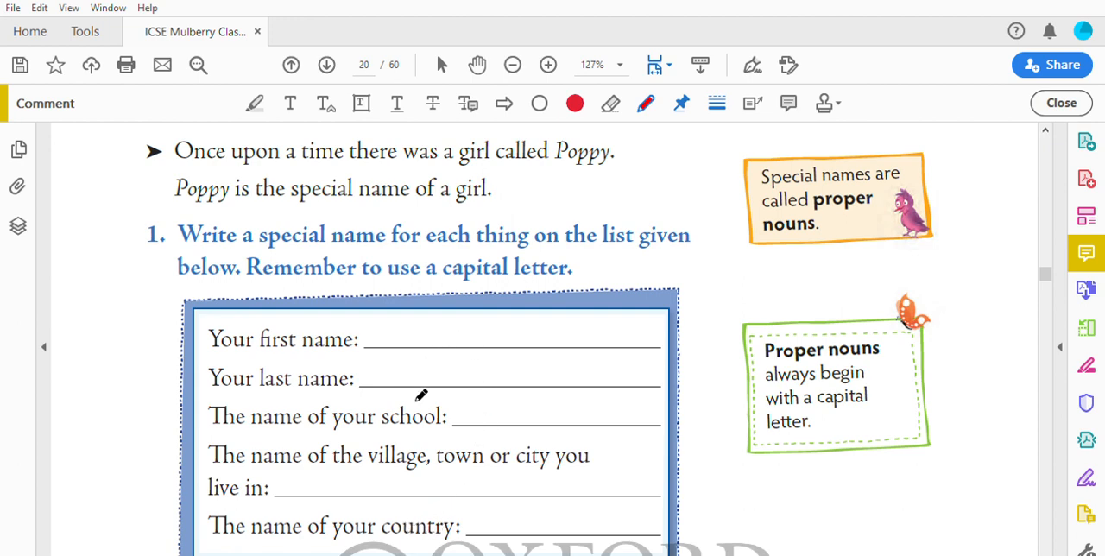
mouse_move(545, 388)
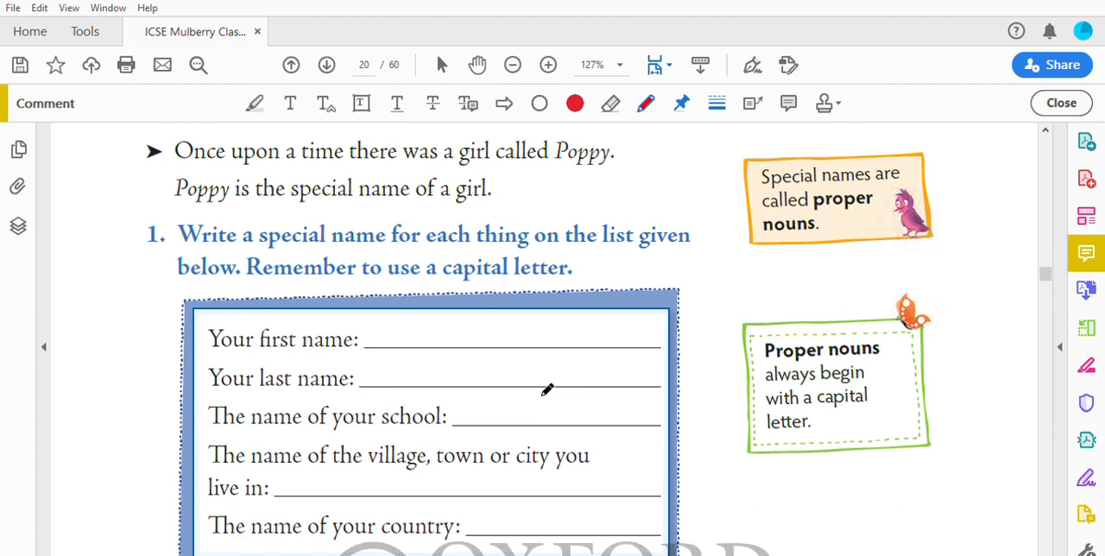
mouse_move(560, 351)
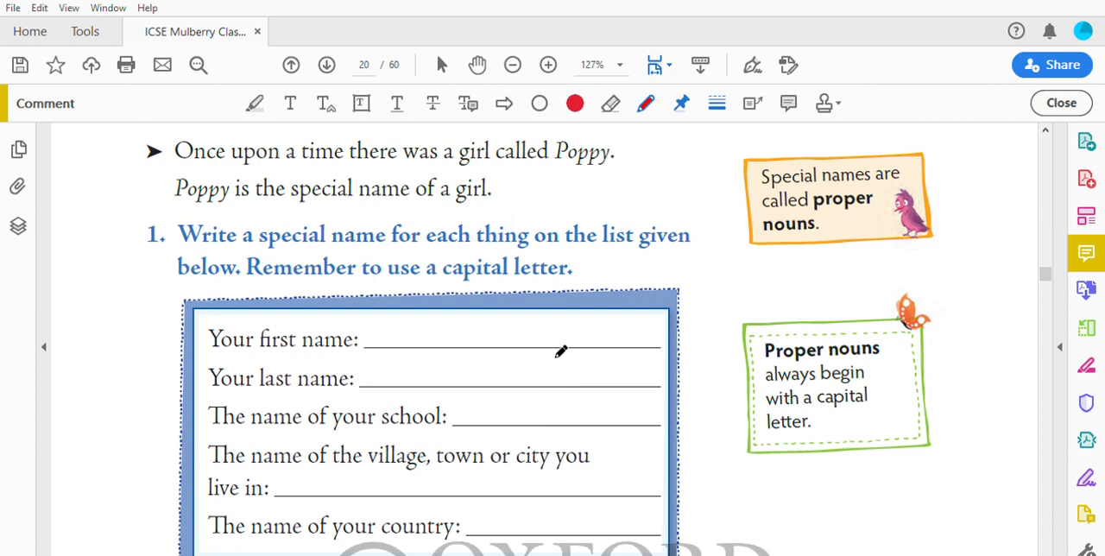
mouse_move(533, 351)
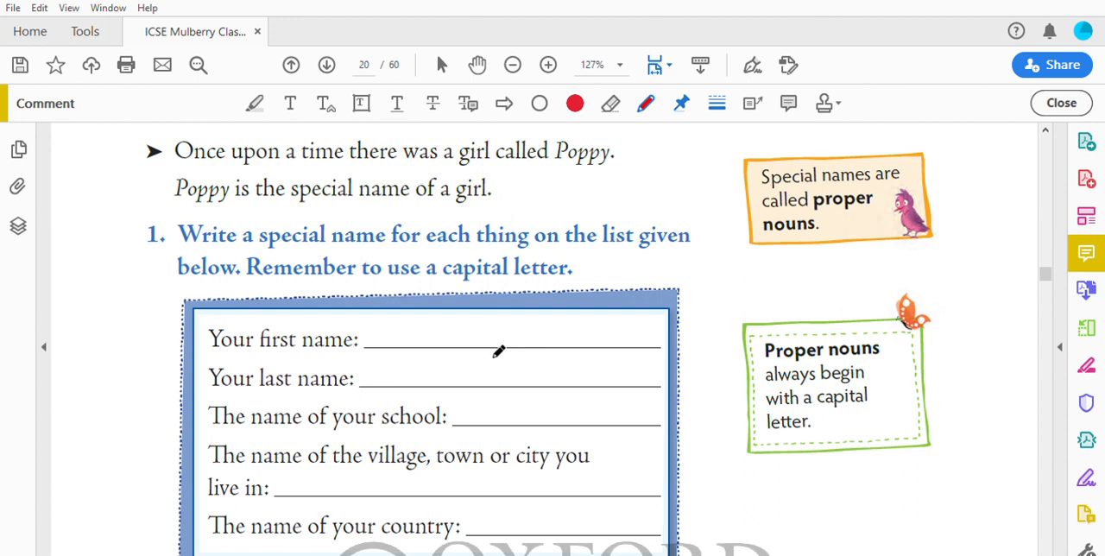
mouse_move(491, 359)
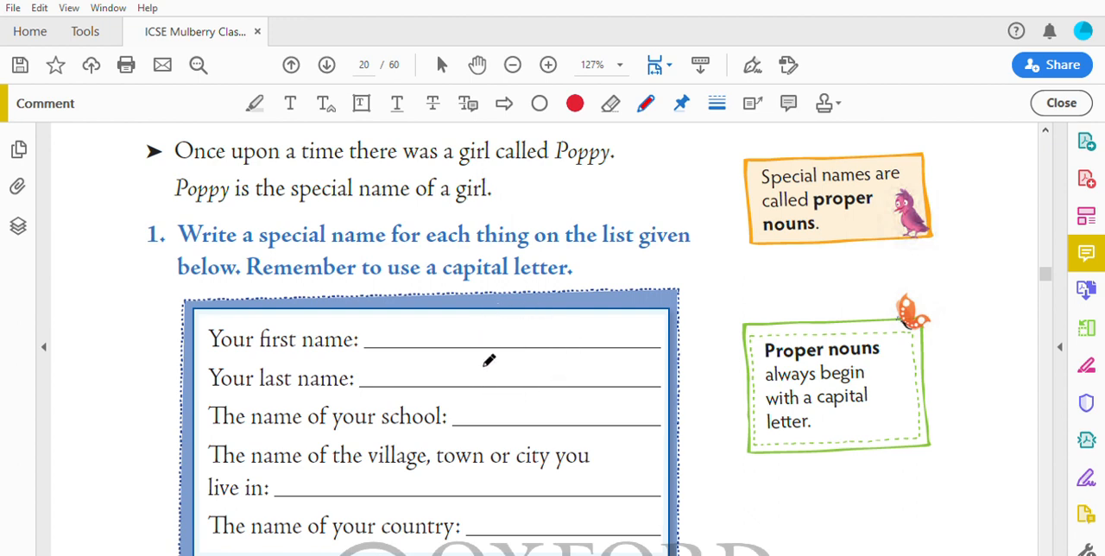
mouse_move(504, 409)
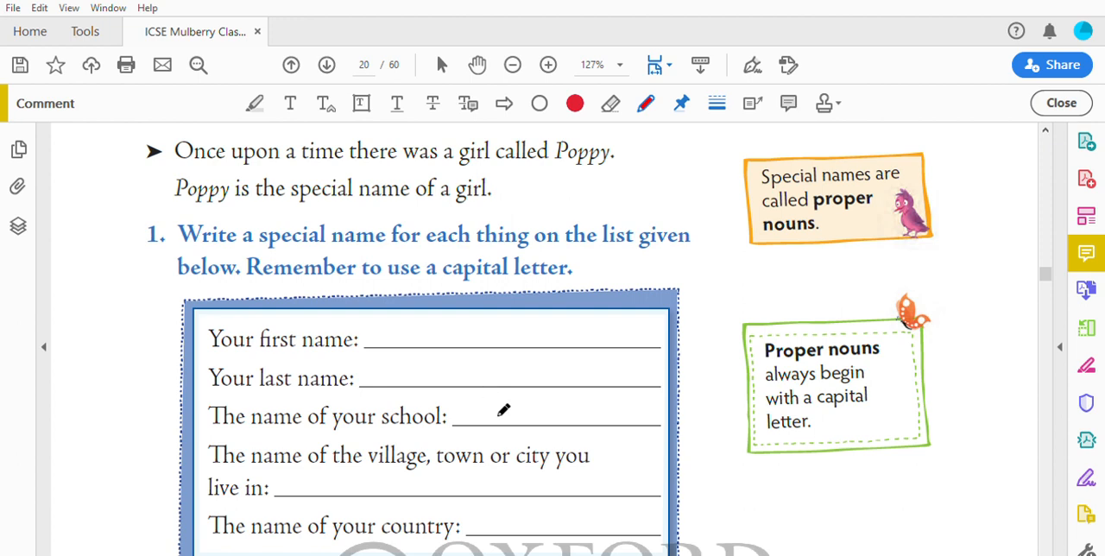
mouse_move(578, 321)
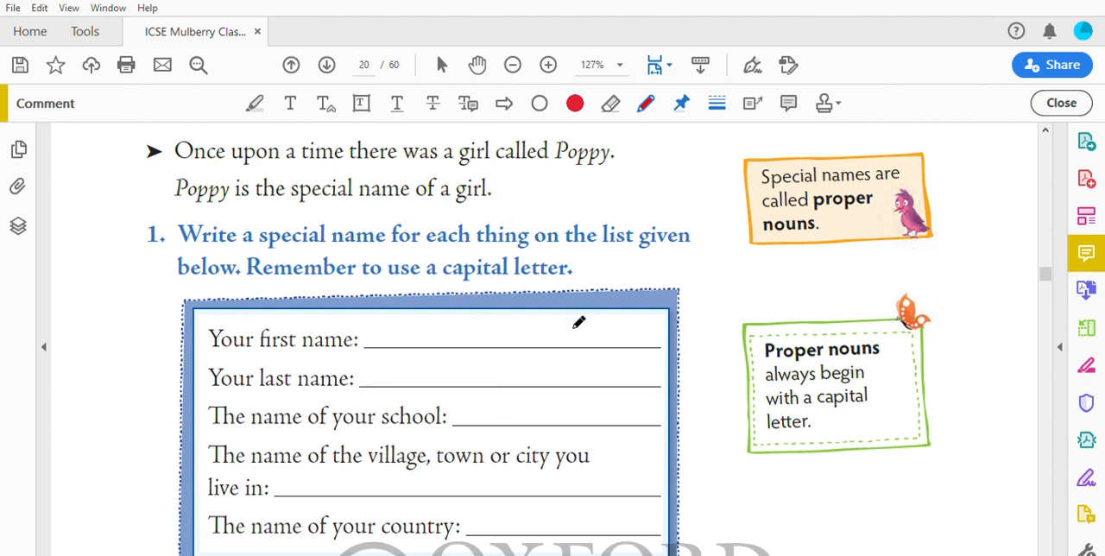
mouse_move(591, 373)
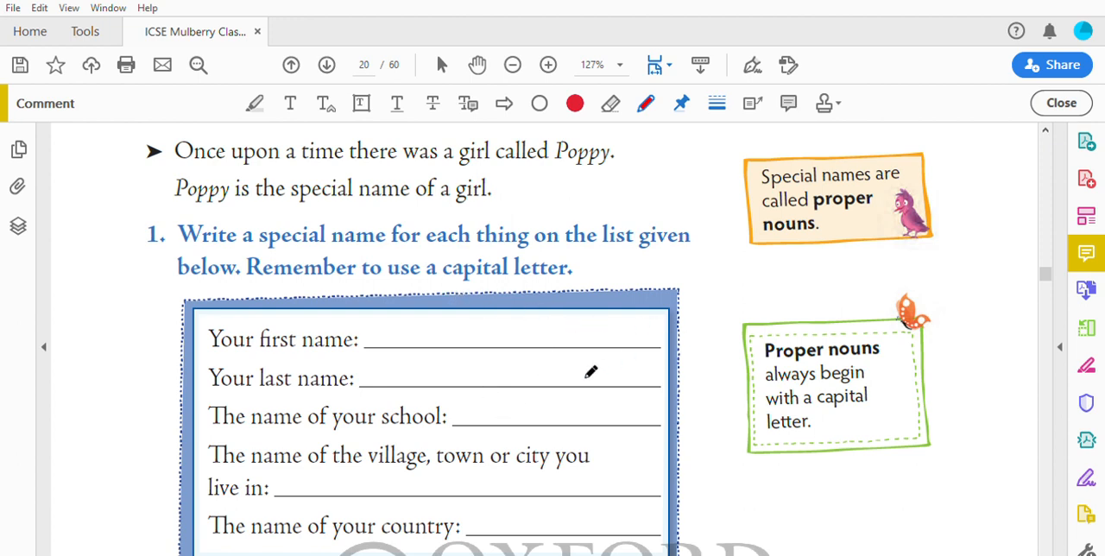
mouse_move(456, 327)
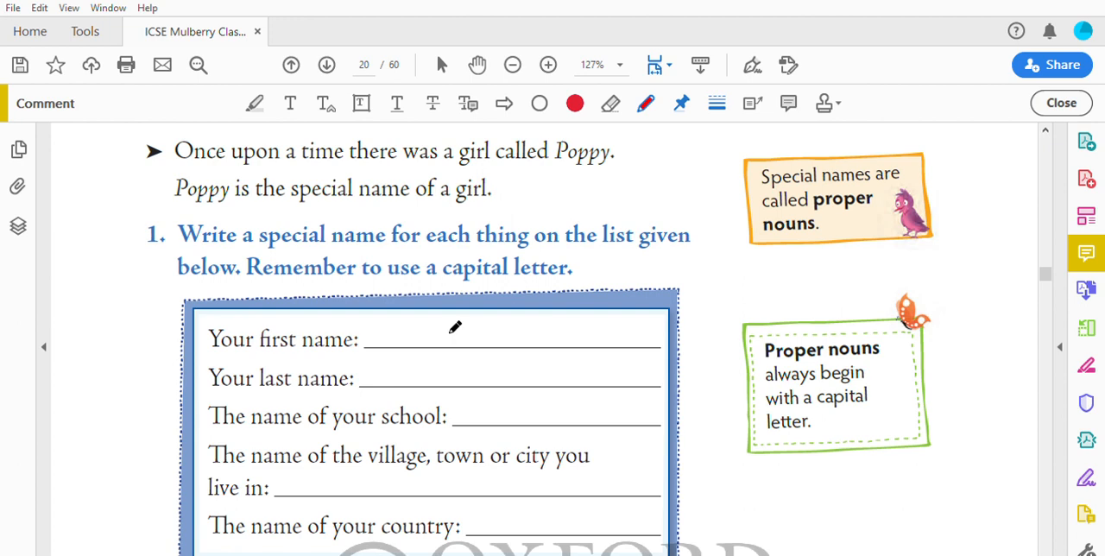
mouse_move(504, 407)
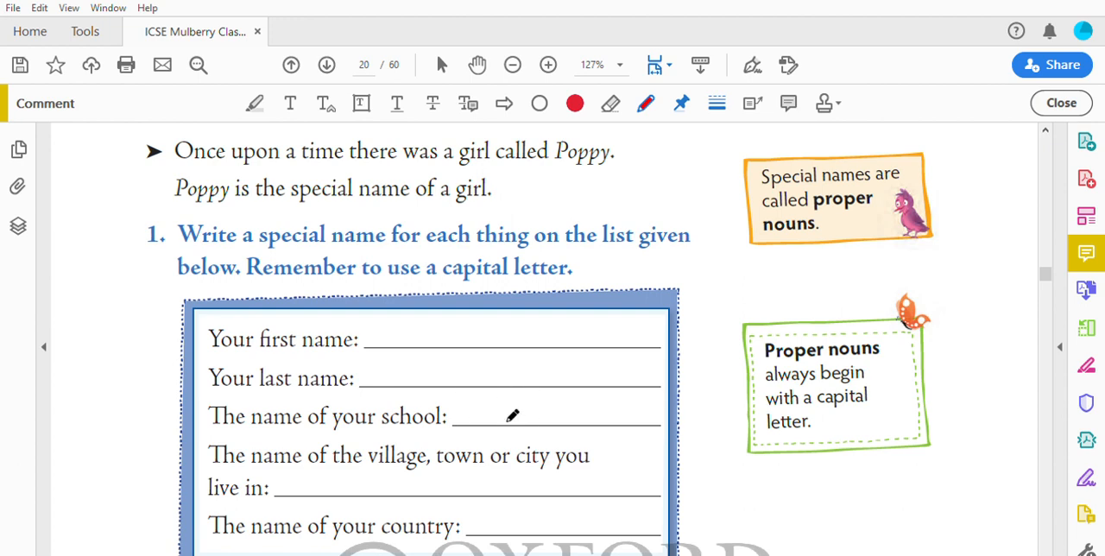
mouse_move(615, 403)
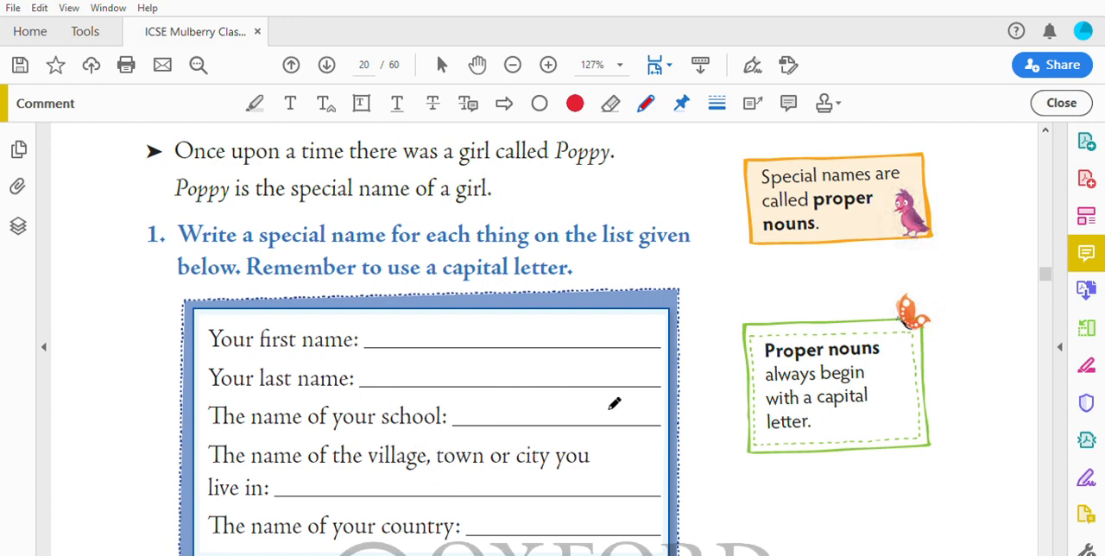
mouse_move(611, 458)
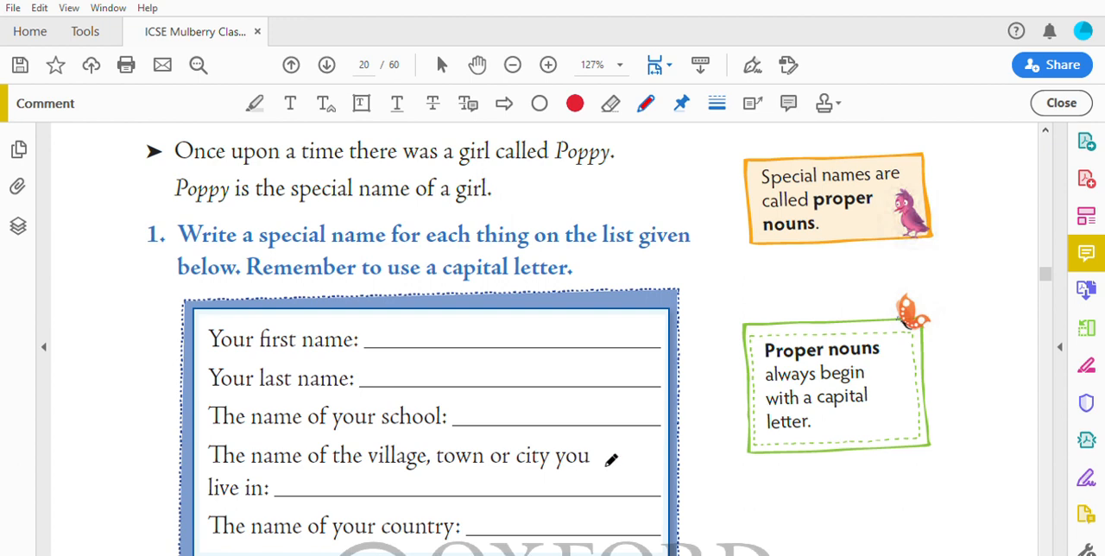
mouse_move(411, 507)
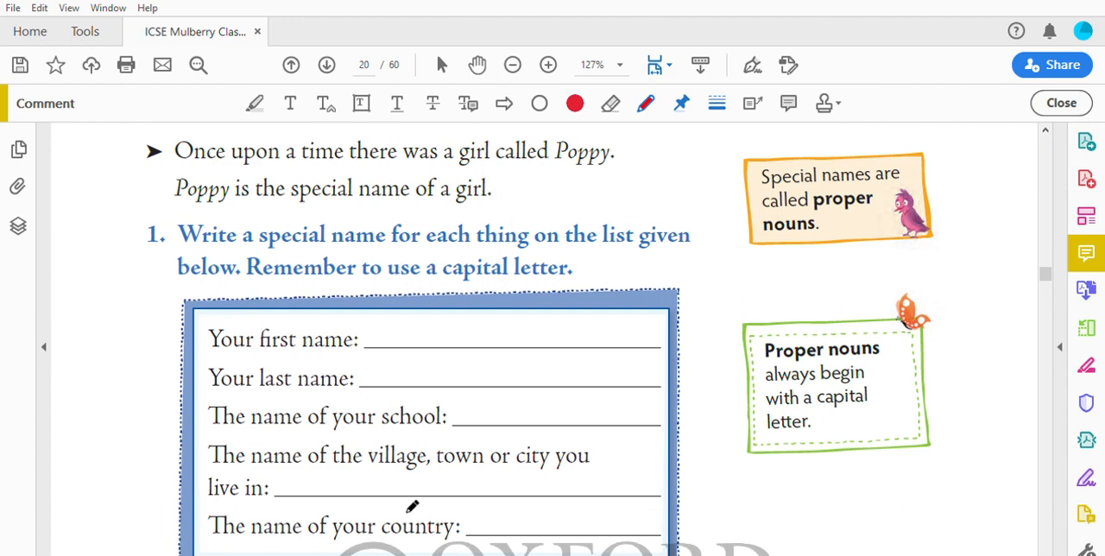
scroll("down", 3)
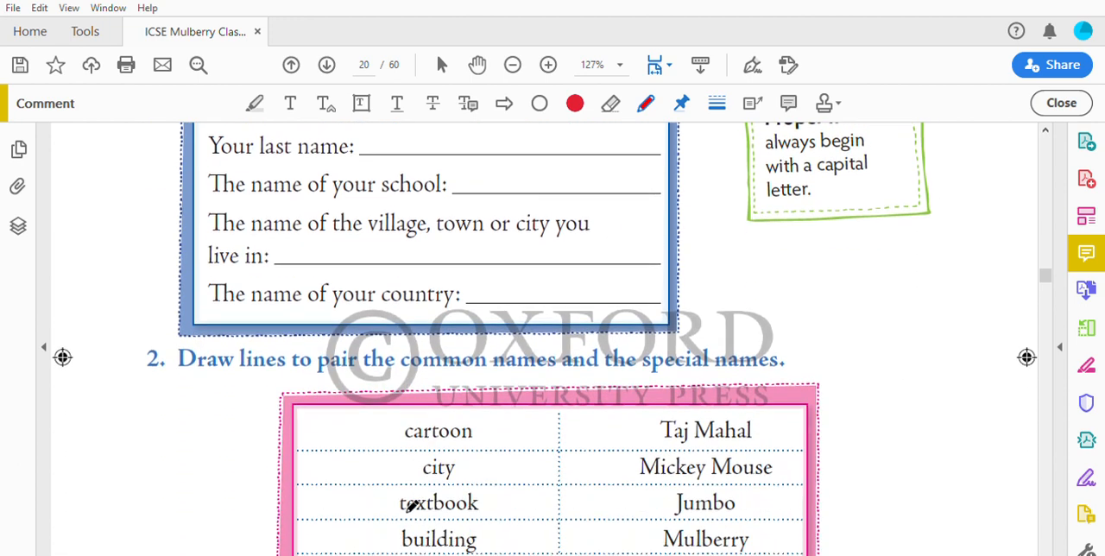
scroll("down", 3)
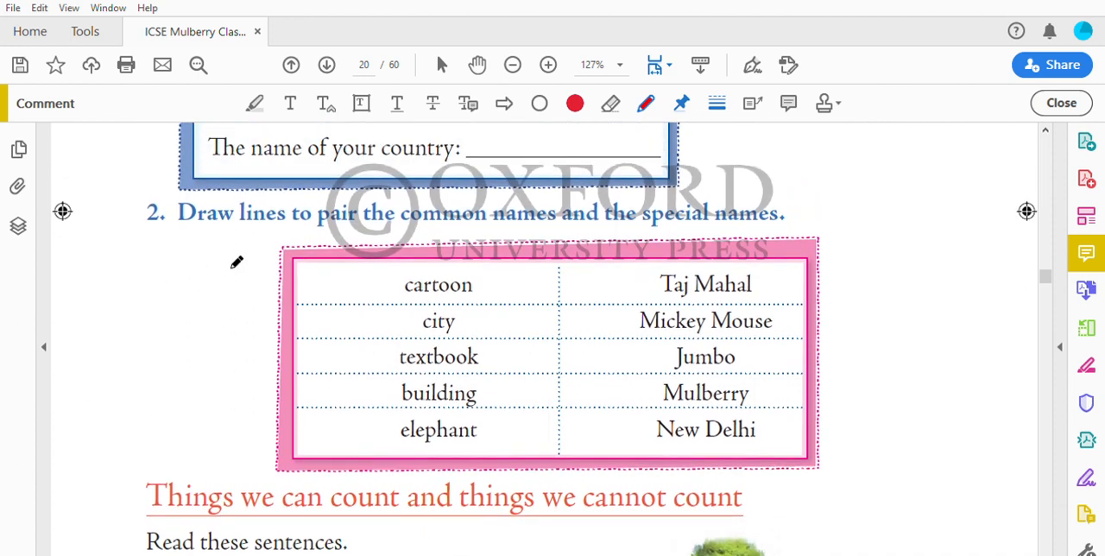
mouse_move(380, 233)
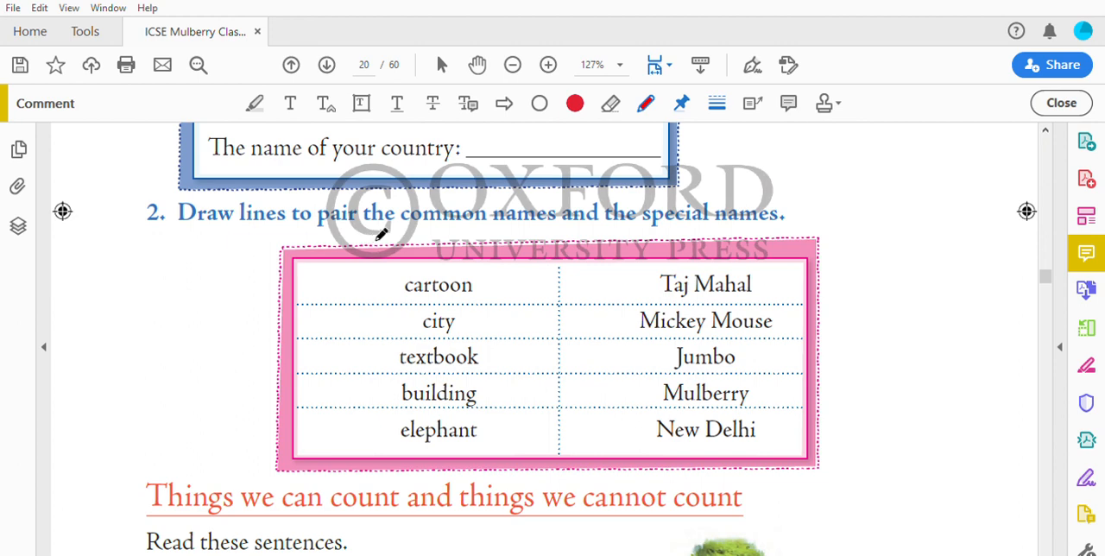
mouse_move(470, 214)
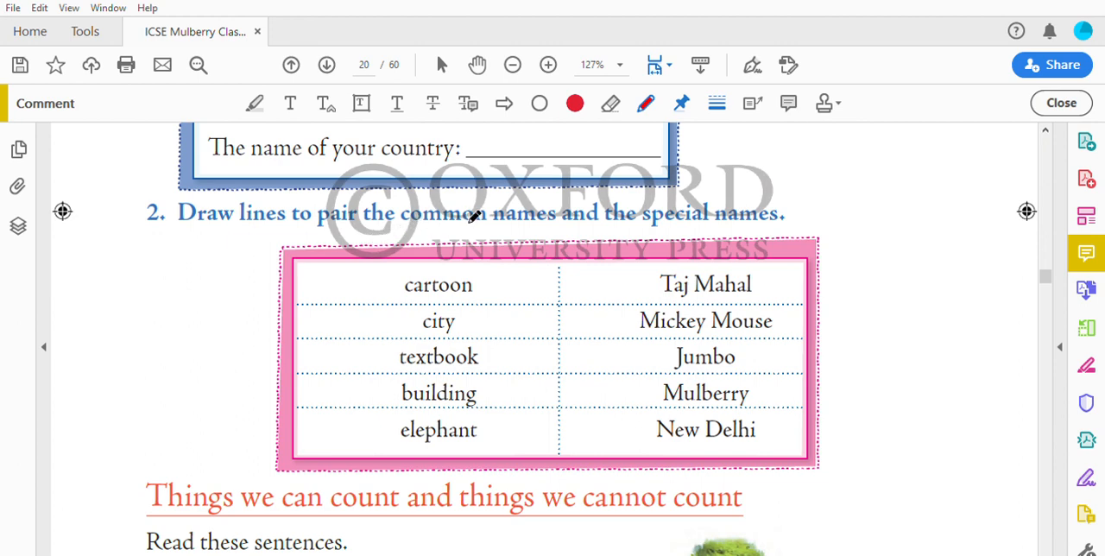
mouse_move(663, 197)
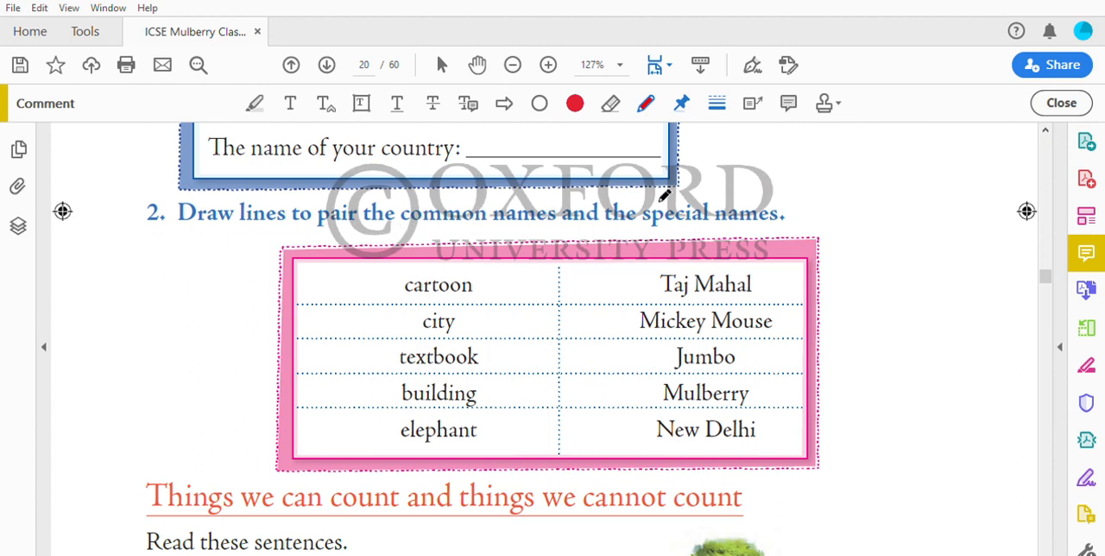
mouse_move(418, 302)
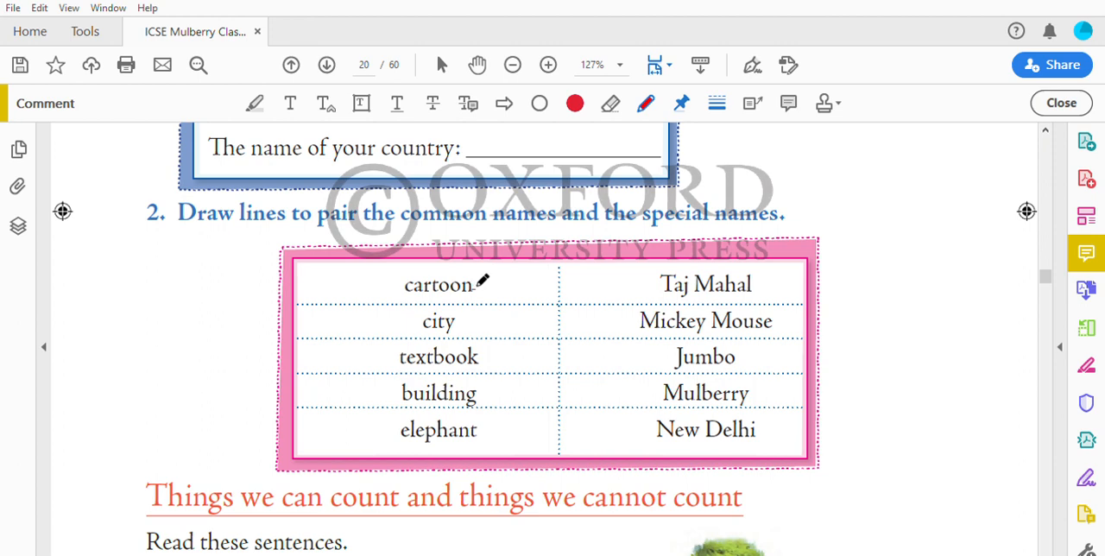
Draw red lines linking cartoon, city, textbook, building and elephant to Mickey Mouse, New Delhi, Mulberry, Taj Mahal and theirs
left_click_drag(480, 285, 618, 315)
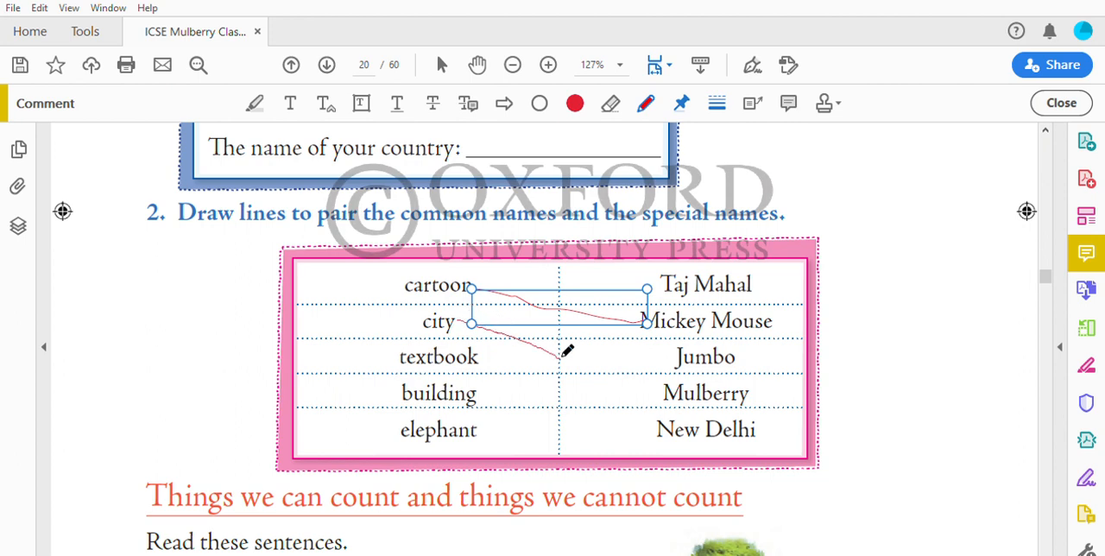
left_click_drag(561, 353, 670, 418)
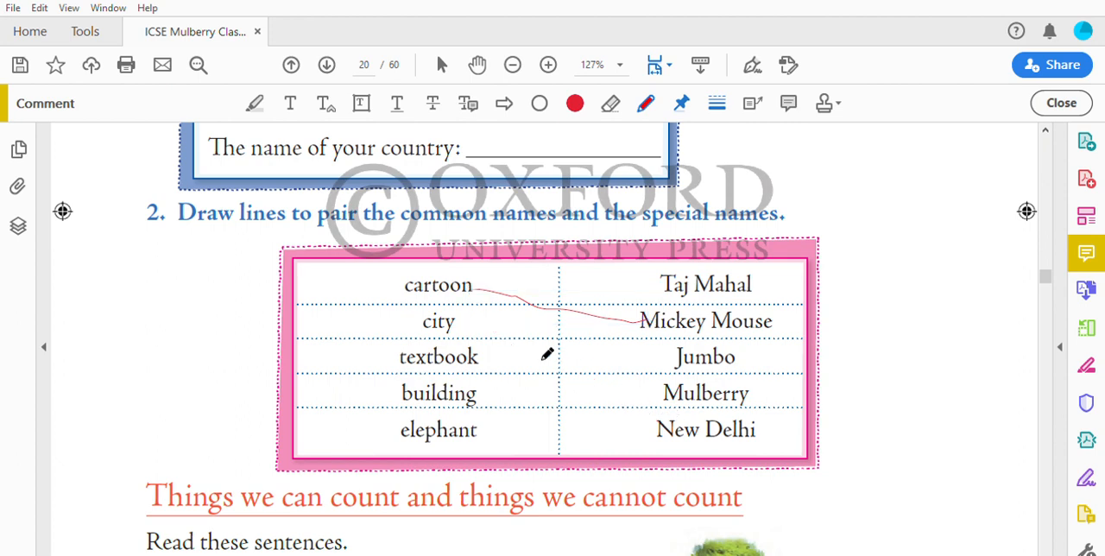
mouse_move(466, 311)
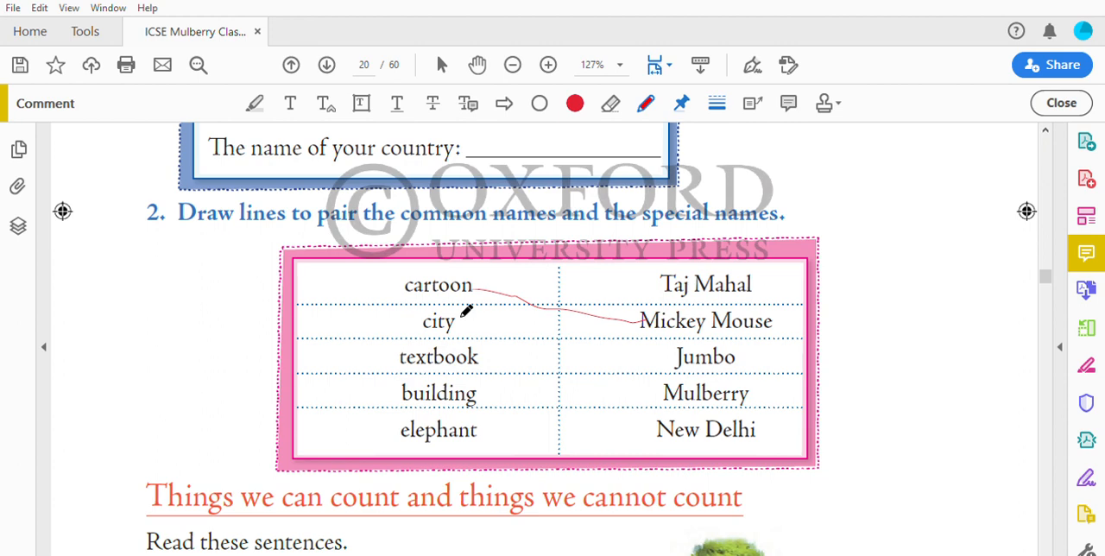
left_click_drag(463, 321, 649, 399)
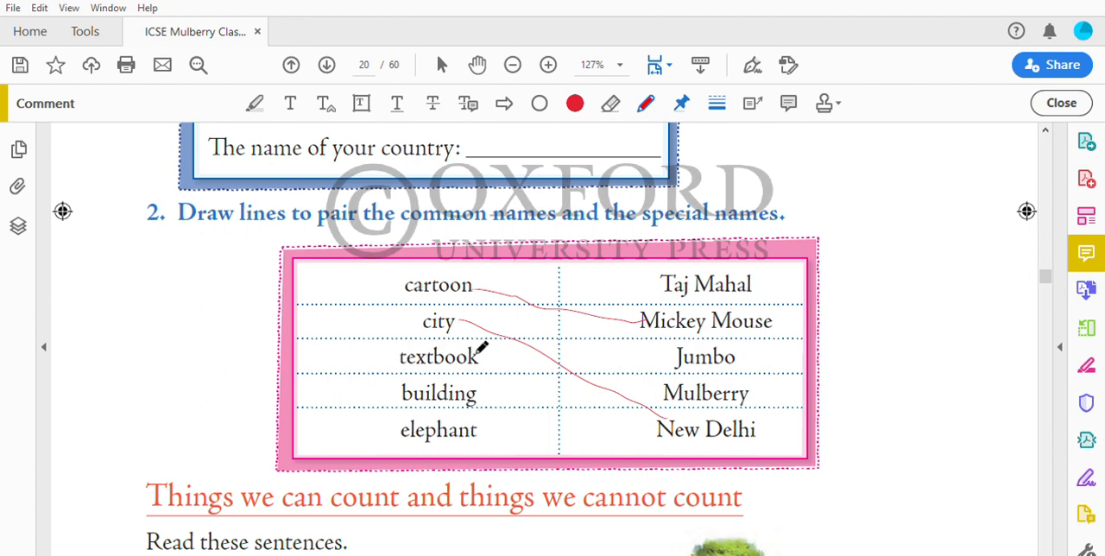
left_click_drag(481, 359, 630, 385)
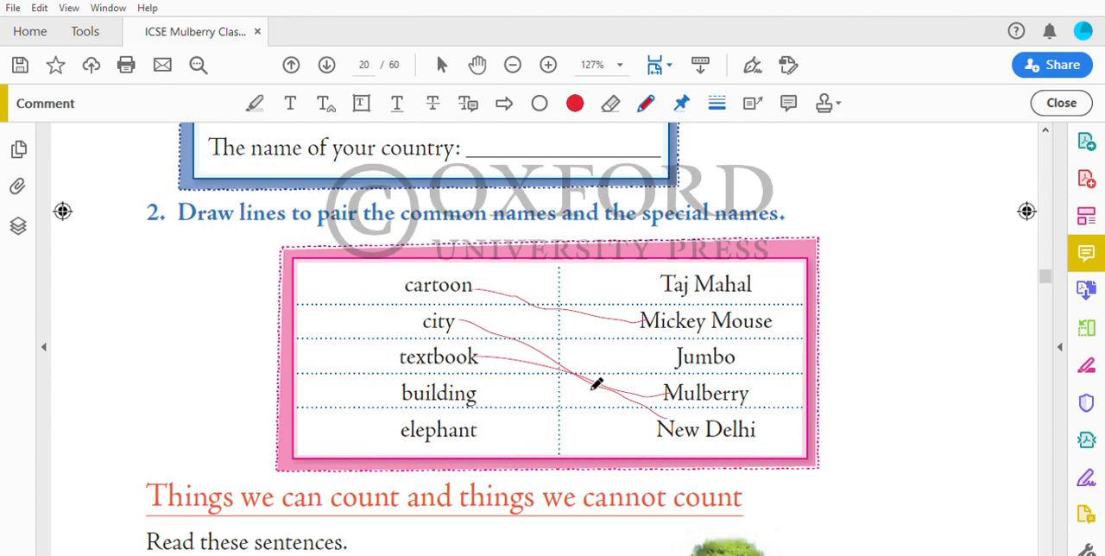
mouse_move(480, 388)
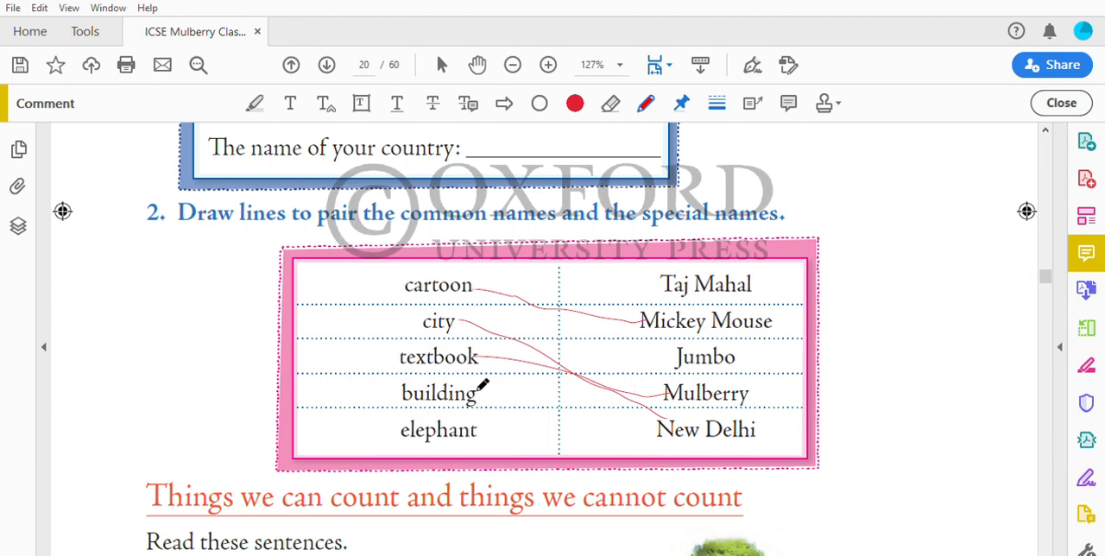
left_click_drag(473, 387, 672, 275)
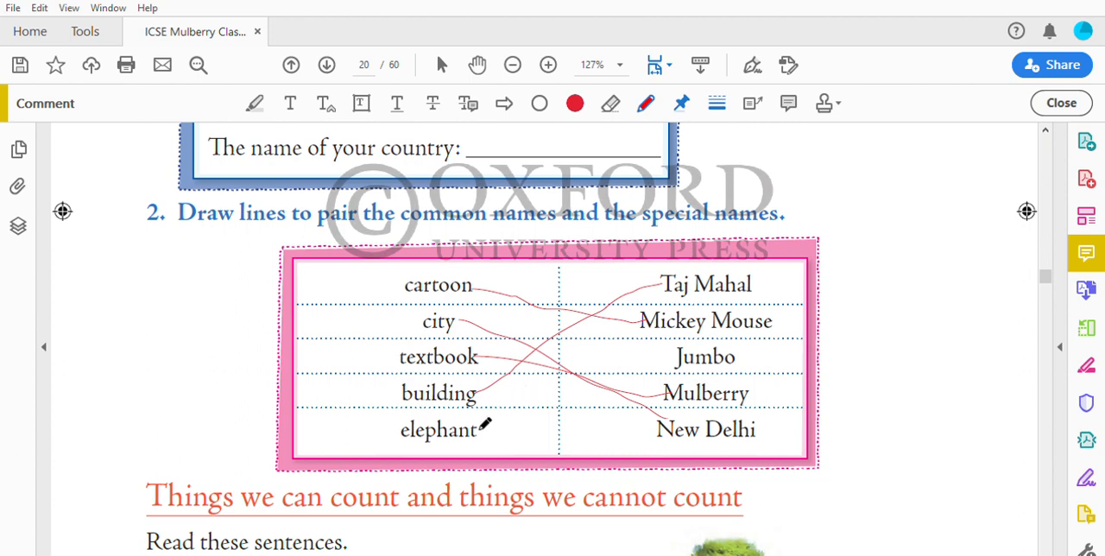
left_click_drag(483, 429, 690, 332)
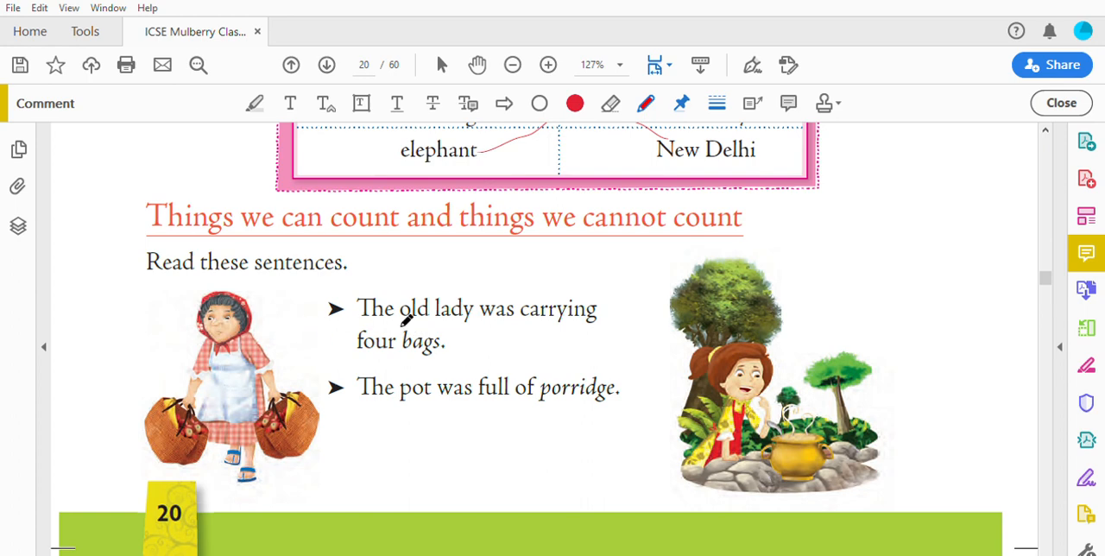
mouse_move(572, 322)
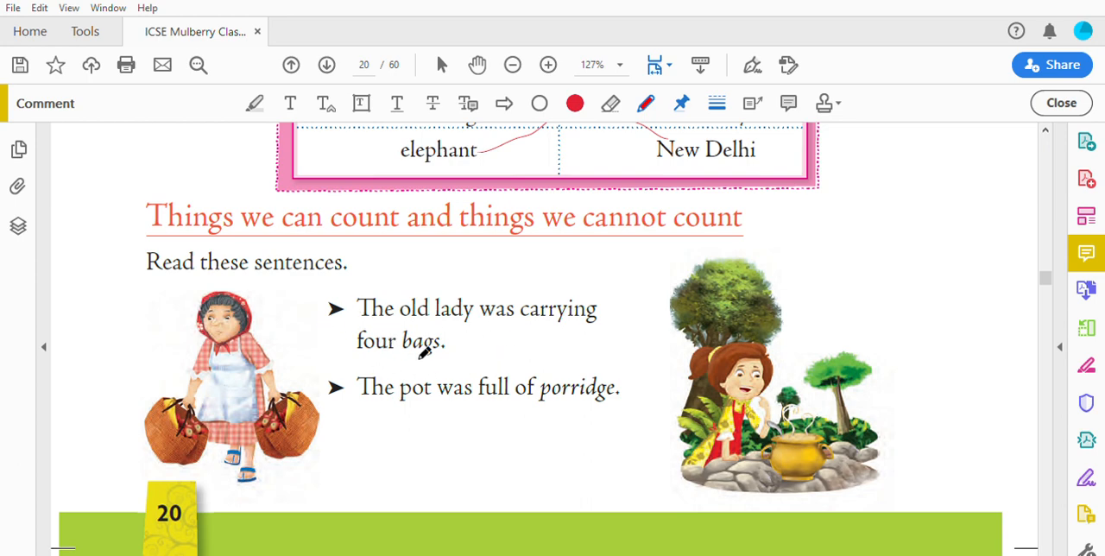
mouse_move(360, 365)
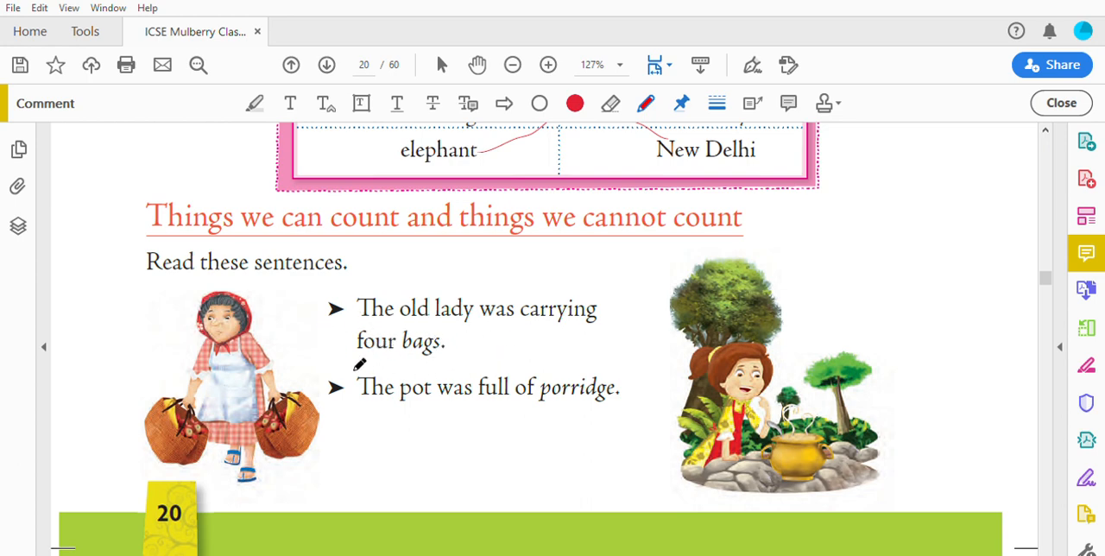
mouse_move(440, 397)
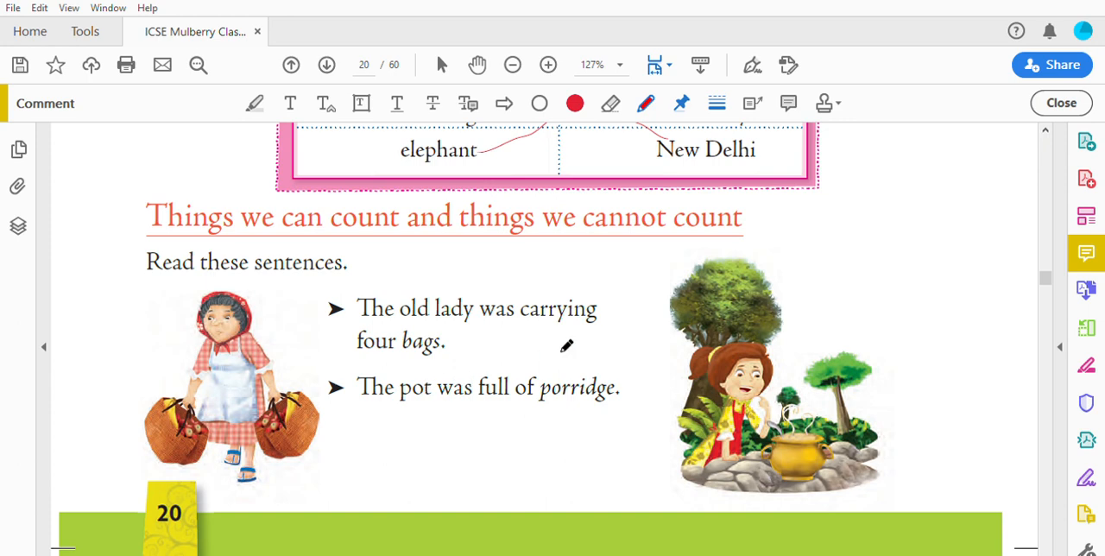
mouse_move(575, 377)
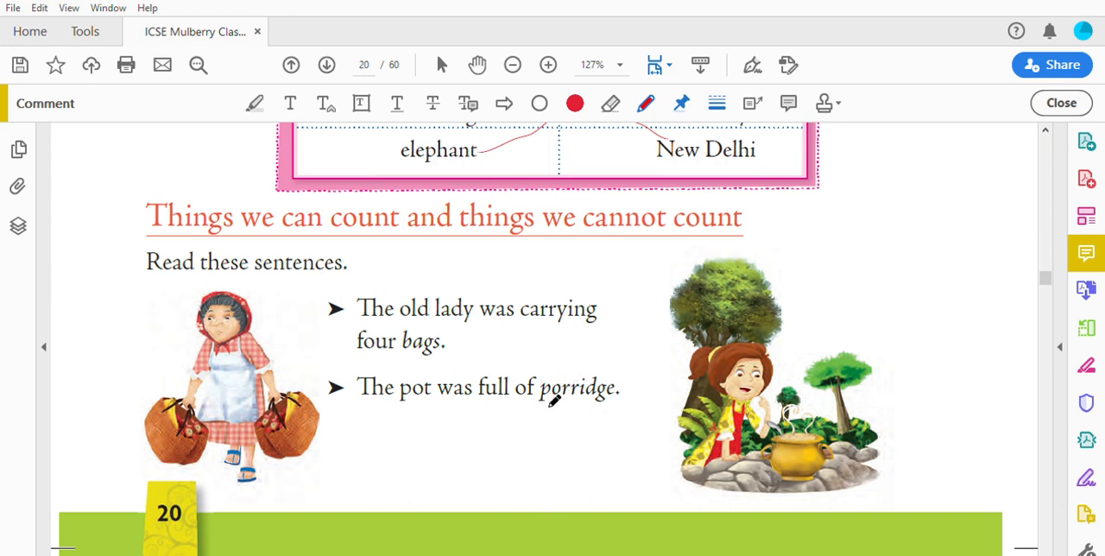
mouse_move(553, 367)
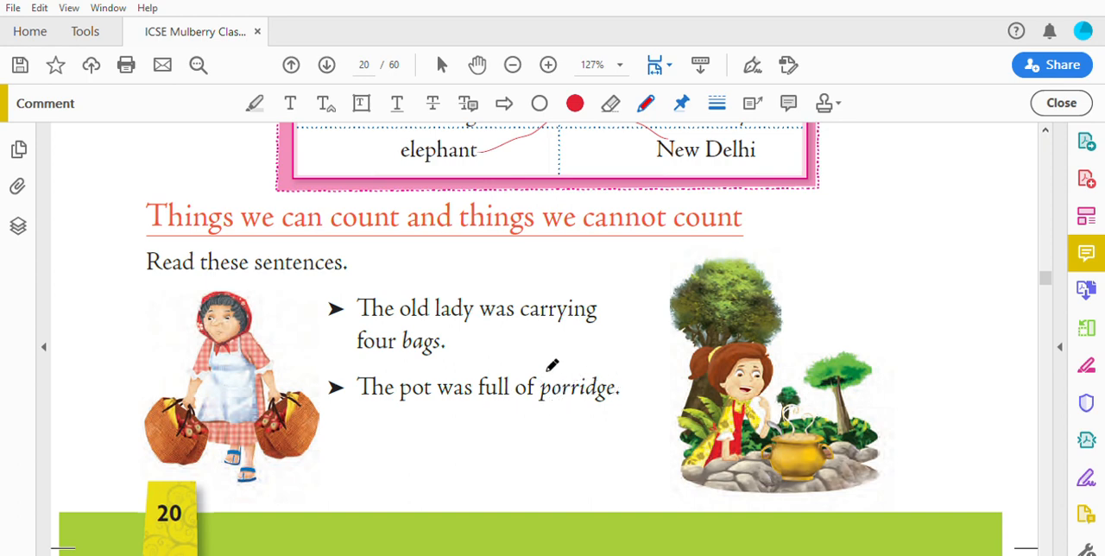
mouse_move(562, 408)
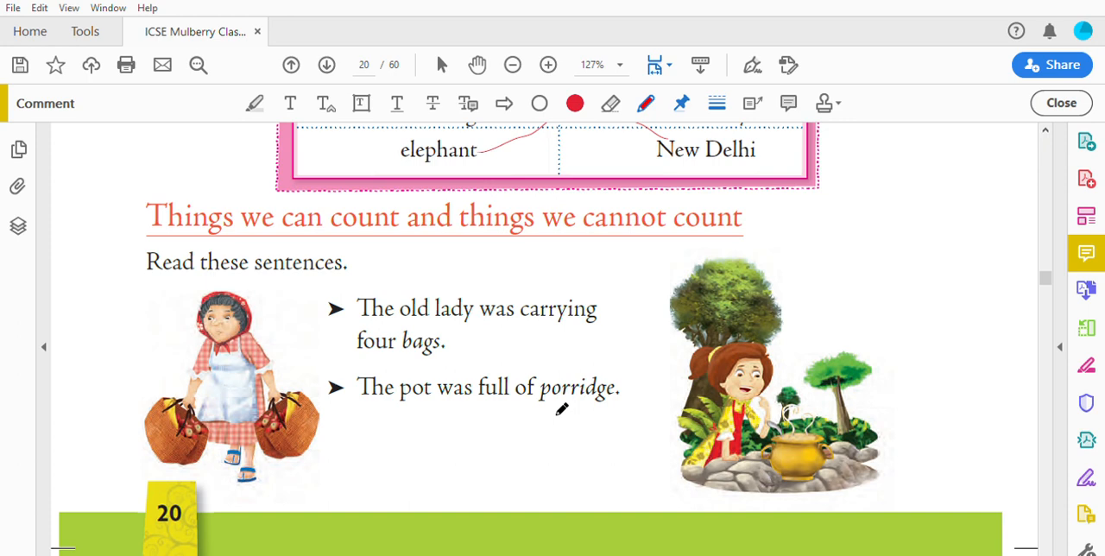
mouse_move(560, 361)
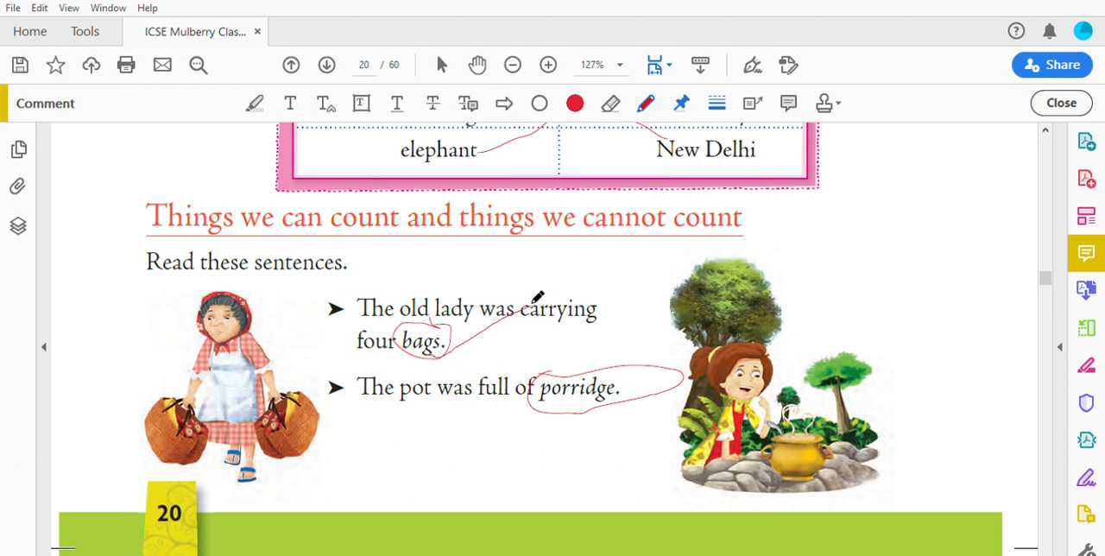
mouse_move(591, 367)
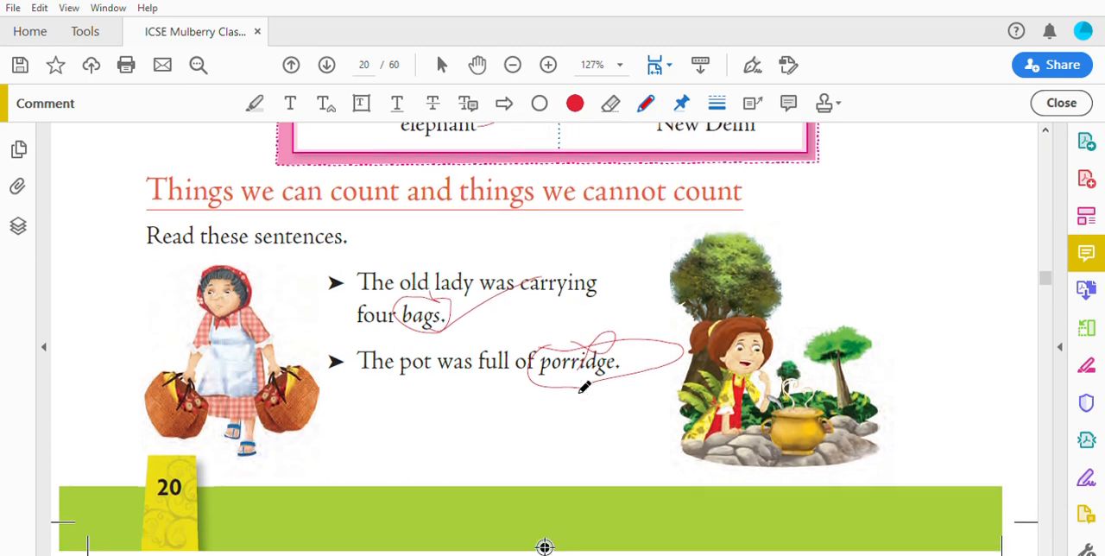
scroll("down", 3)
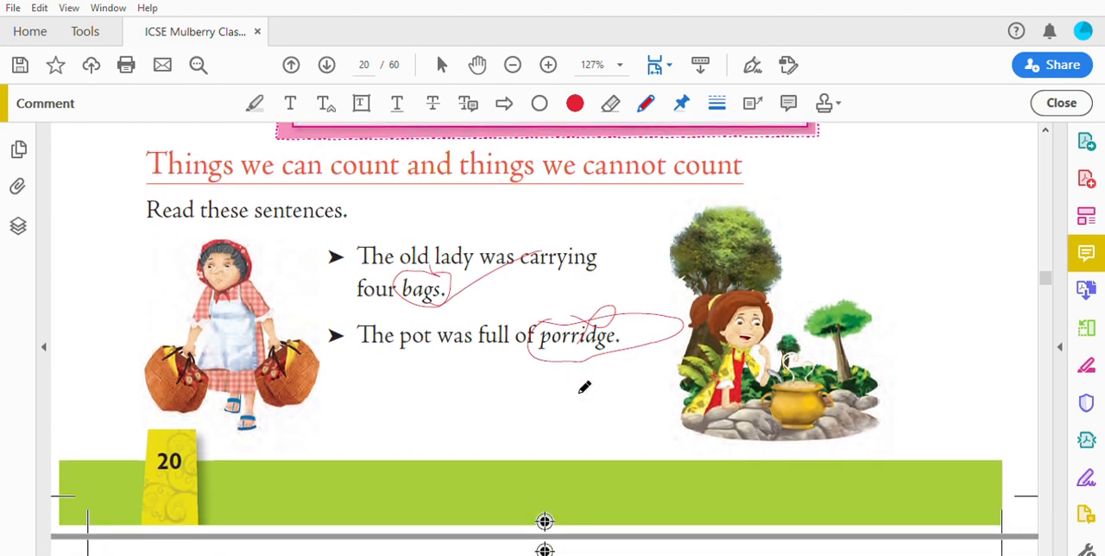
scroll("down", 3)
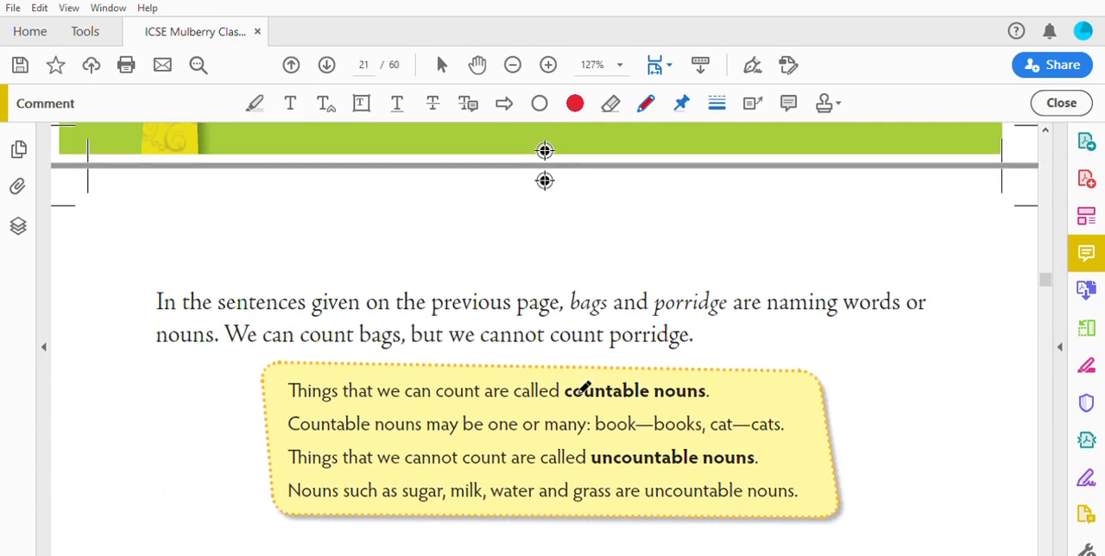
scroll("down", 3)
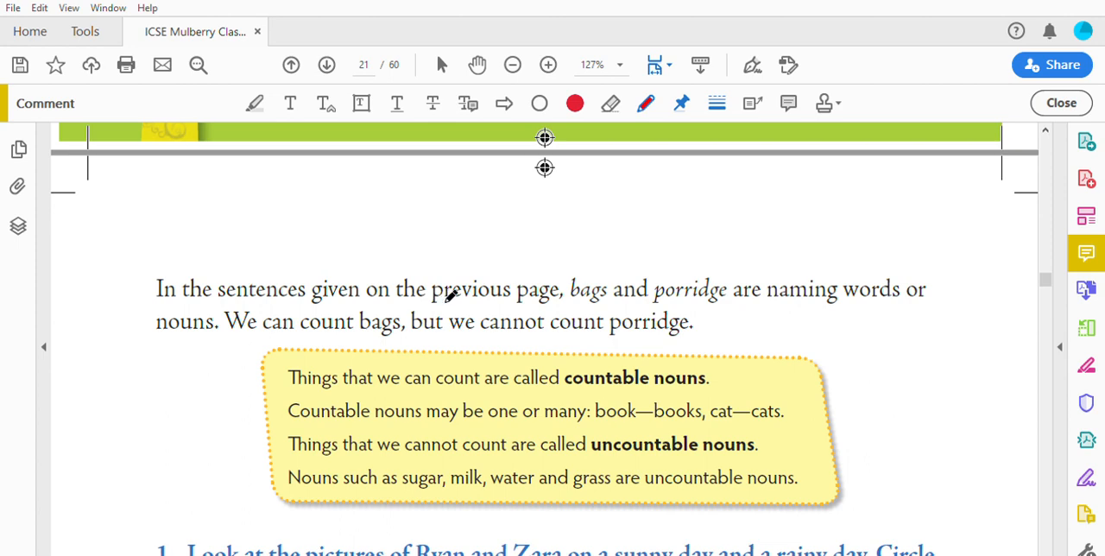
mouse_move(758, 292)
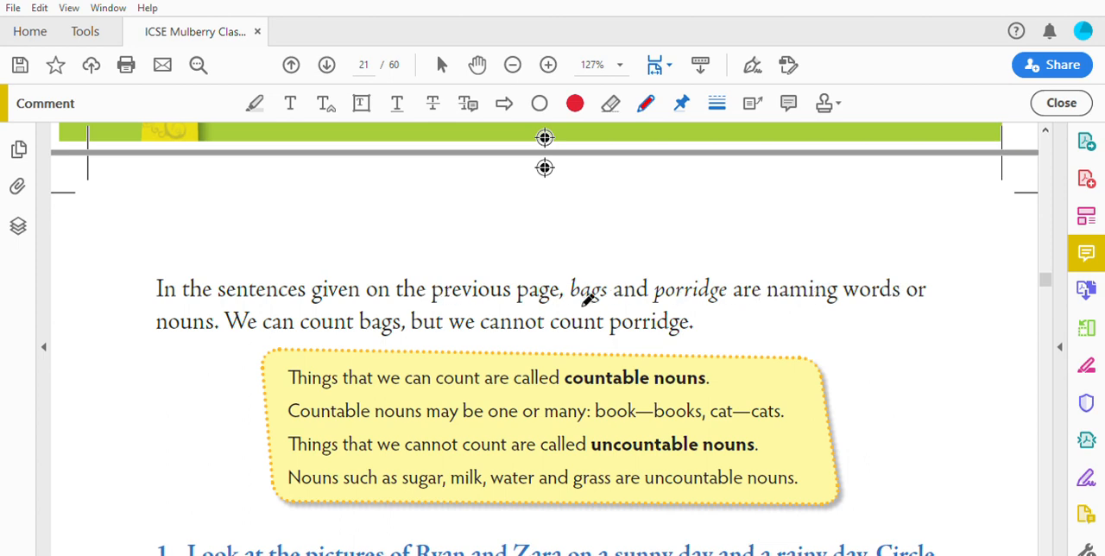
mouse_move(307, 337)
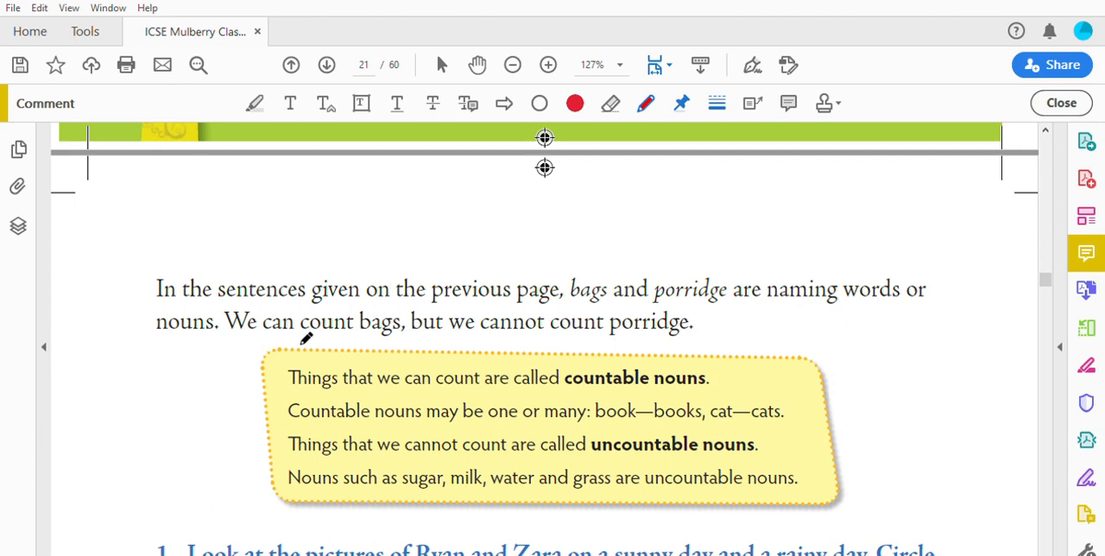
mouse_move(499, 326)
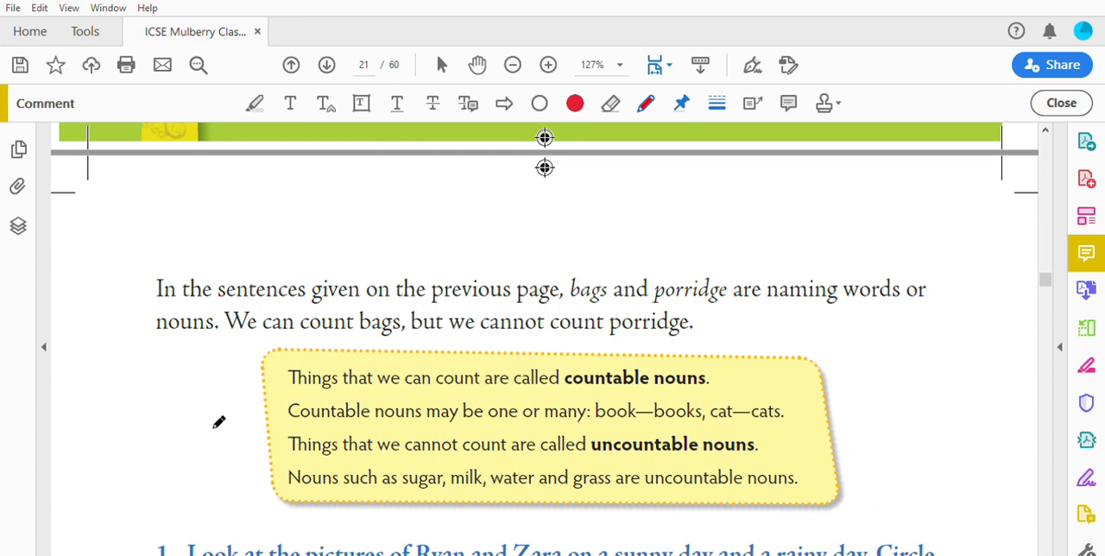
mouse_move(447, 418)
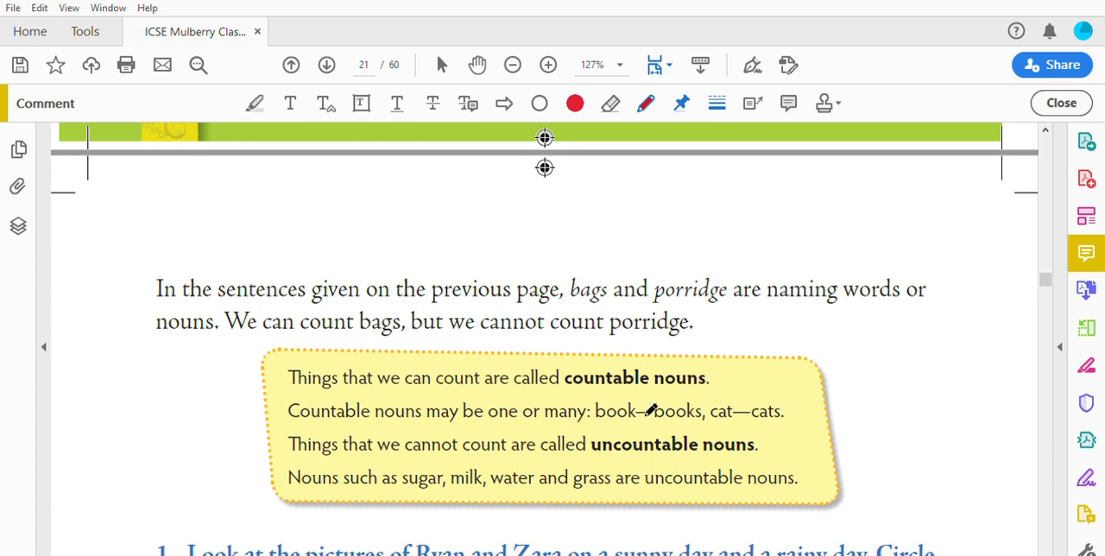
mouse_move(687, 404)
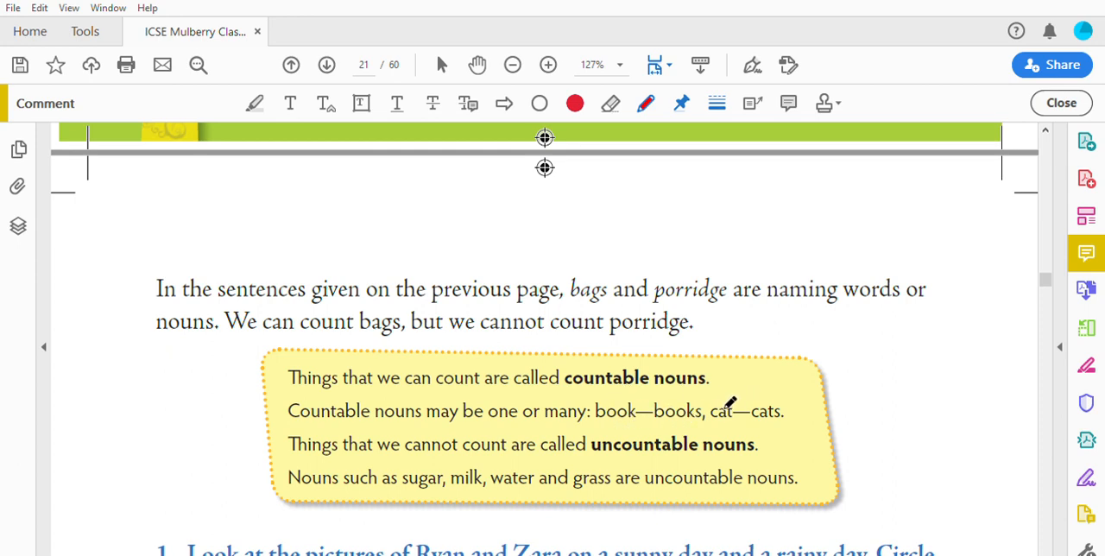
mouse_move(763, 401)
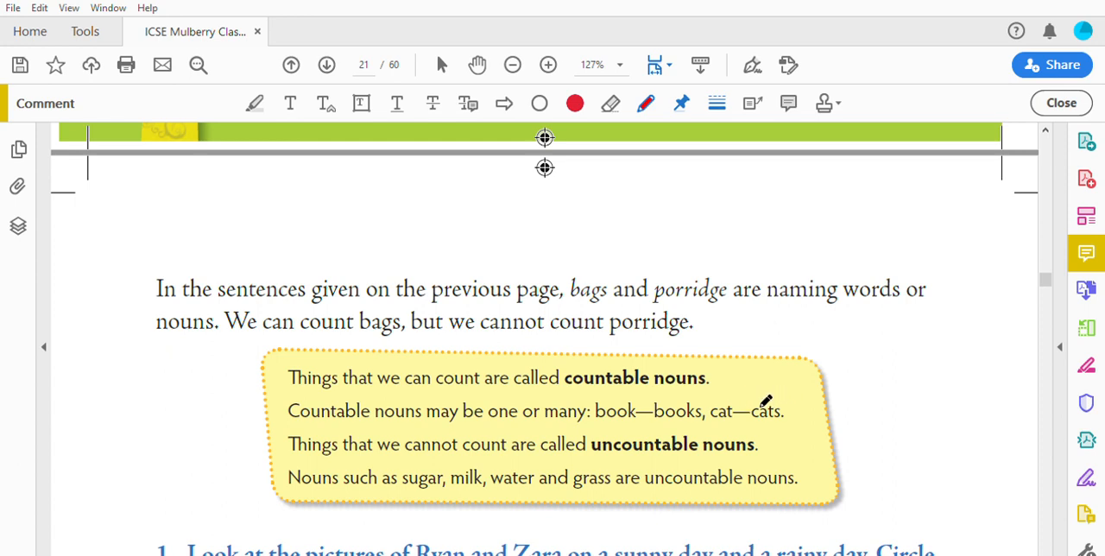
mouse_move(321, 435)
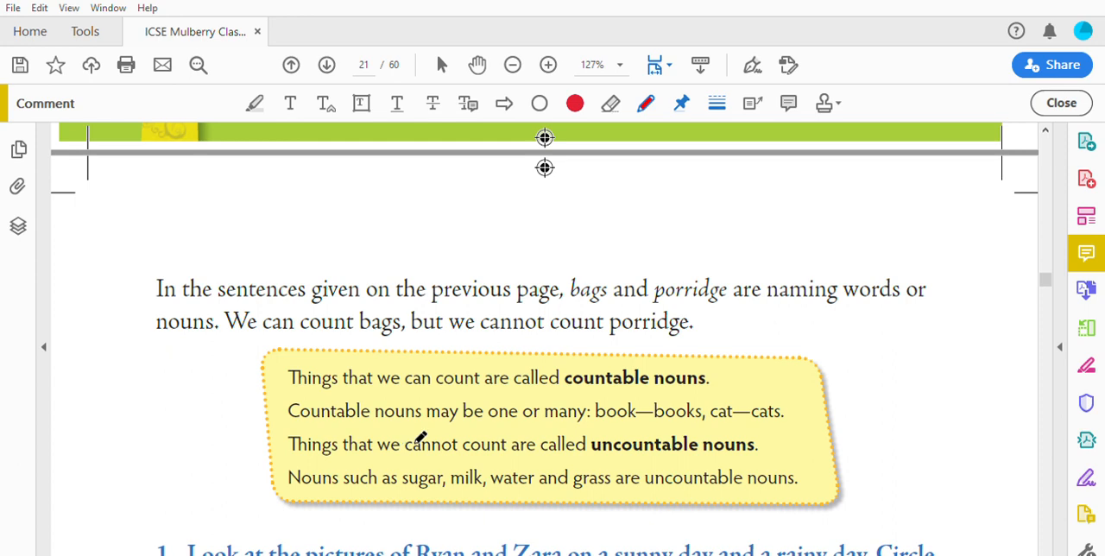
mouse_move(556, 442)
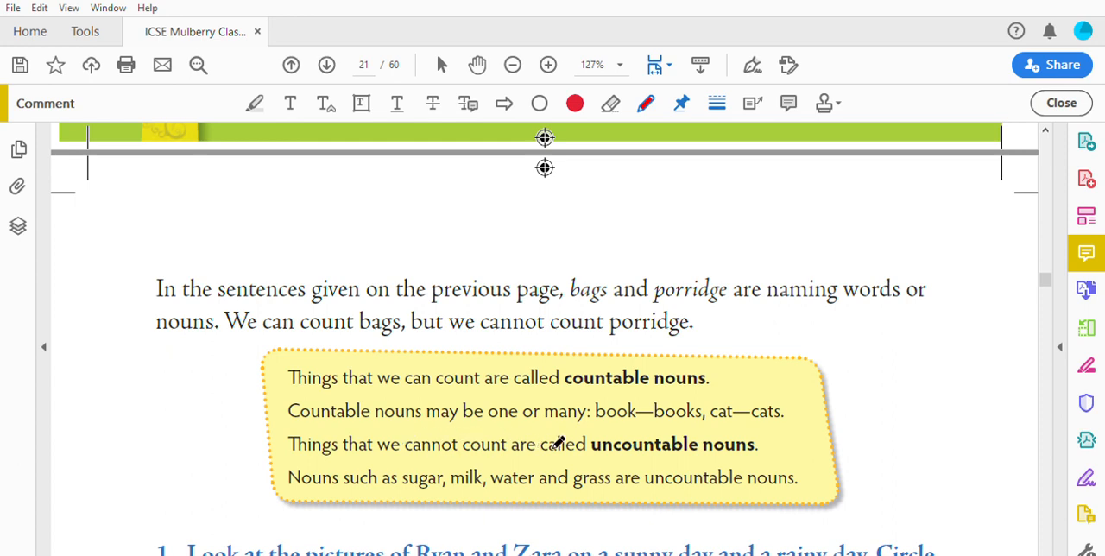
mouse_move(338, 515)
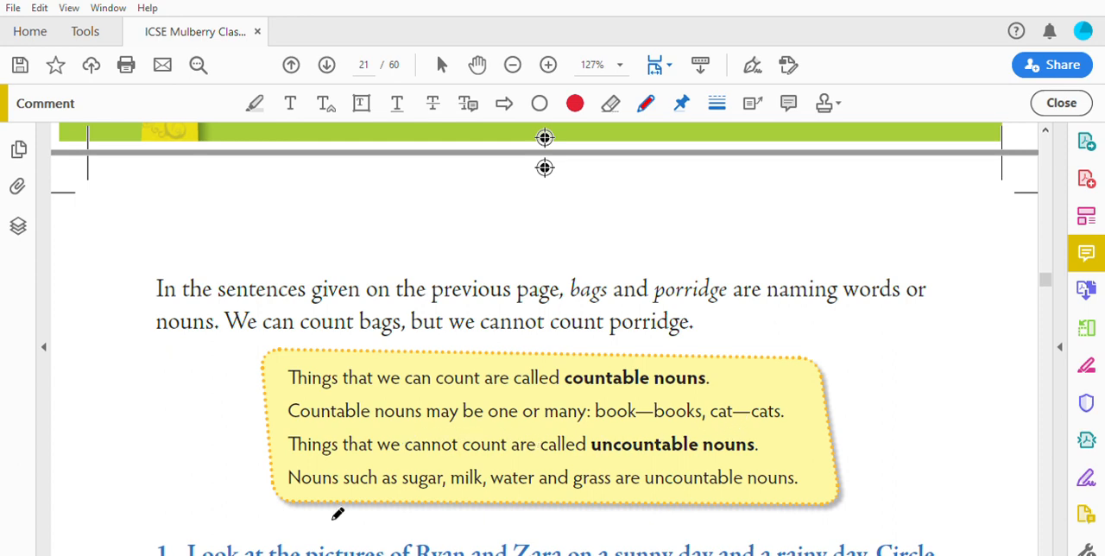
mouse_move(458, 483)
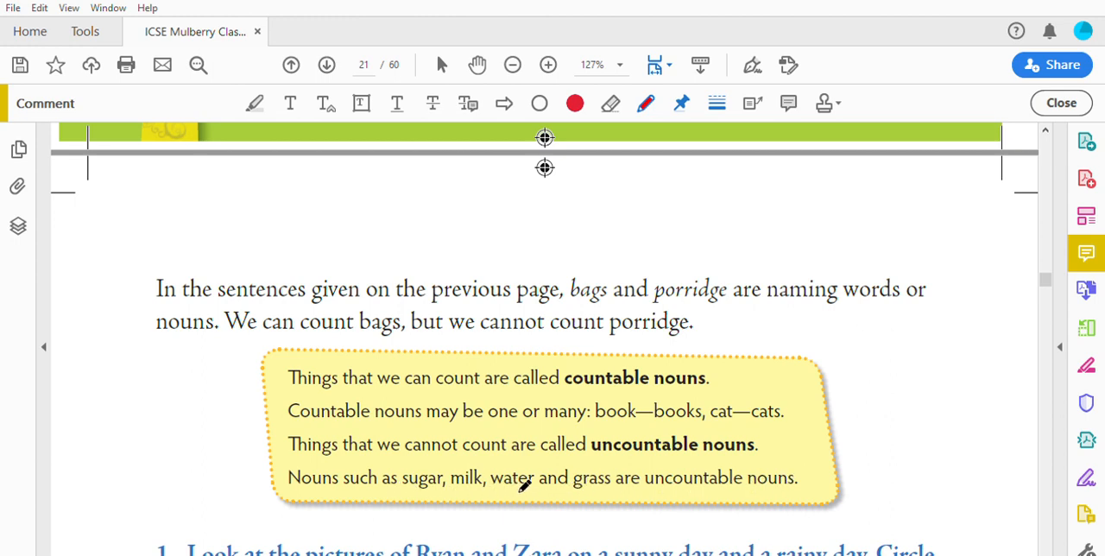
mouse_move(432, 491)
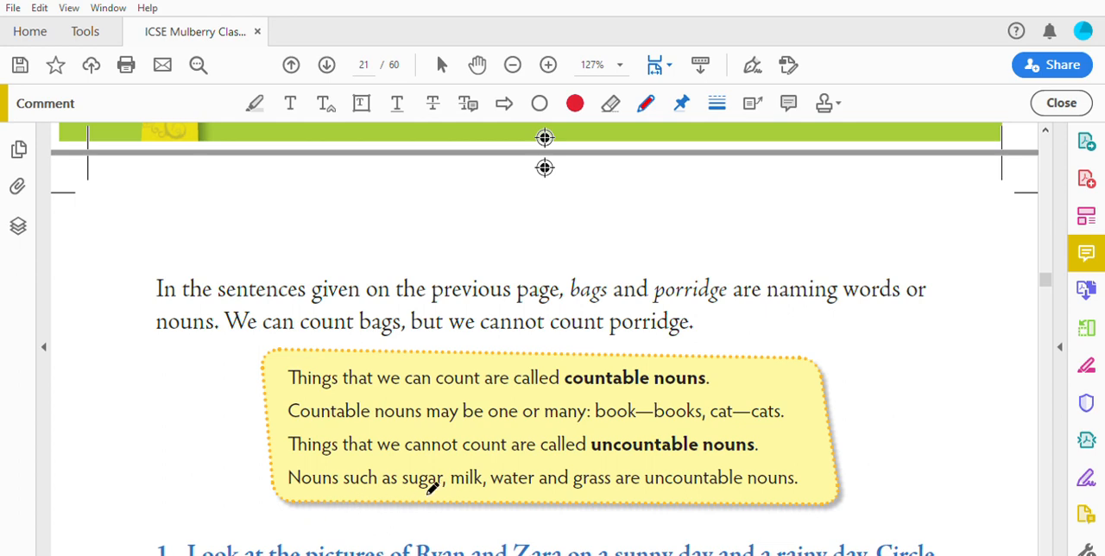
mouse_move(501, 476)
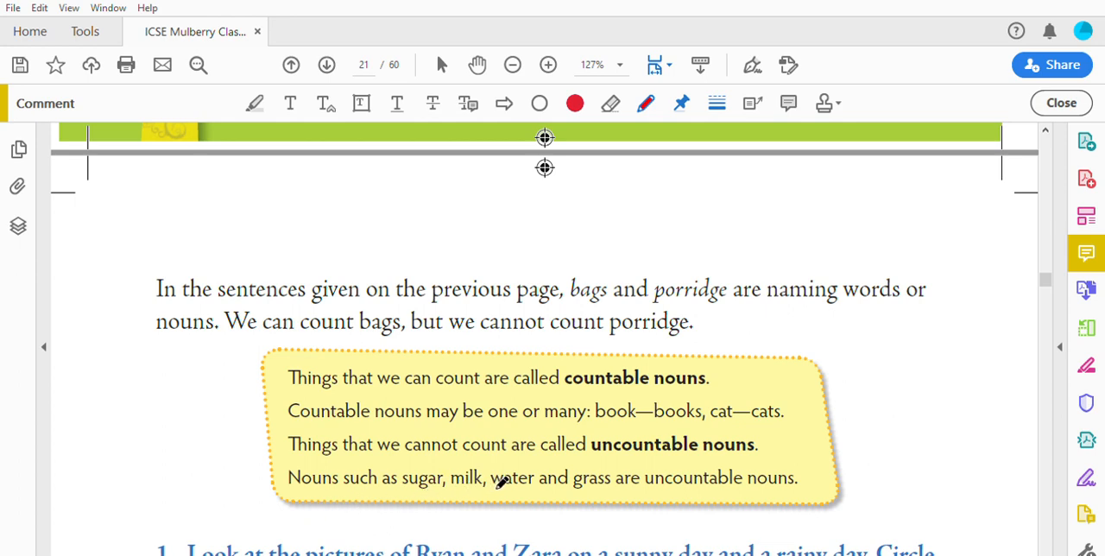
mouse_move(615, 475)
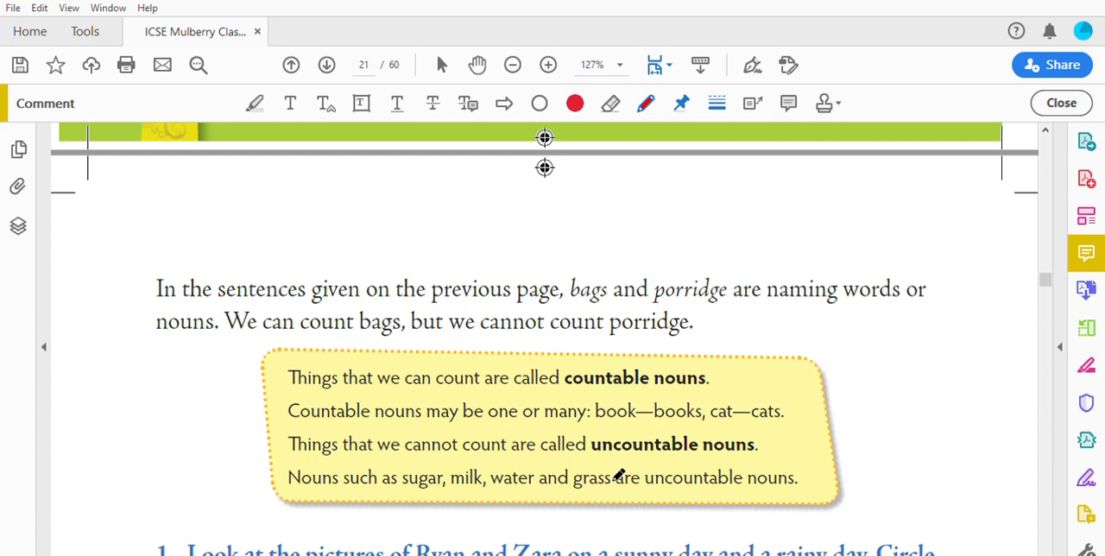
Scroll to the Ryan and Zara pictures and the count/cannot-count table with kite and sunshine
scroll("down", 3)
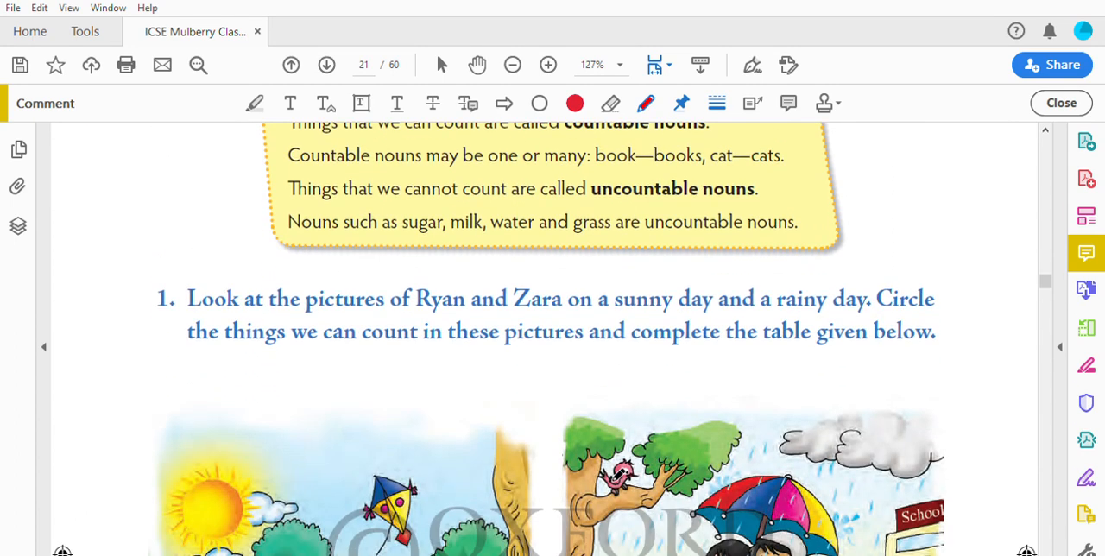
mouse_move(291, 318)
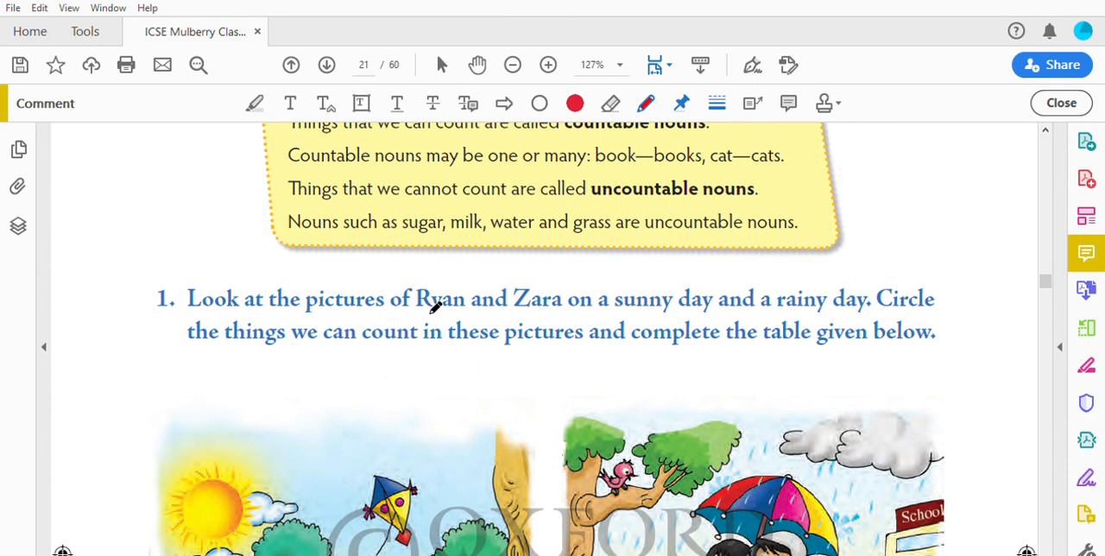
mouse_move(643, 304)
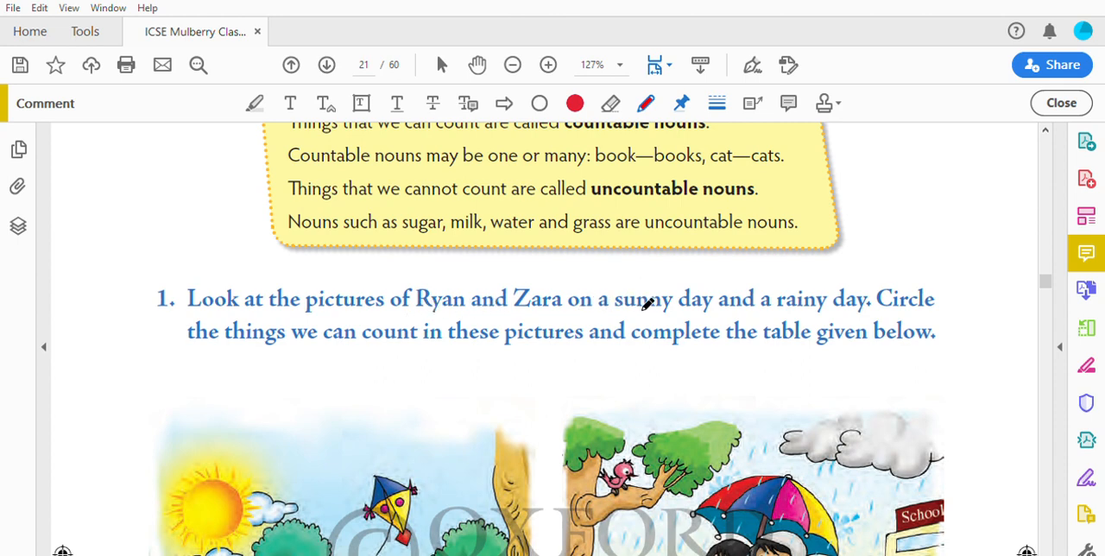
mouse_move(798, 307)
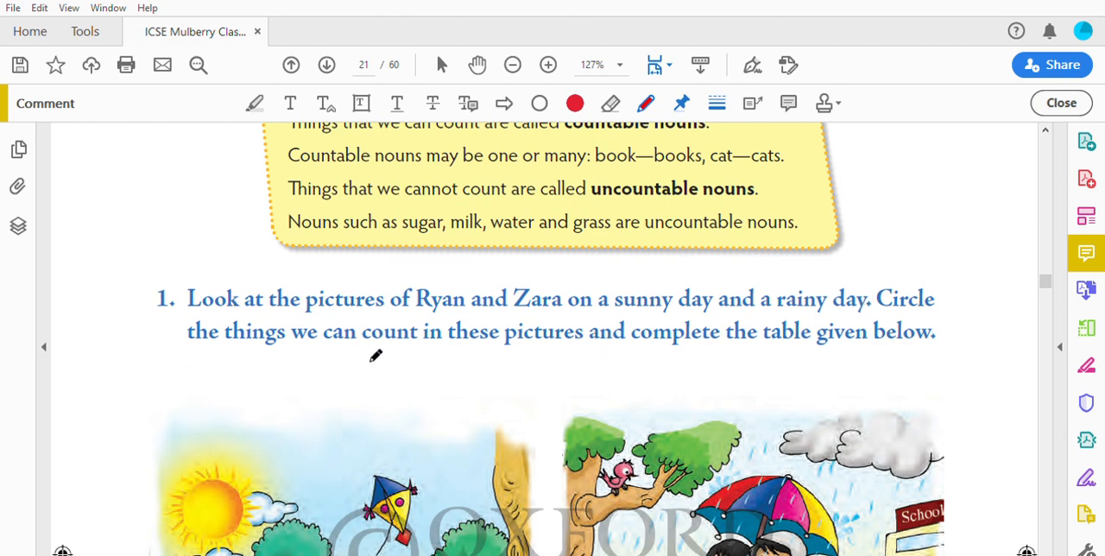
mouse_move(456, 352)
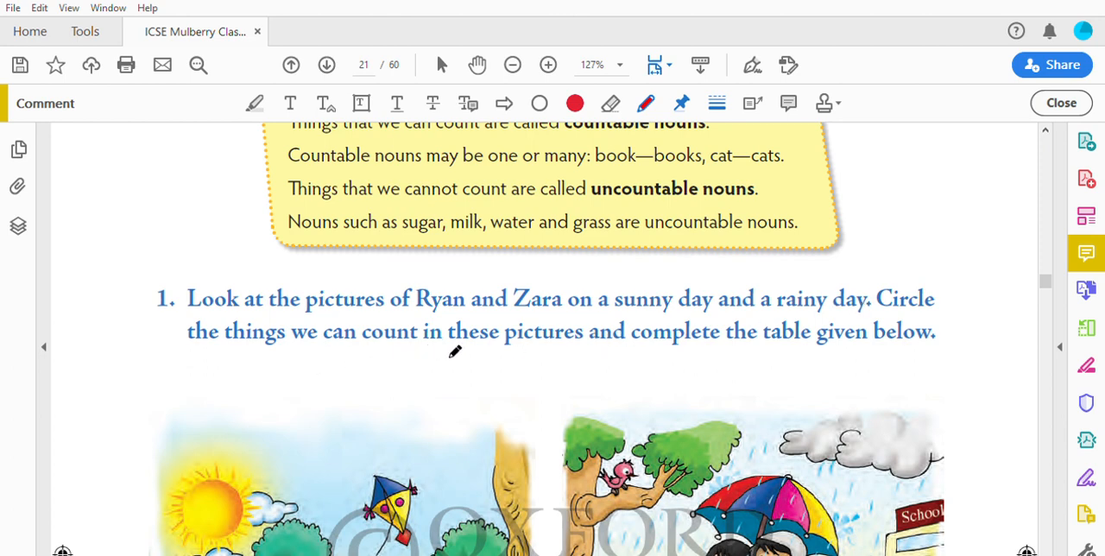
mouse_move(638, 352)
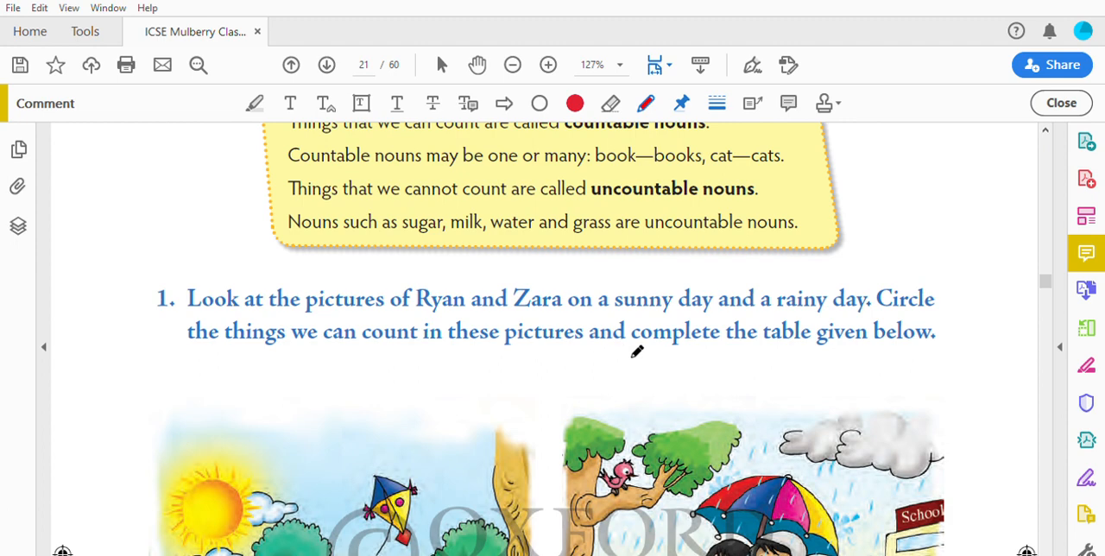
mouse_move(948, 318)
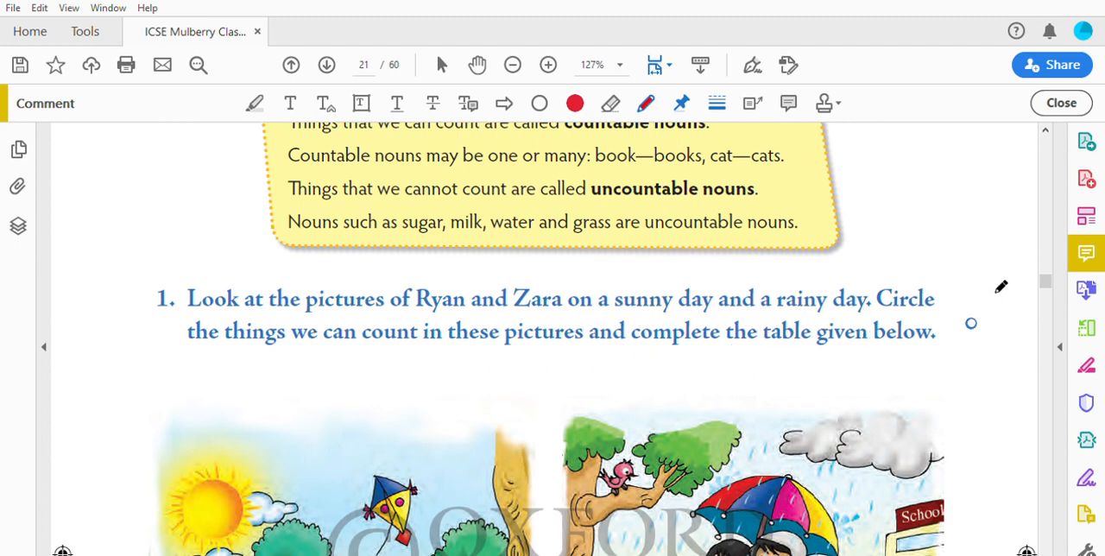
scroll("down", 3)
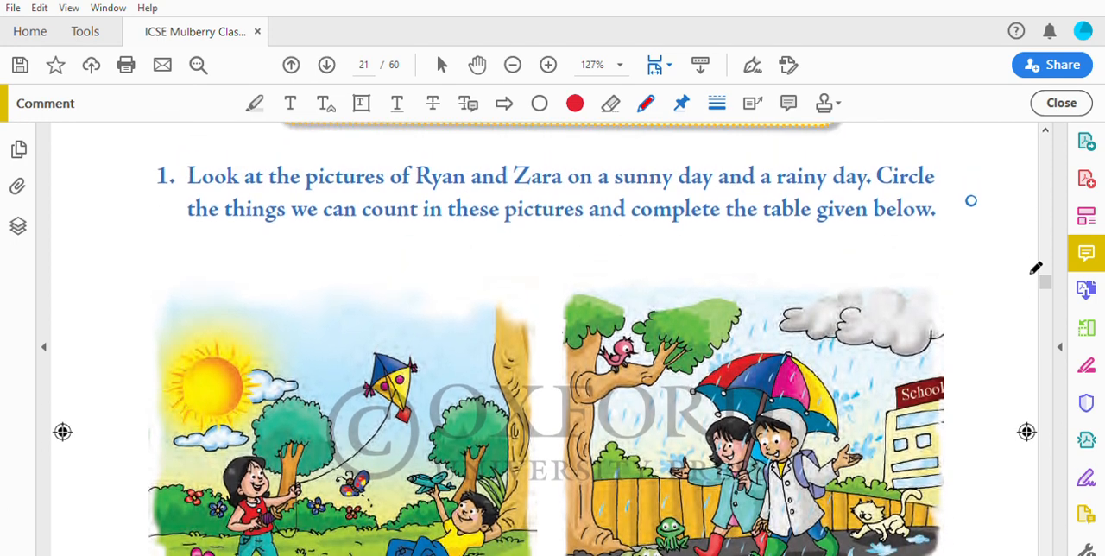
mouse_move(331, 290)
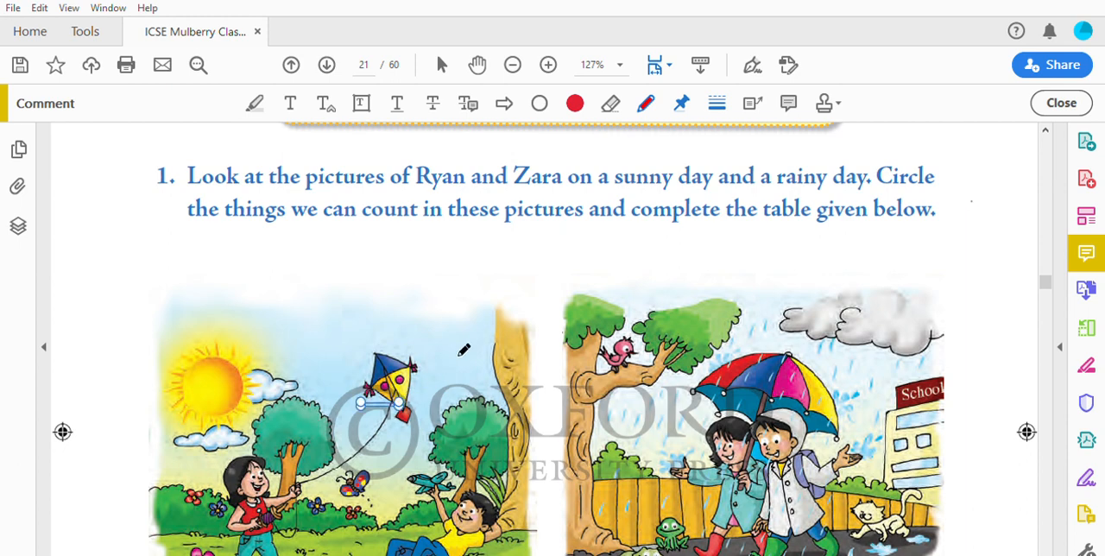
scroll("down", 3)
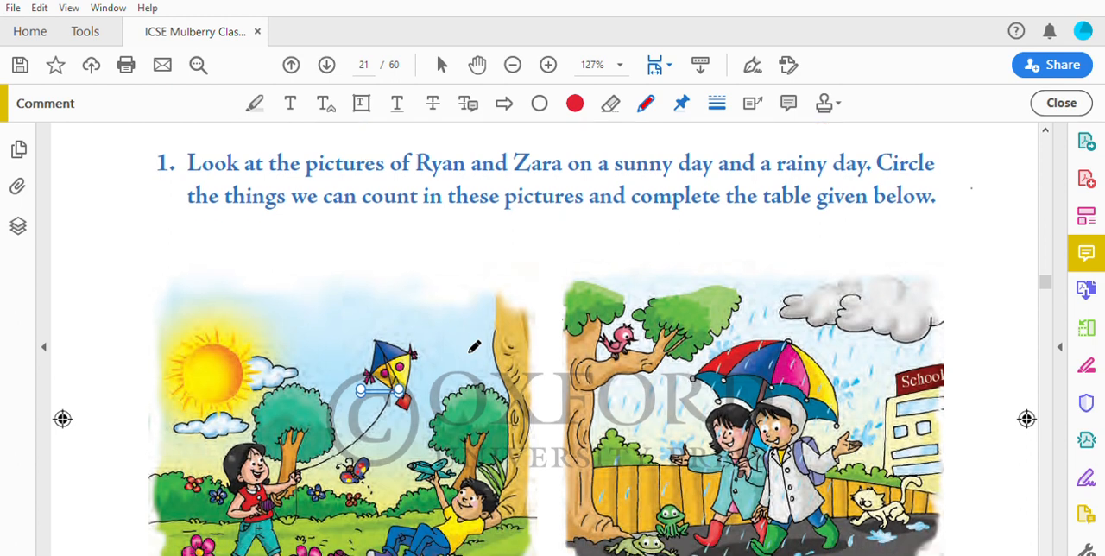
scroll("down", 3)
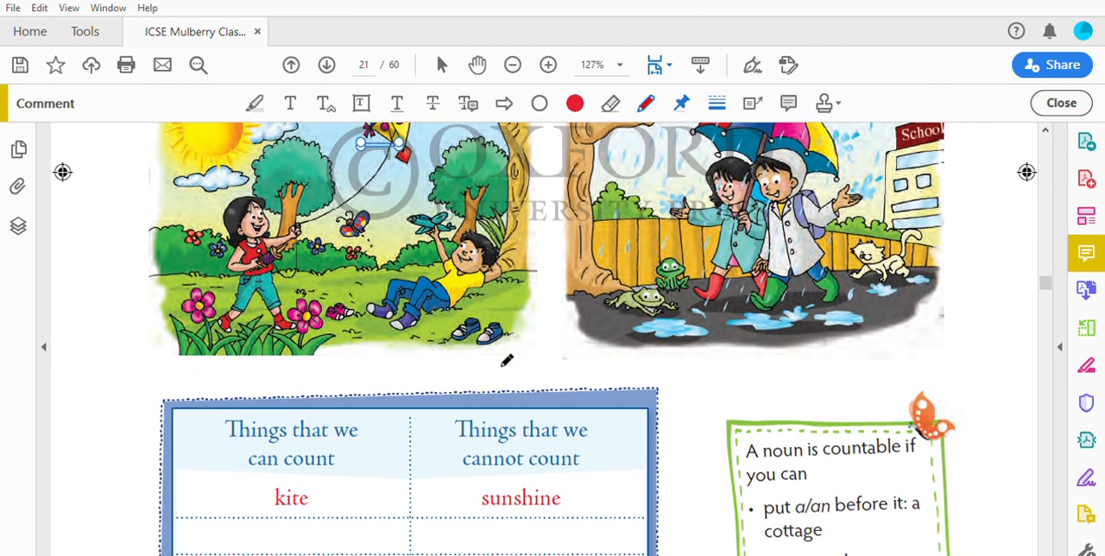
Scroll past the countable-noun tips box onto page 22's Spelling section with bus/buses examples
scroll("down", 3)
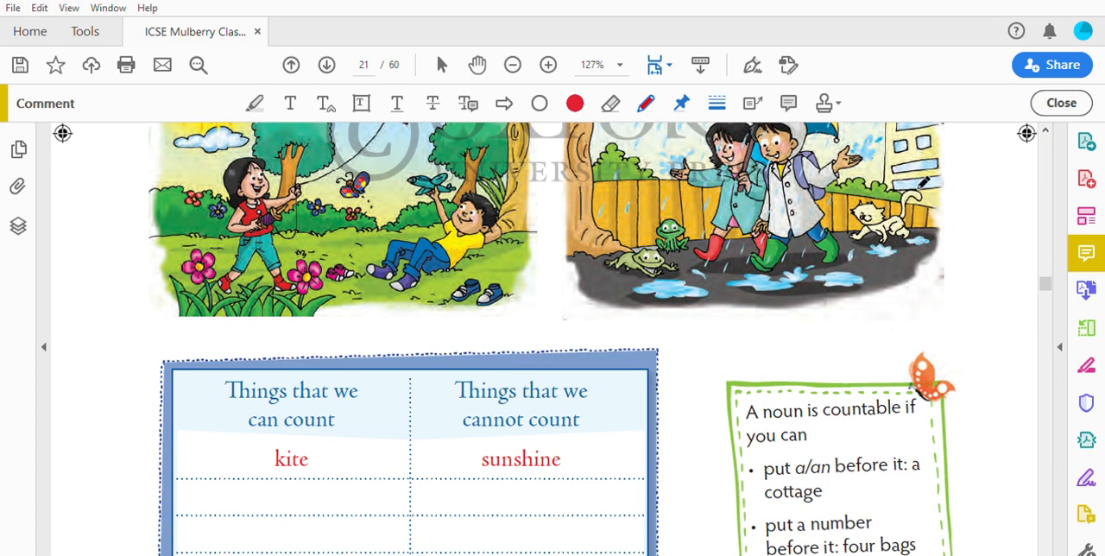
mouse_move(905, 169)
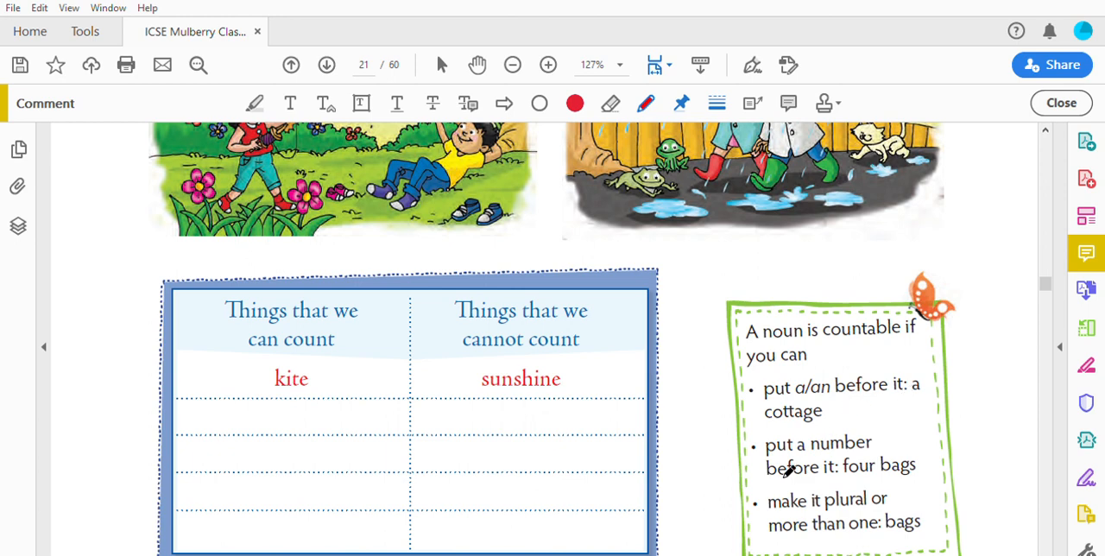
mouse_move(873, 474)
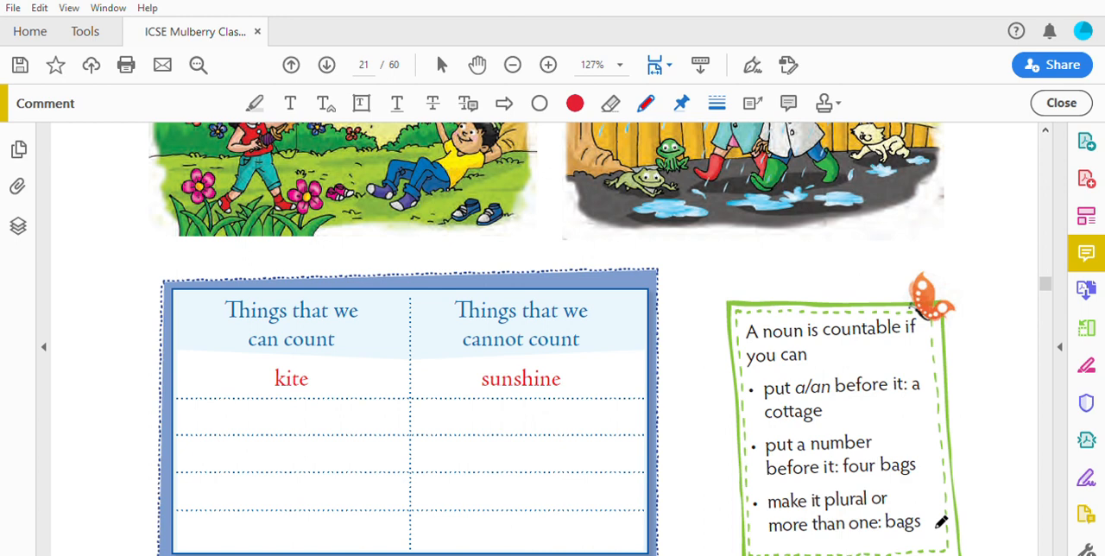
scroll("down", 3)
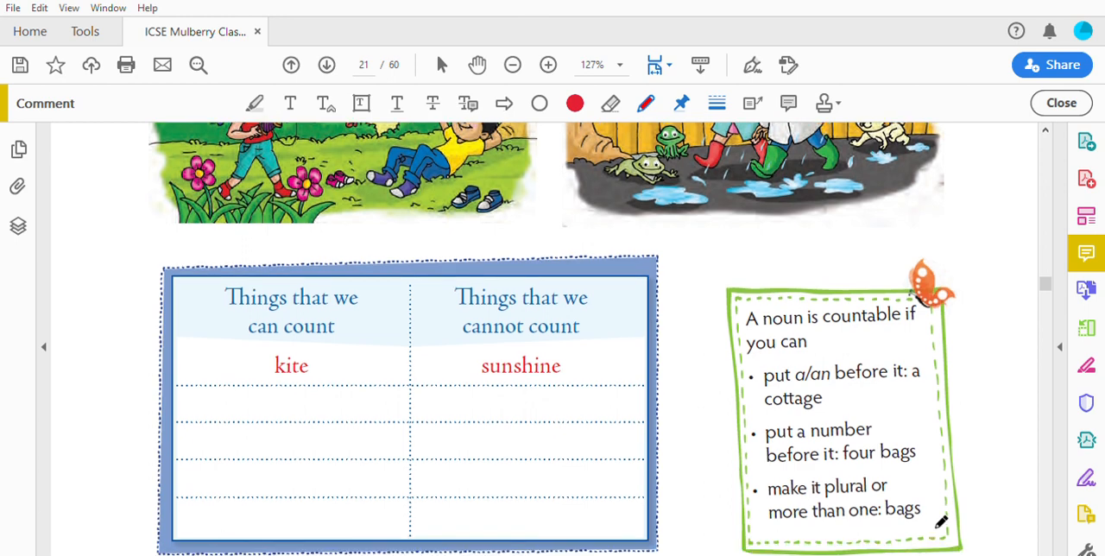
scroll("down", 3)
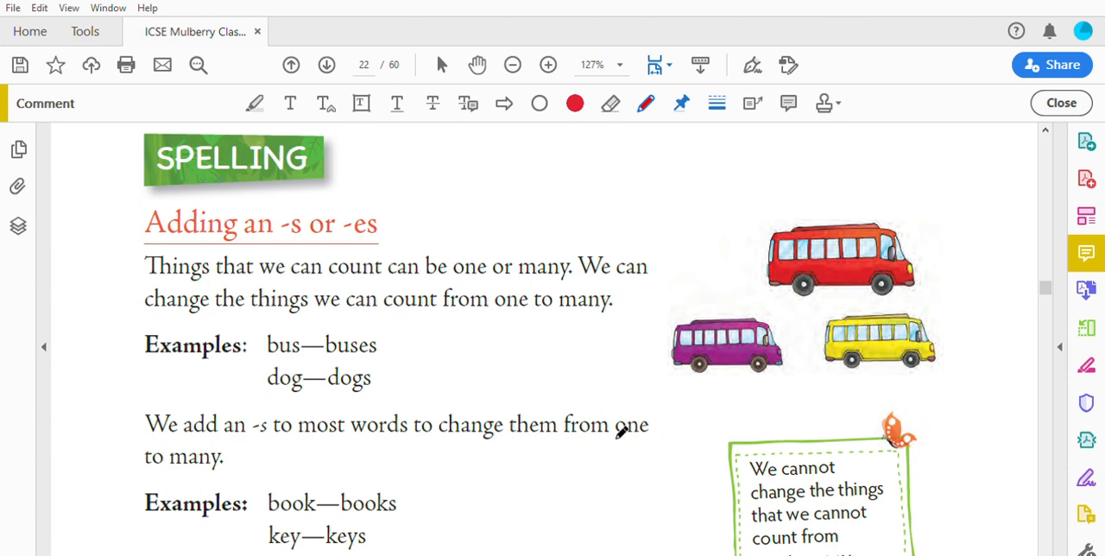
mouse_move(380, 176)
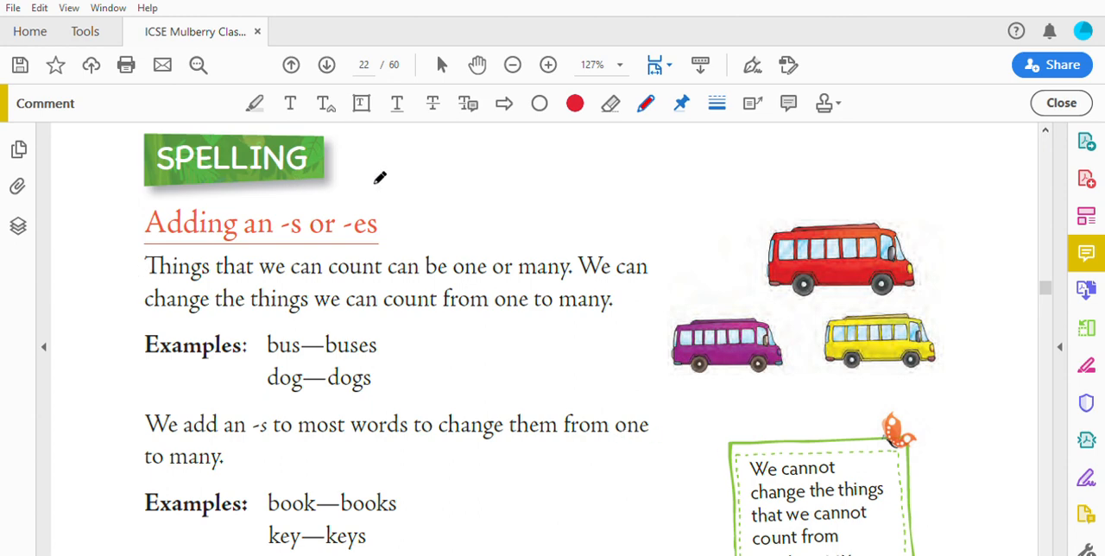
mouse_move(268, 239)
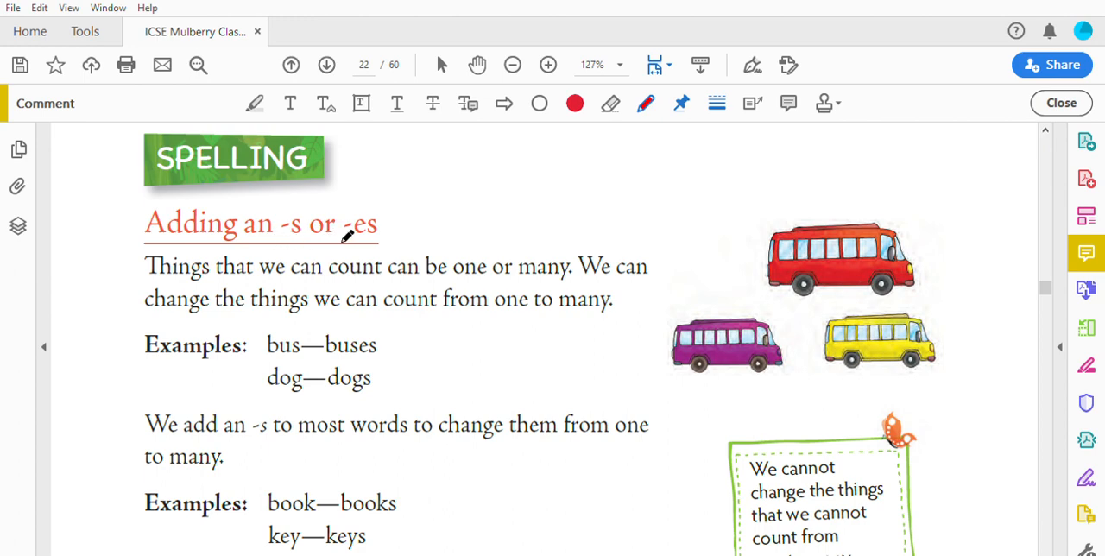
mouse_move(156, 278)
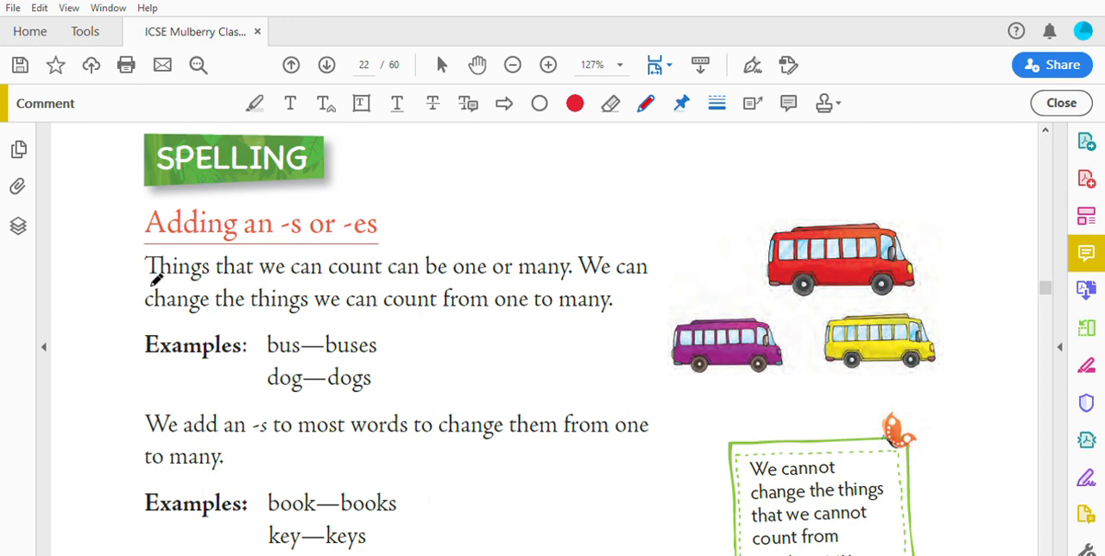
mouse_move(442, 273)
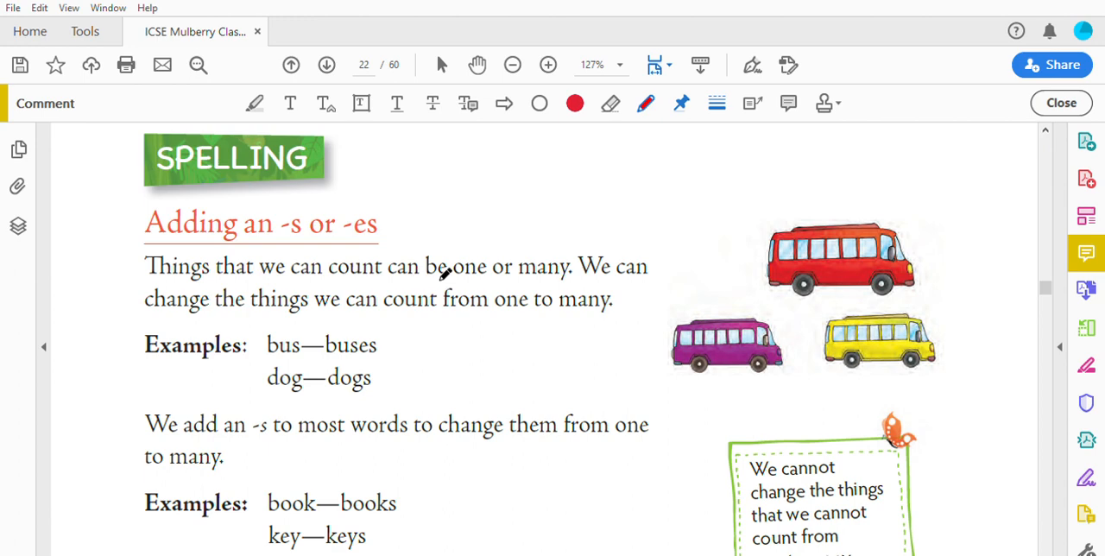
mouse_move(251, 297)
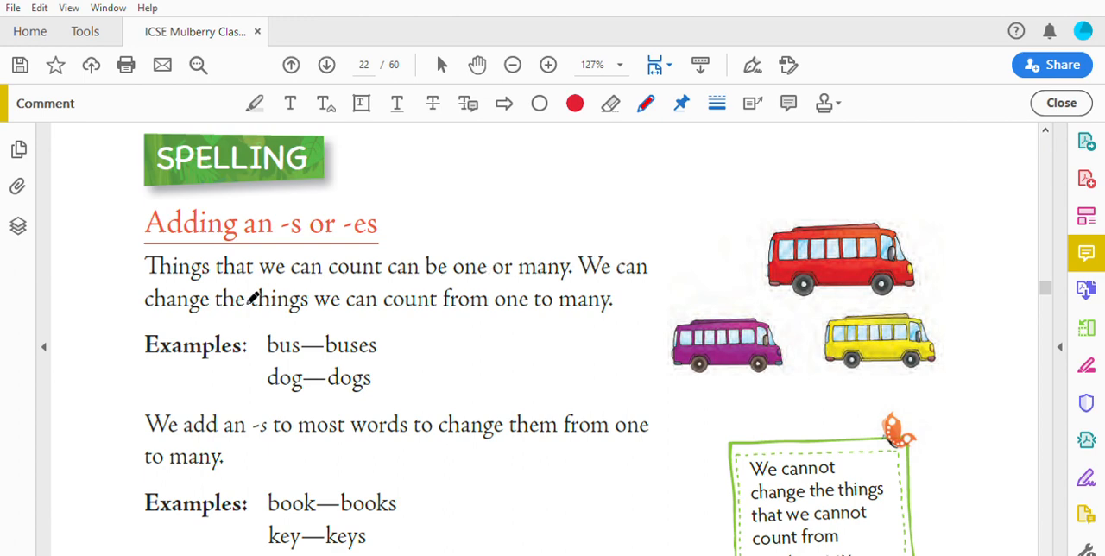
mouse_move(418, 299)
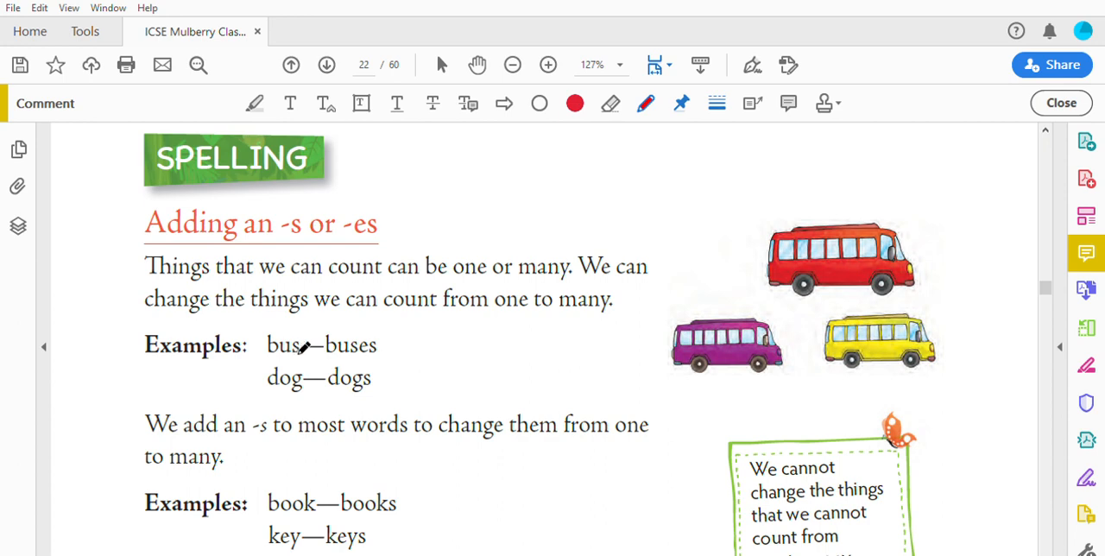
mouse_move(371, 355)
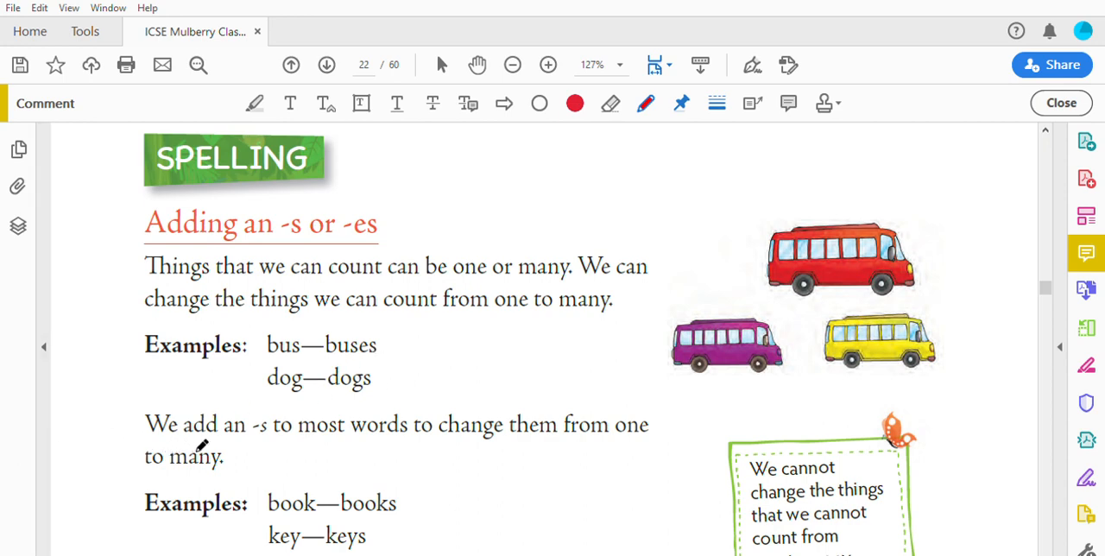
mouse_move(353, 432)
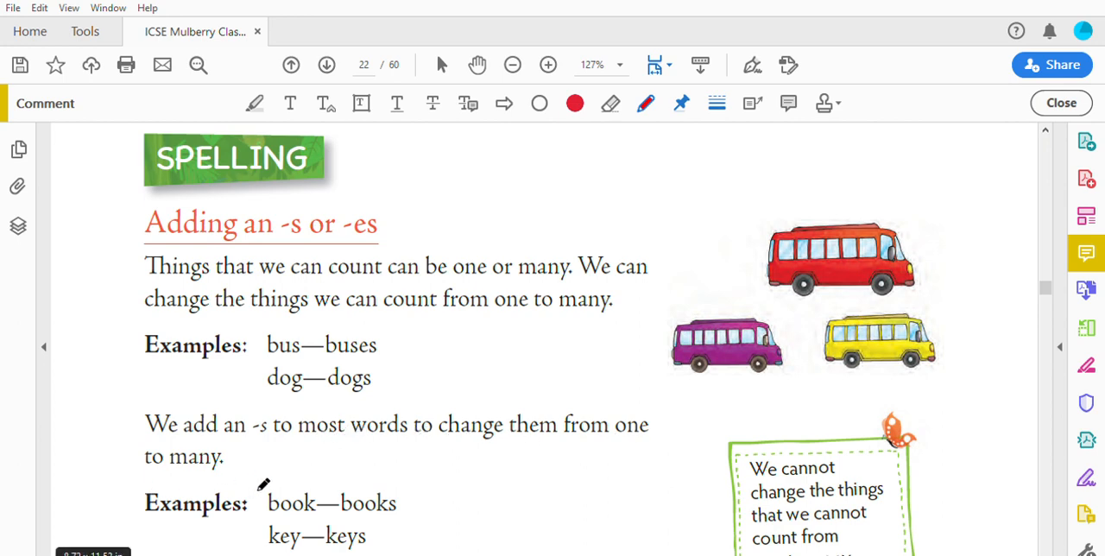
scroll("down", 3)
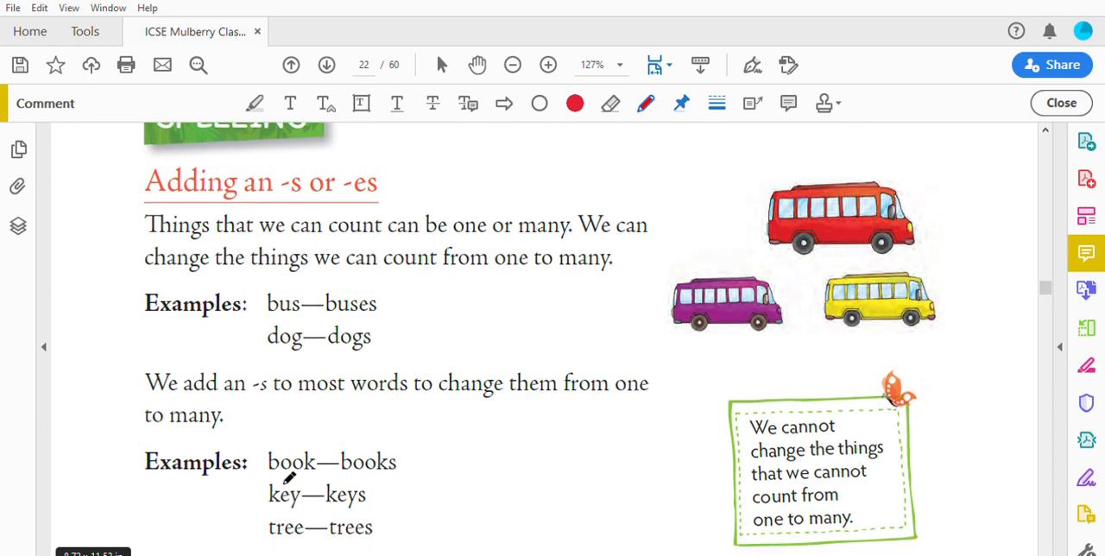
mouse_move(318, 522)
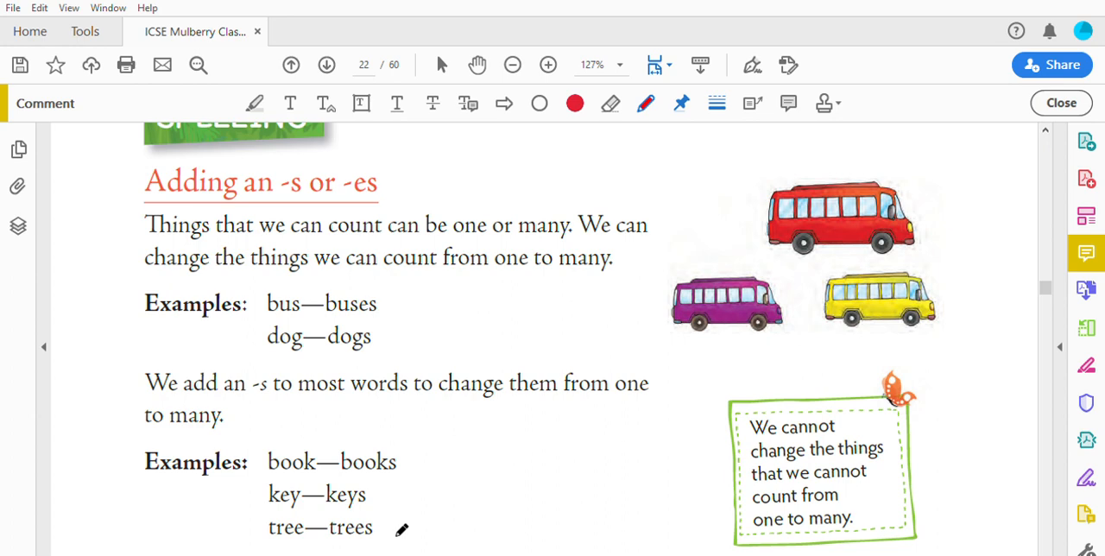
scroll("down", 3)
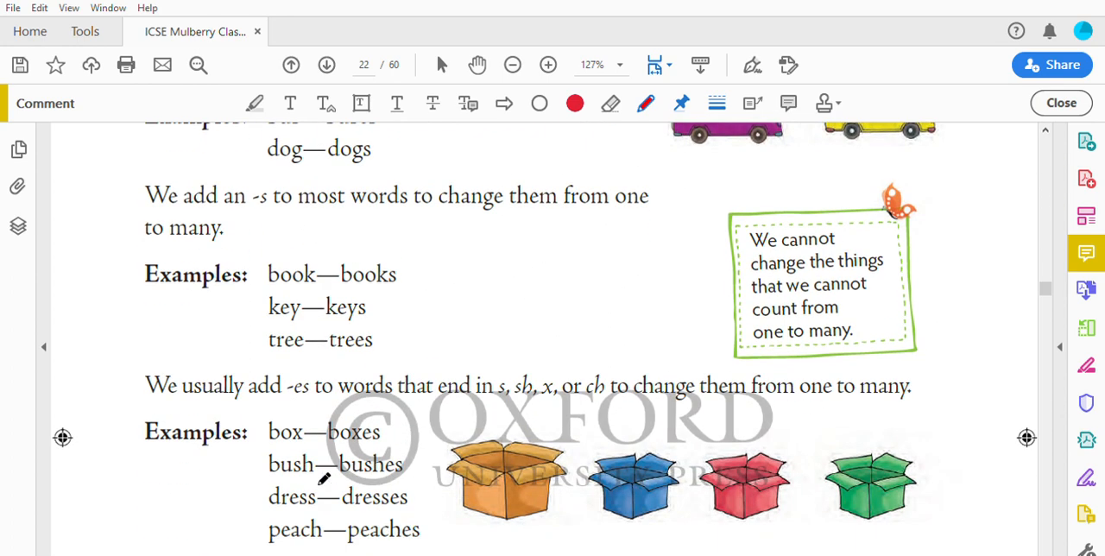
mouse_move(176, 389)
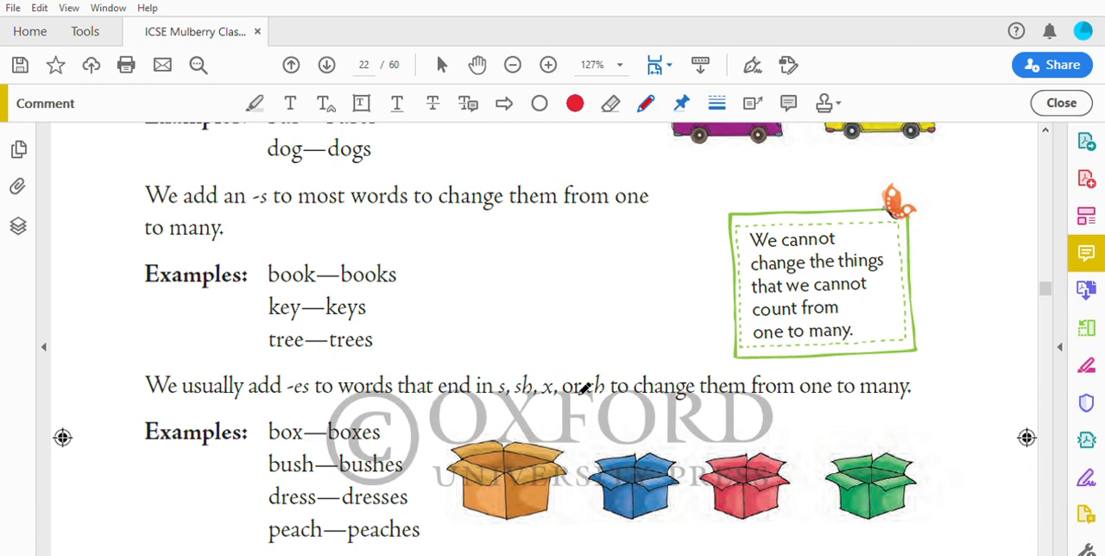
mouse_move(825, 383)
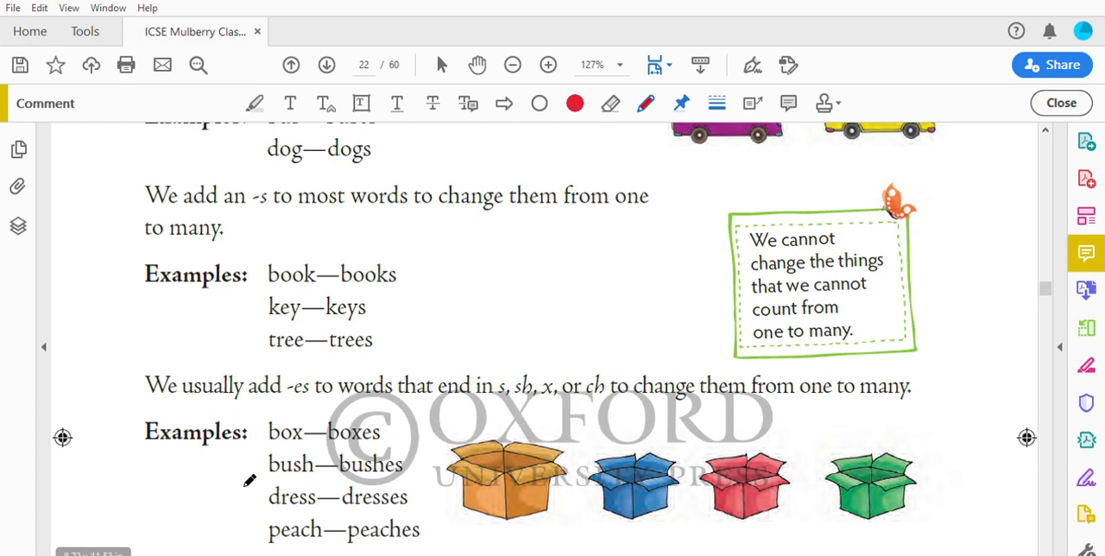
mouse_move(320, 442)
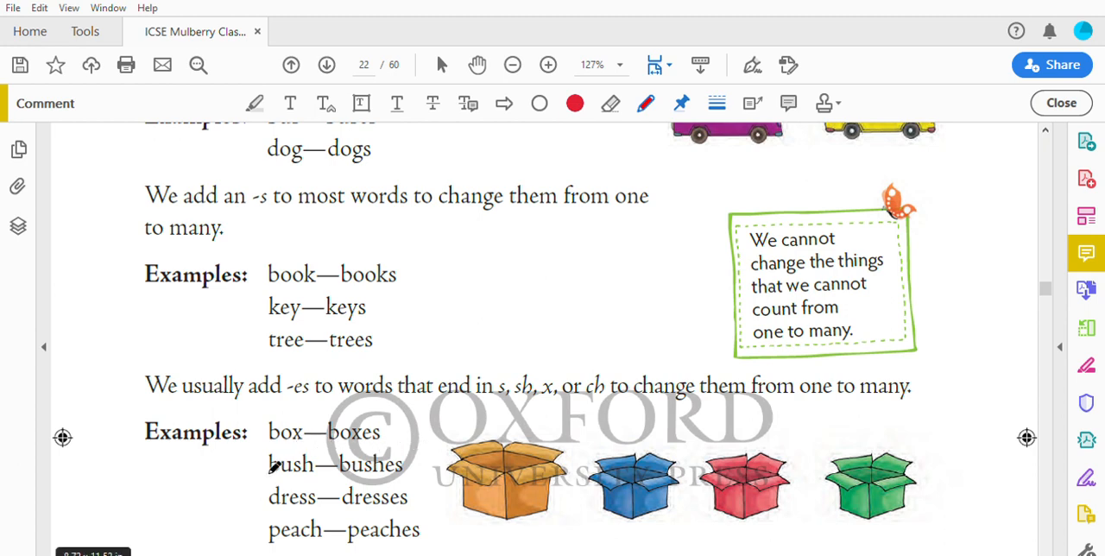
mouse_move(309, 494)
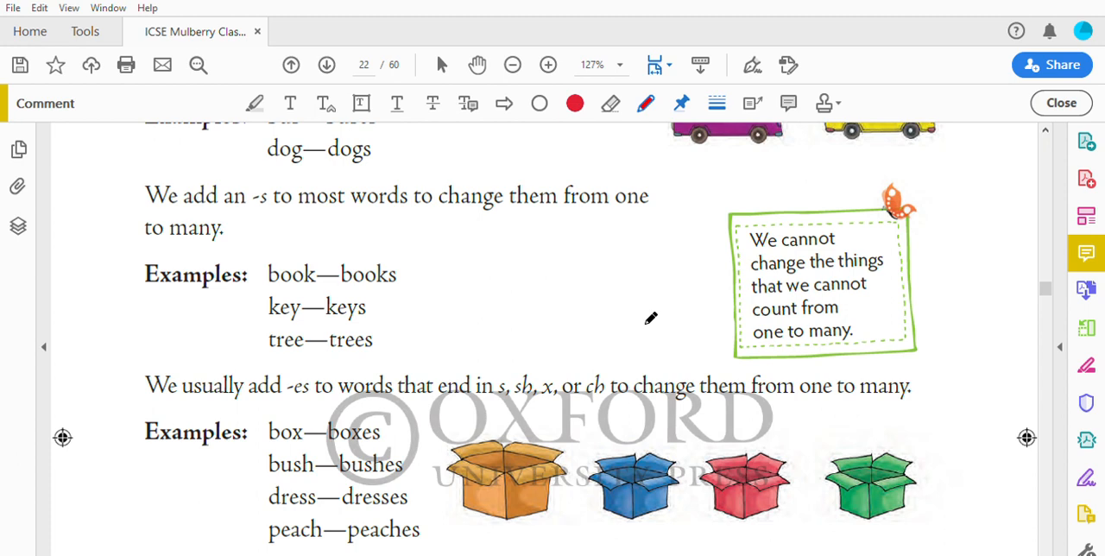
mouse_move(767, 309)
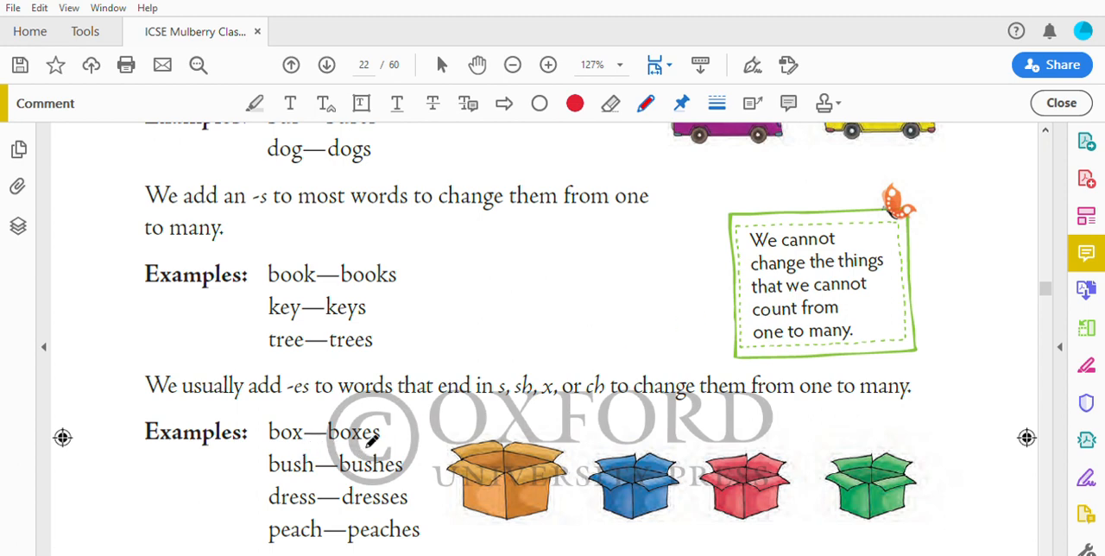
mouse_move(326, 408)
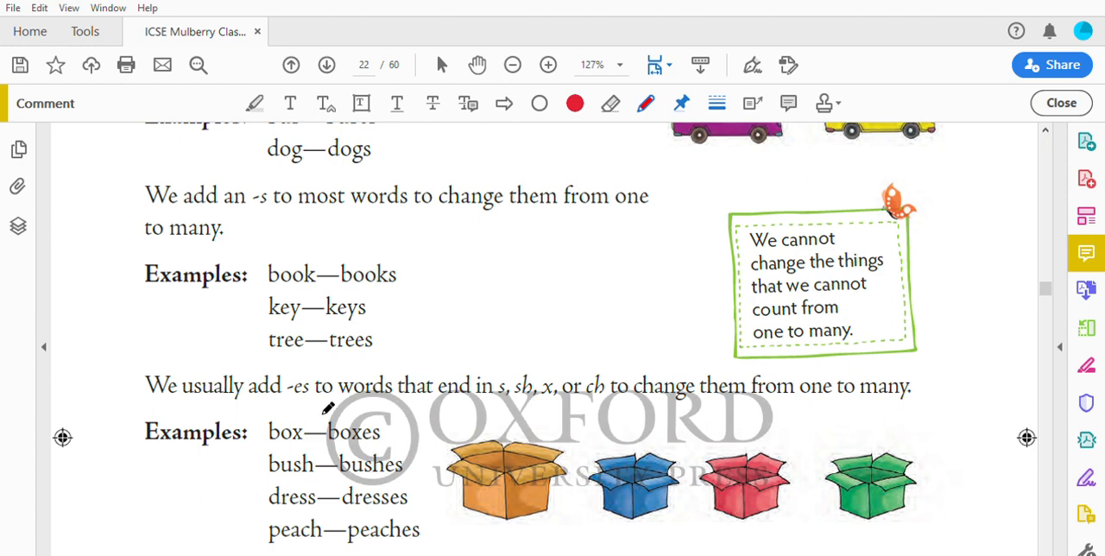
mouse_move(319, 431)
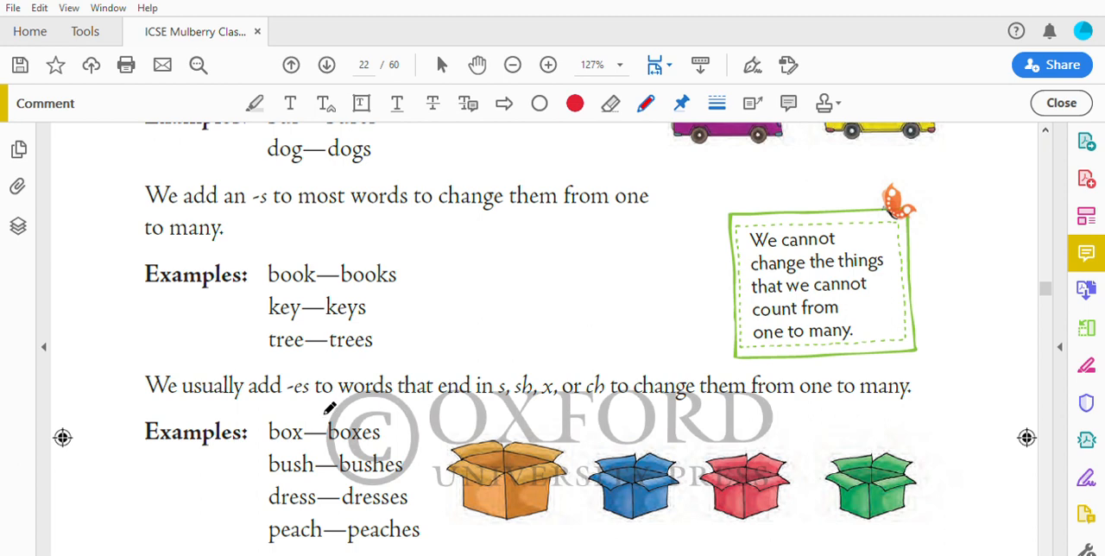
mouse_move(201, 453)
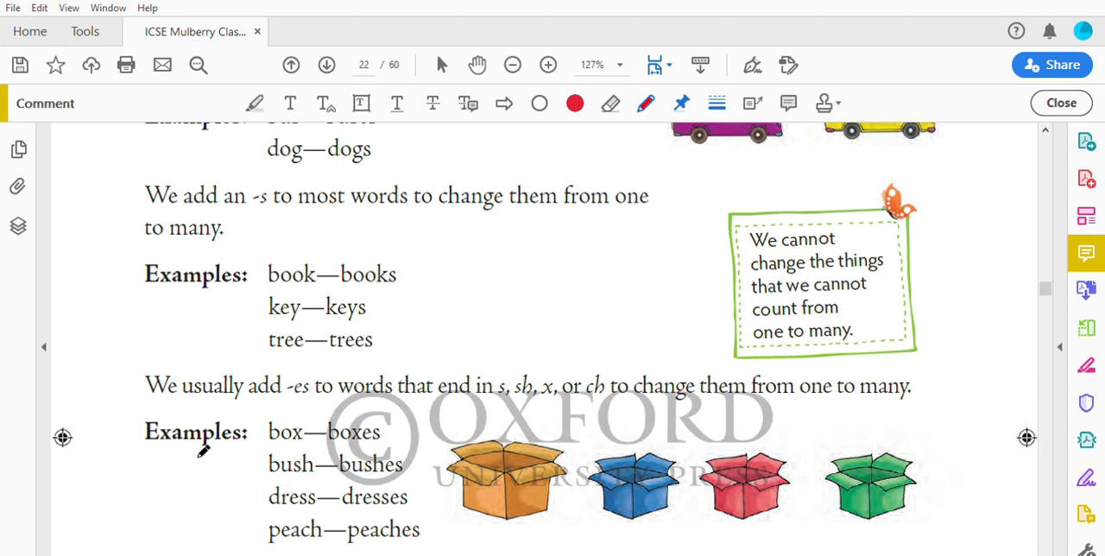
mouse_move(566, 401)
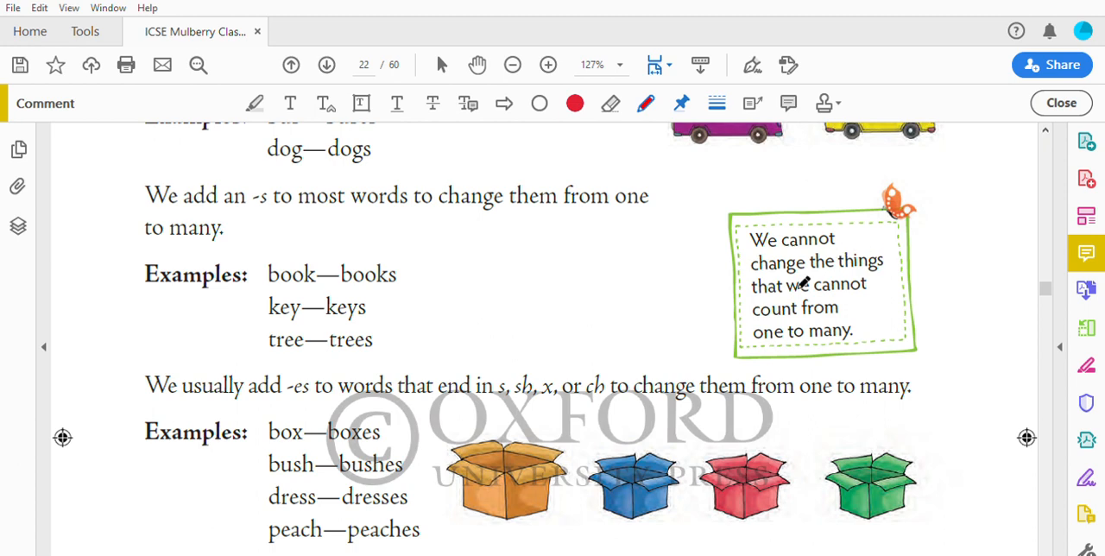
mouse_move(826, 297)
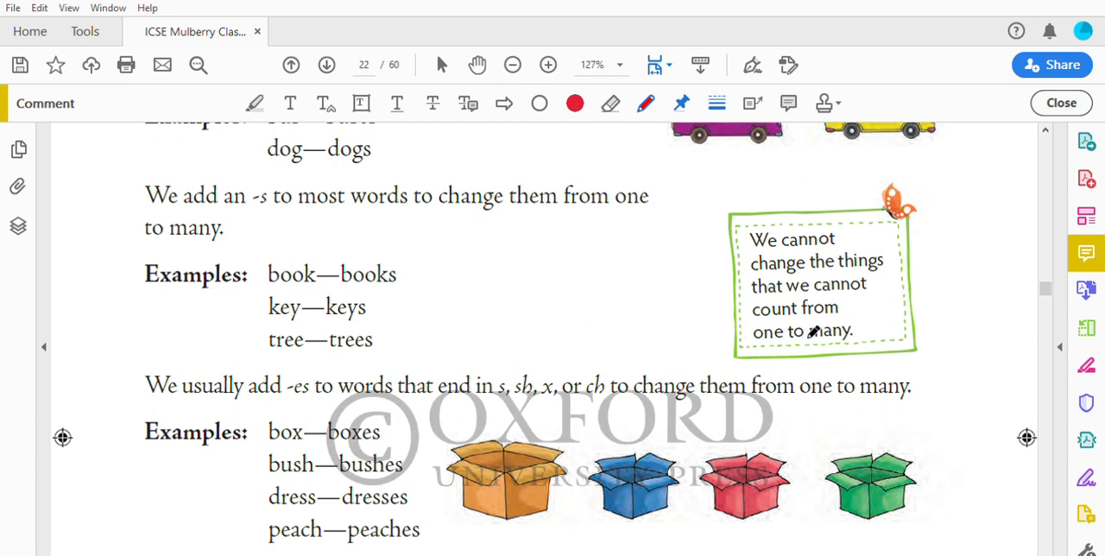
scroll("down", 3)
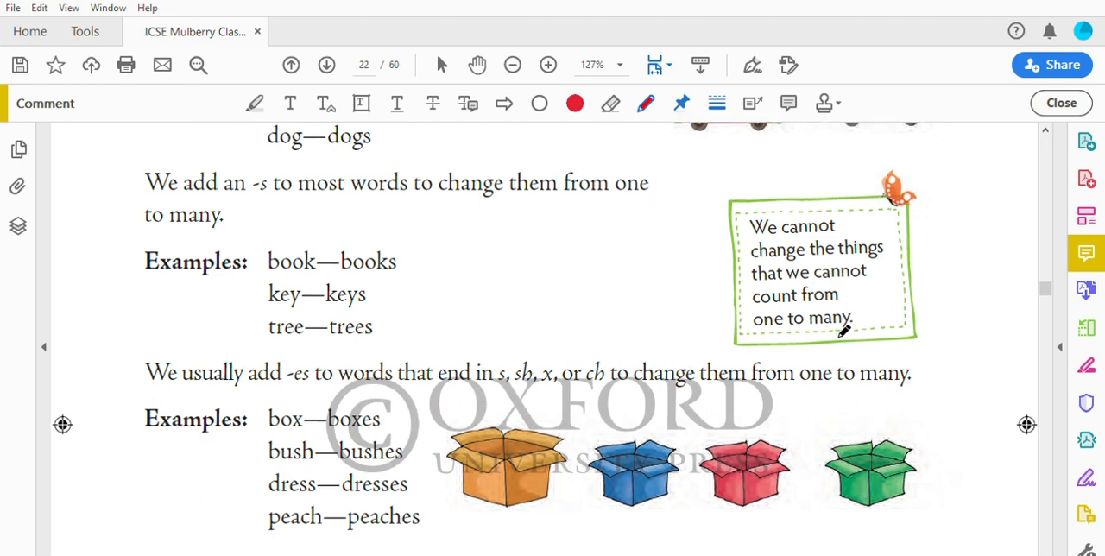
Scroll to exercise 1 on circling uncountable words, listing water, glass, cake
scroll("down", 3)
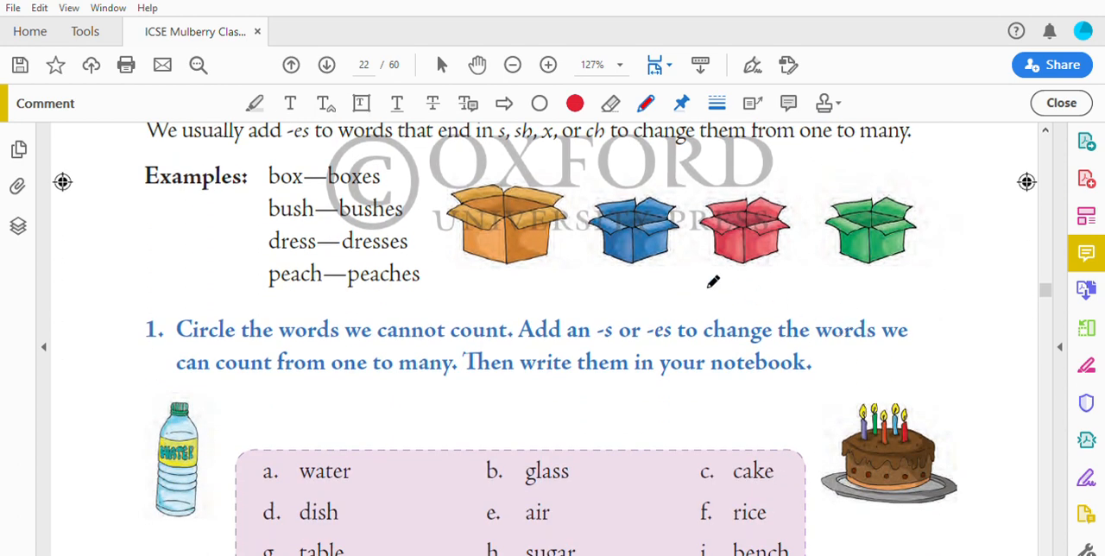
scroll("down", 3)
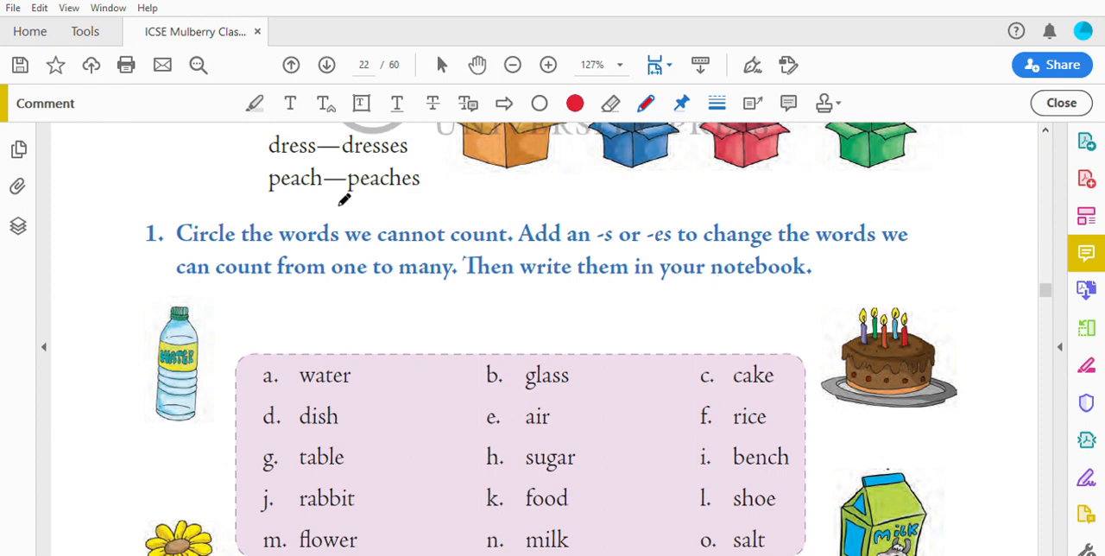
mouse_move(173, 273)
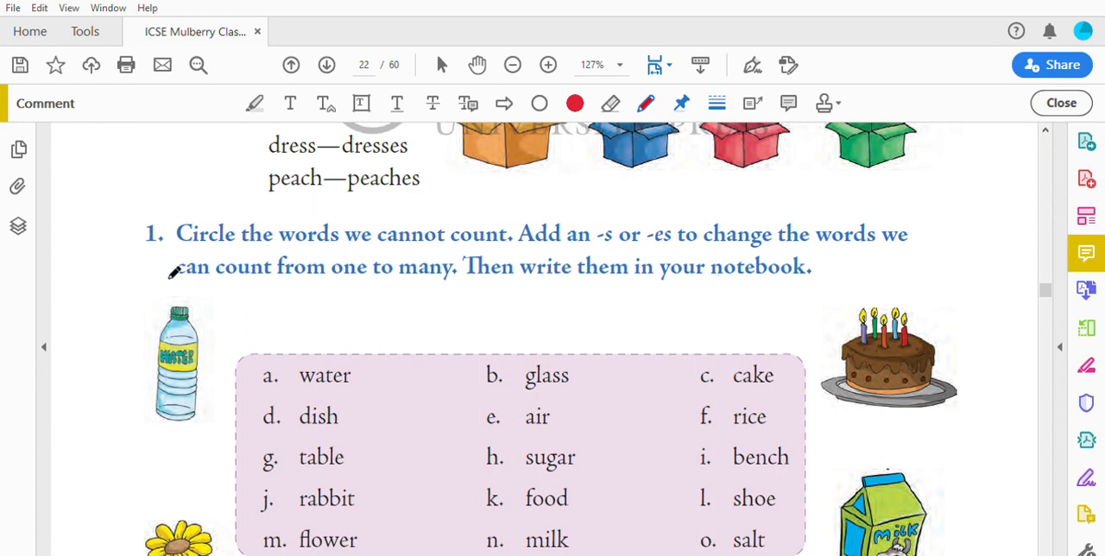